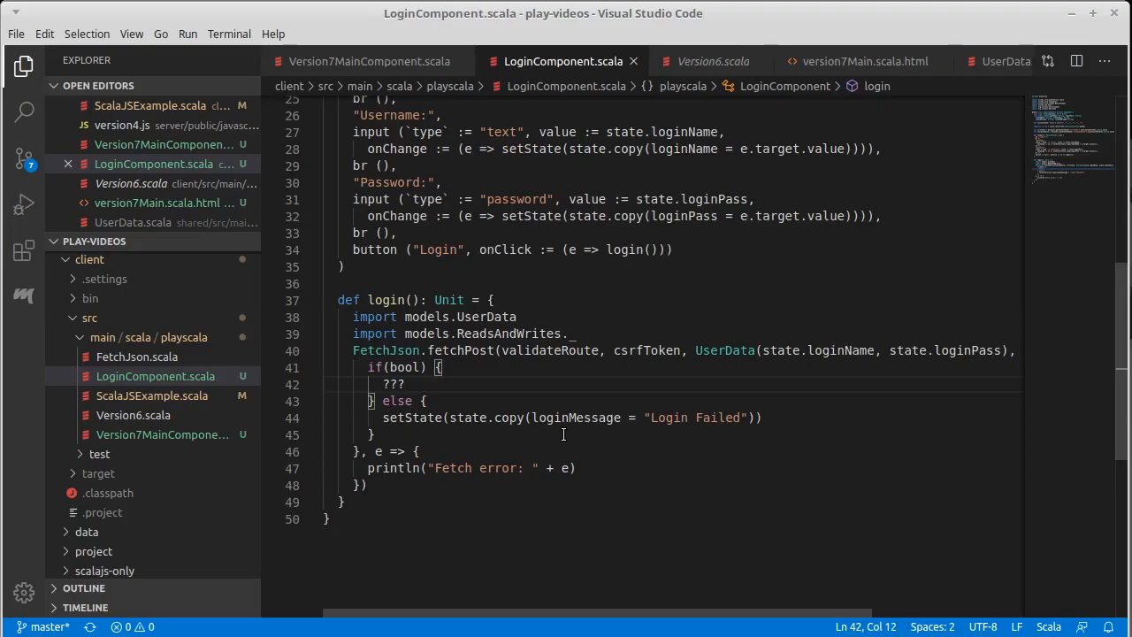
{"action": "mouse_move", "coordinate": [396, 357]}
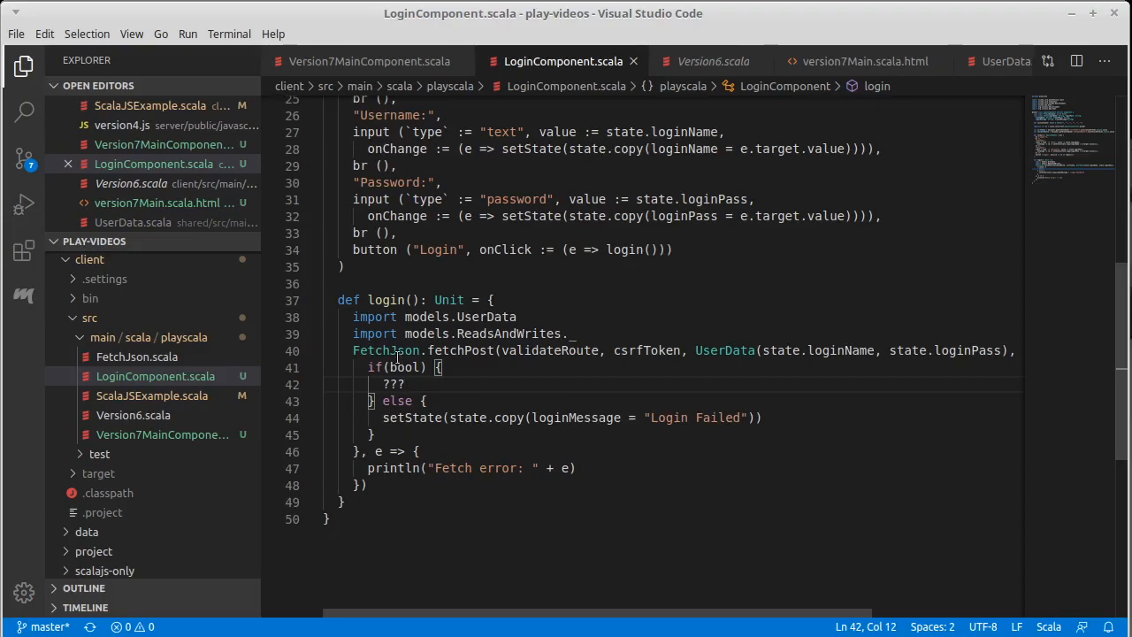
Replace the ??? placeholder in login()'s success branch with props.doLogin().
{"action": "double_click", "coordinate": [393, 384]}
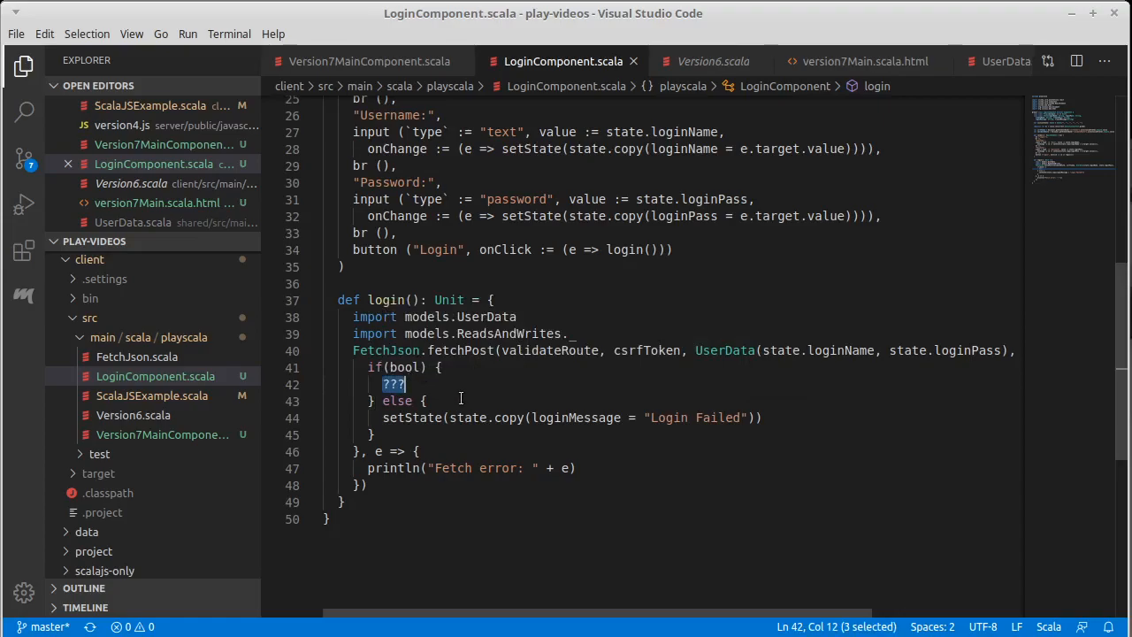
{"action": "type", "text": "d"}
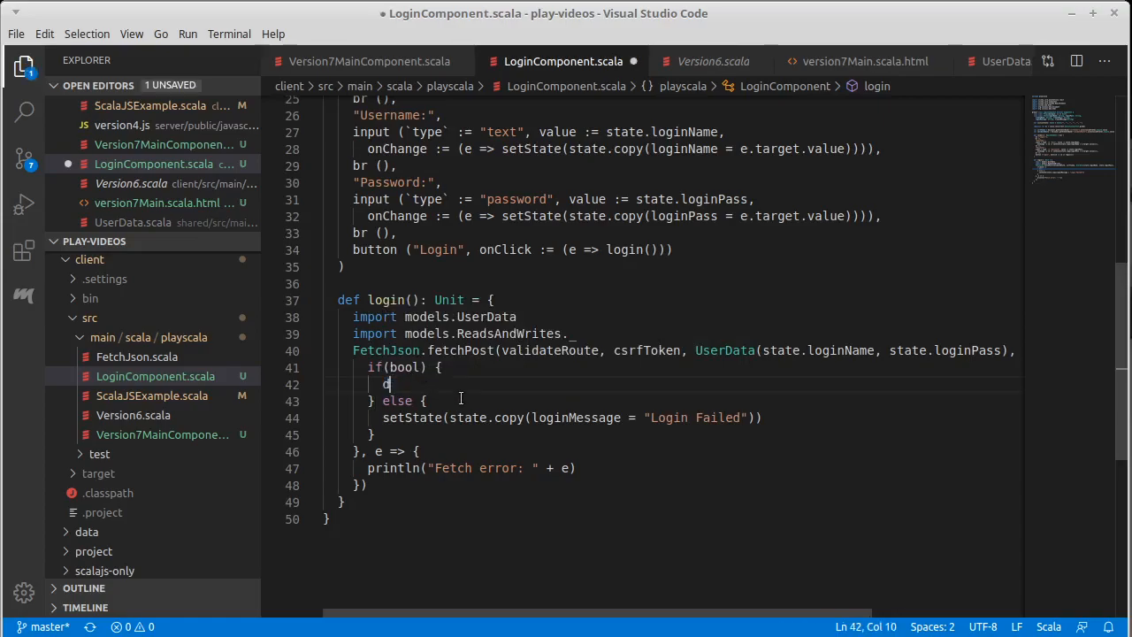
{"action": "type", "text": "ro"}
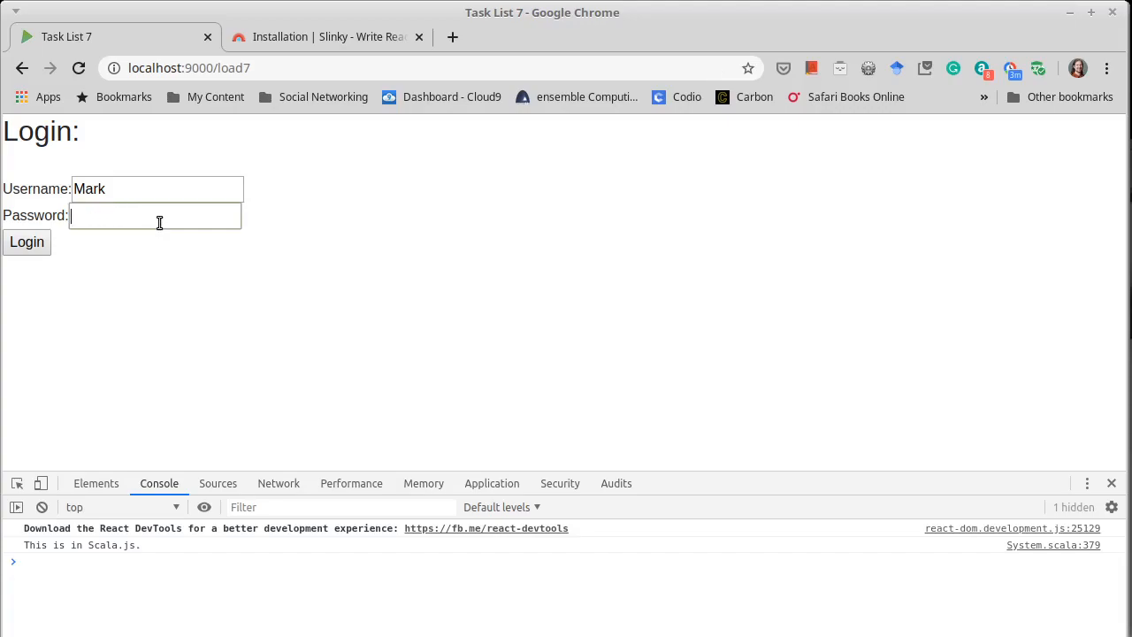
Submit the login form on the Task List 7 page at localhost:9000/load7.
{"action": "left_click", "coordinate": [27, 241]}
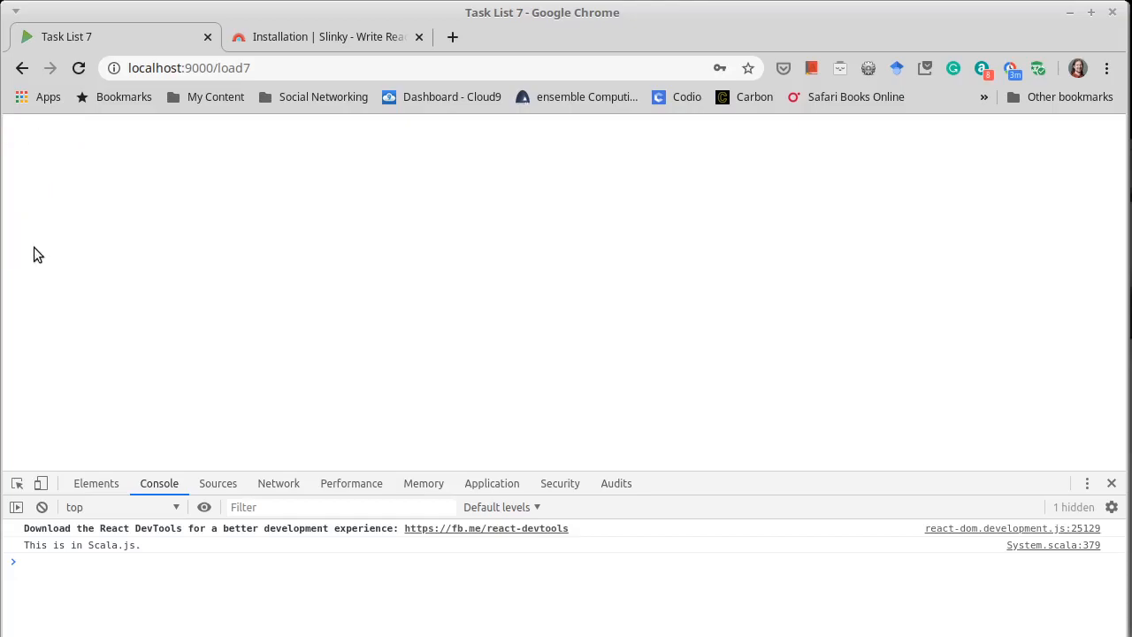
{"action": "mouse_move", "coordinate": [260, 283]}
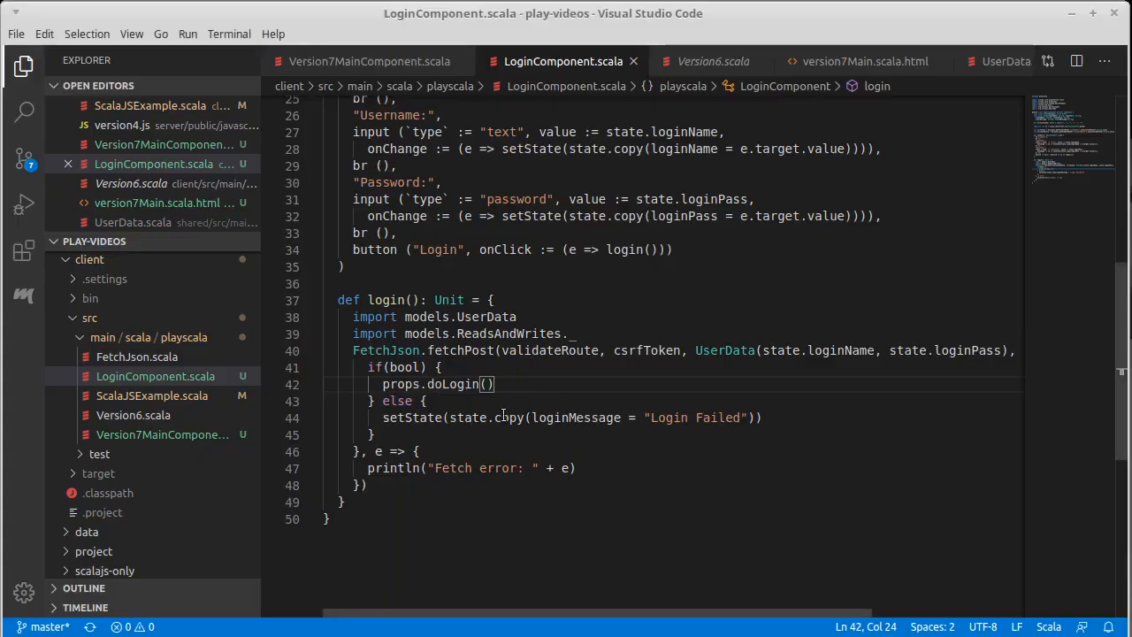
{"action": "mouse_move", "coordinate": [714, 394]}
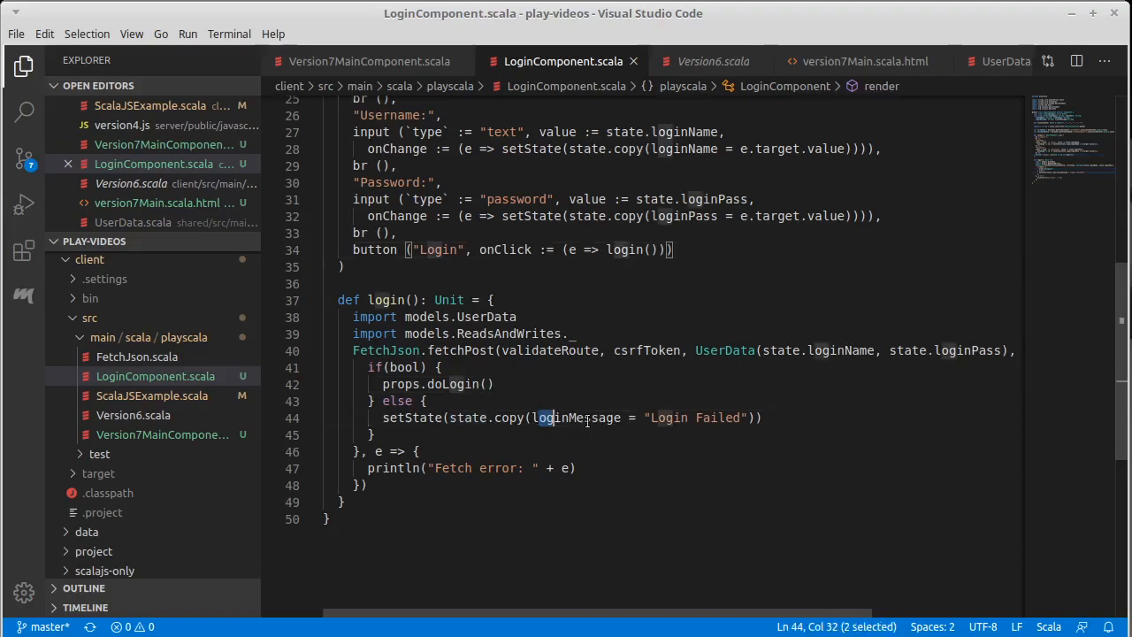
Add state.loginMessage and a br() after the Login button in LoginComponent's render.
{"action": "left_click", "coordinate": [673, 249]}
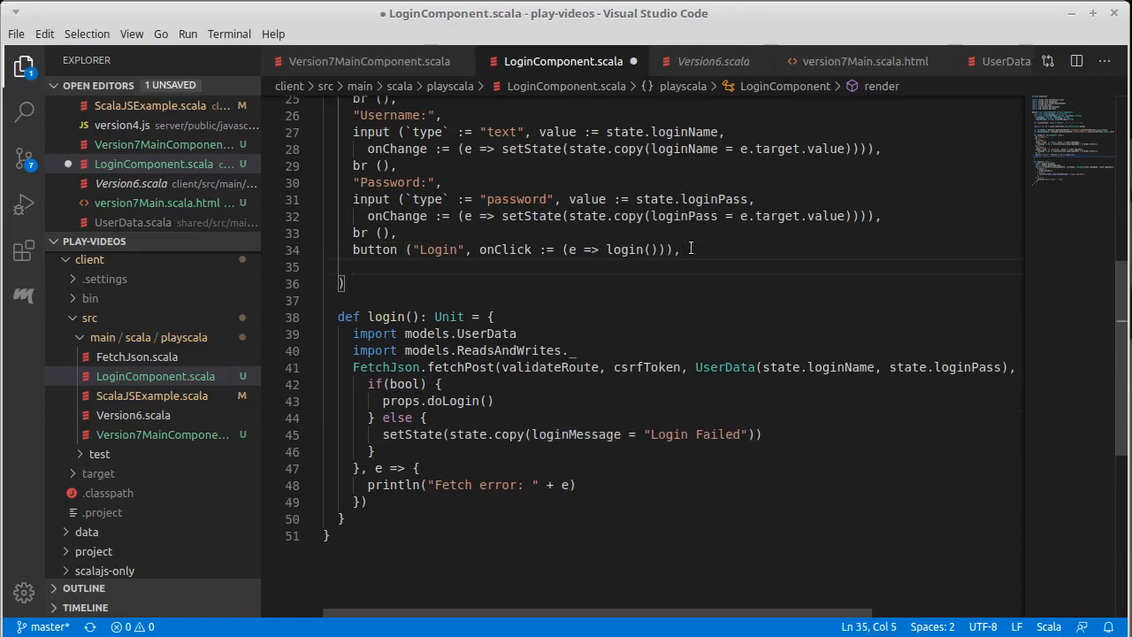
{"action": "type", "text": "state.loginMessage,"}
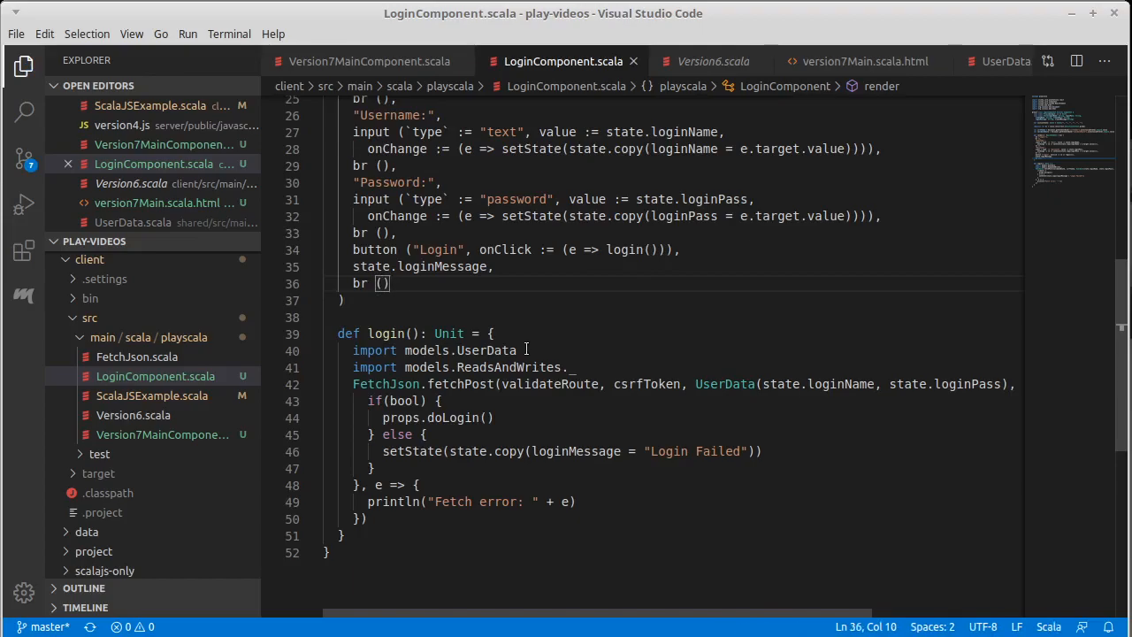
{"action": "mouse_move", "coordinate": [602, 300]}
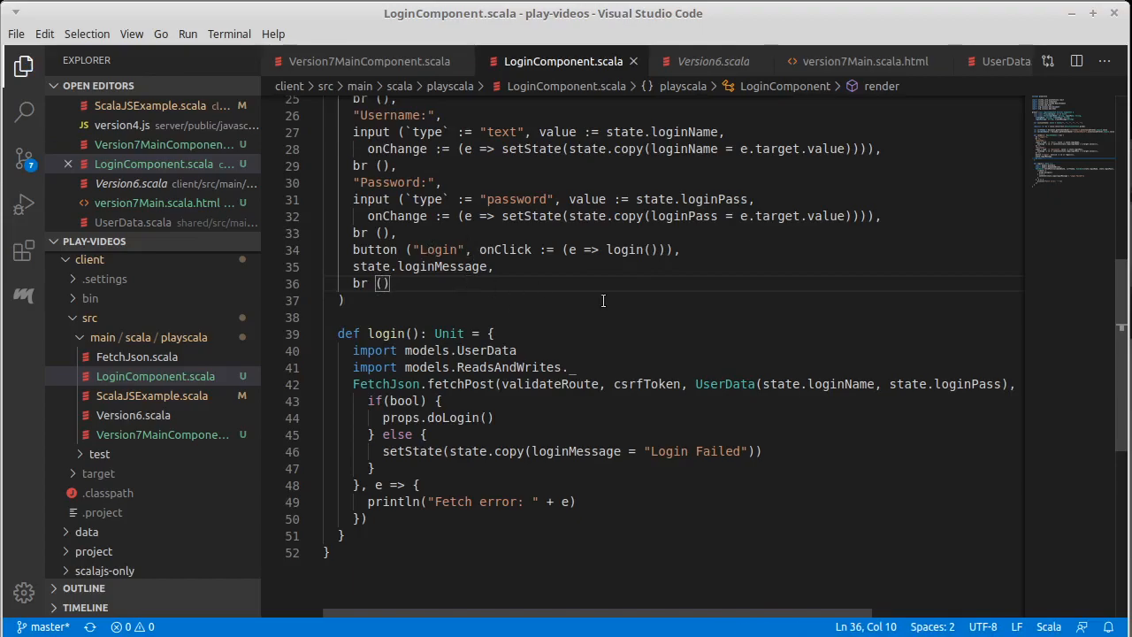
{"action": "scroll", "scroll_direction": "up", "scroll_amount": 3}
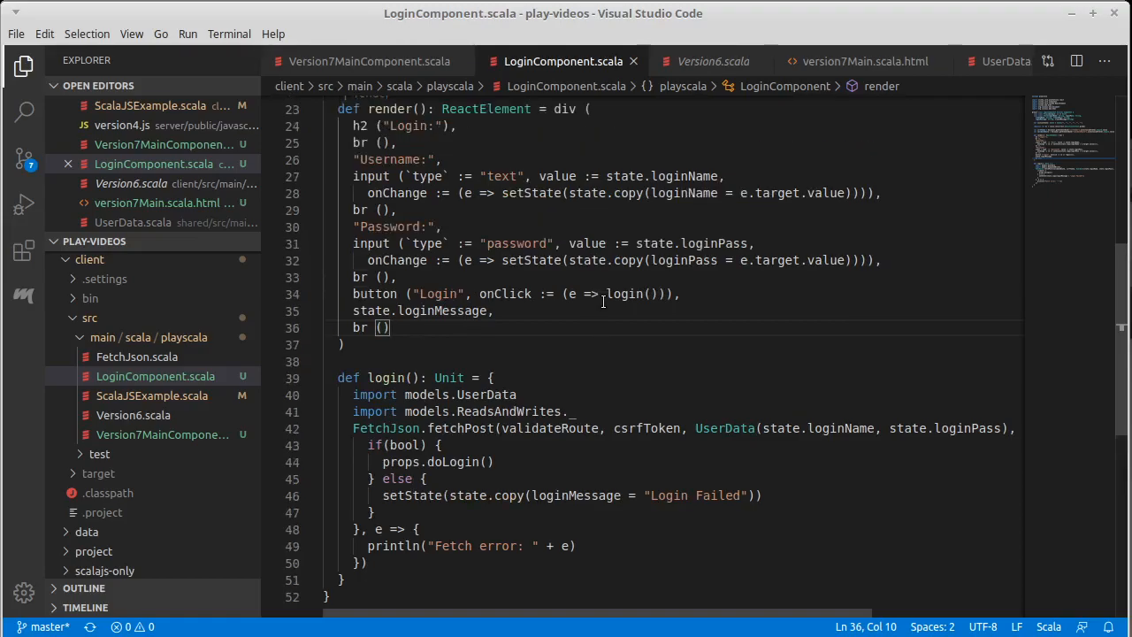
{"action": "scroll", "scroll_direction": "up", "scroll_amount": 3}
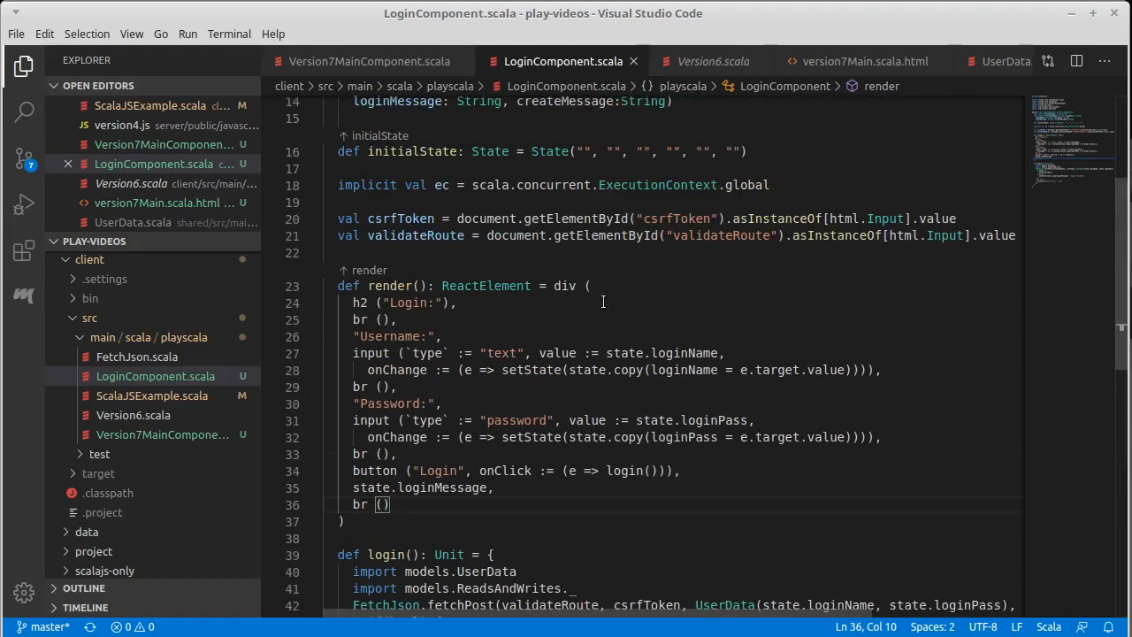
{"action": "scroll", "scroll_direction": "down", "scroll_amount": 3}
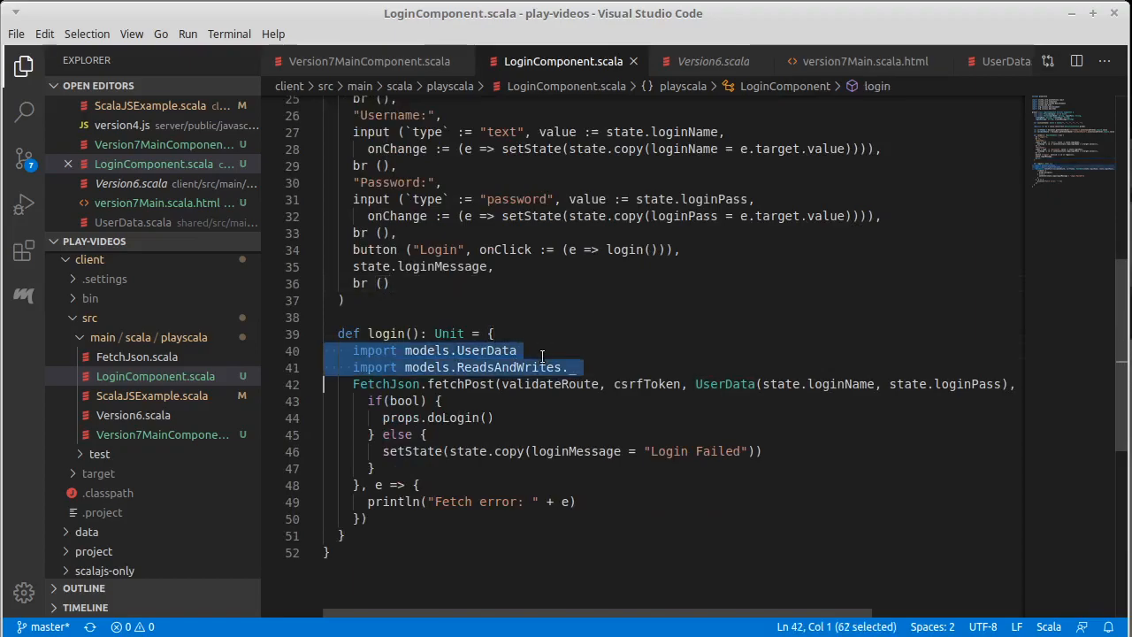
Move the UserData and ReadsAndWrites imports from login() to the top of LoginComponent.scala.
{"action": "key", "text": "Delete"}
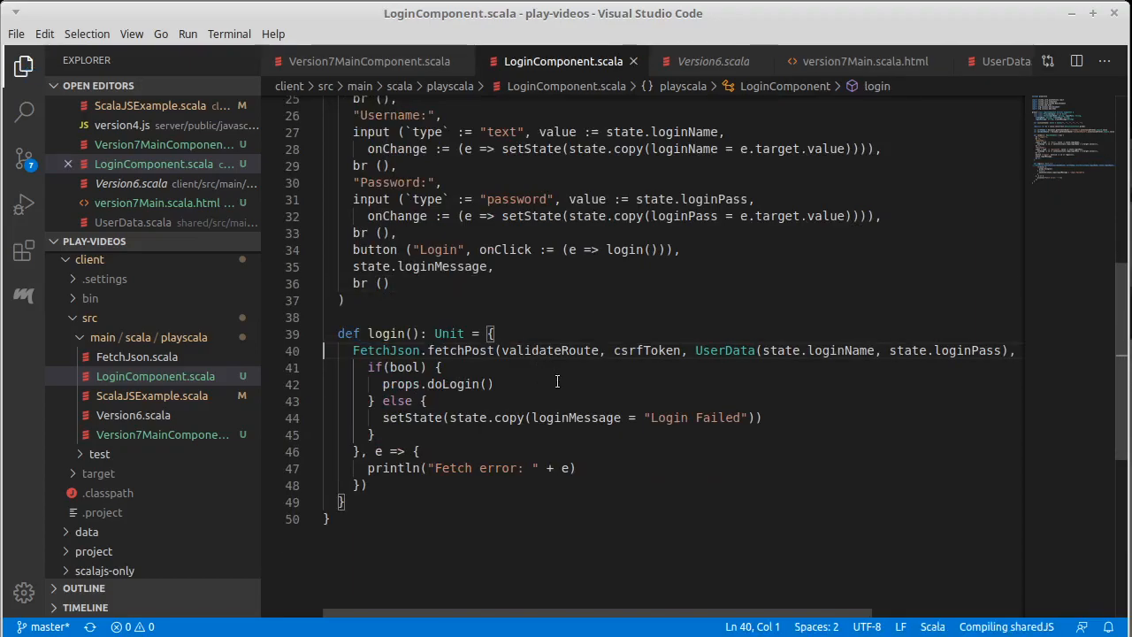
{"action": "scroll", "scroll_direction": "up", "scroll_amount": 3}
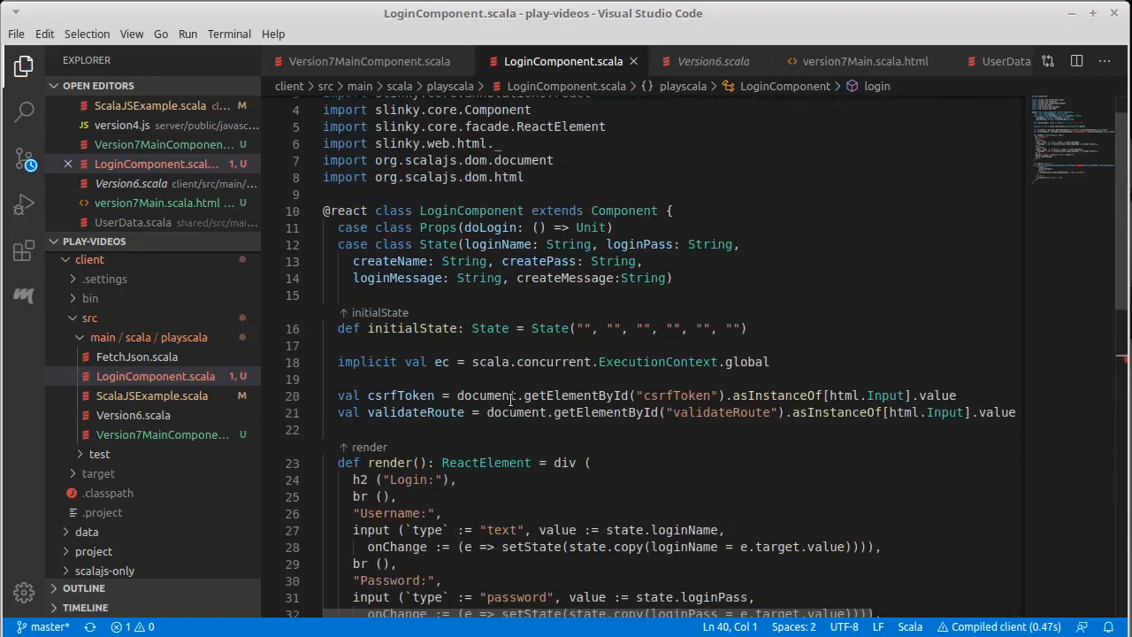
{"action": "scroll", "scroll_direction": "up", "scroll_amount": 3}
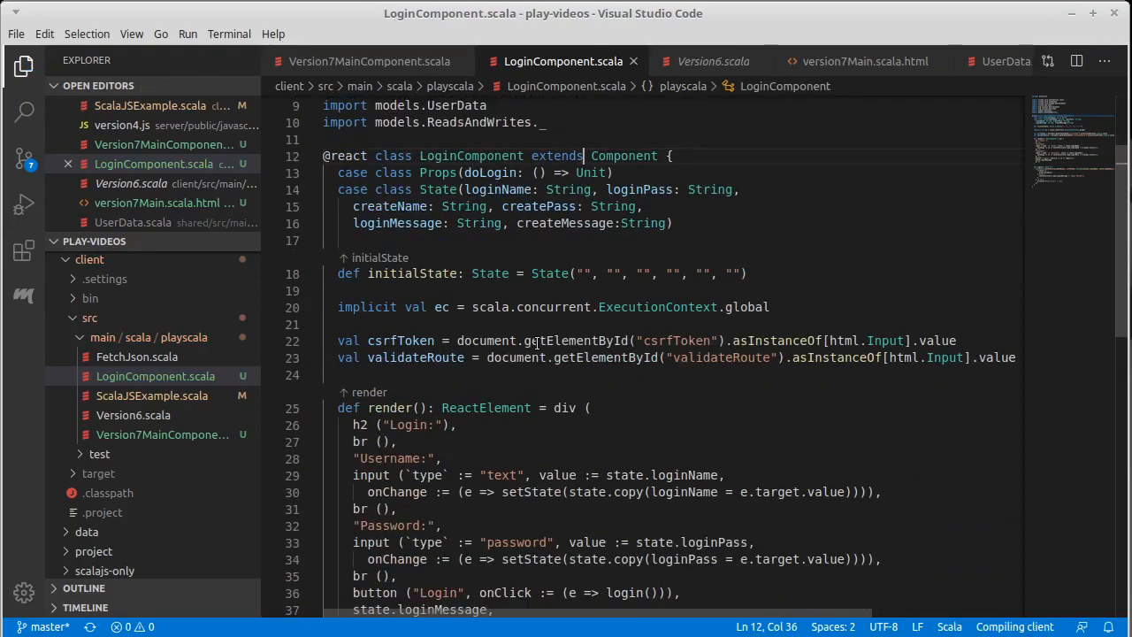
{"action": "scroll", "scroll_direction": "down", "scroll_amount": 3}
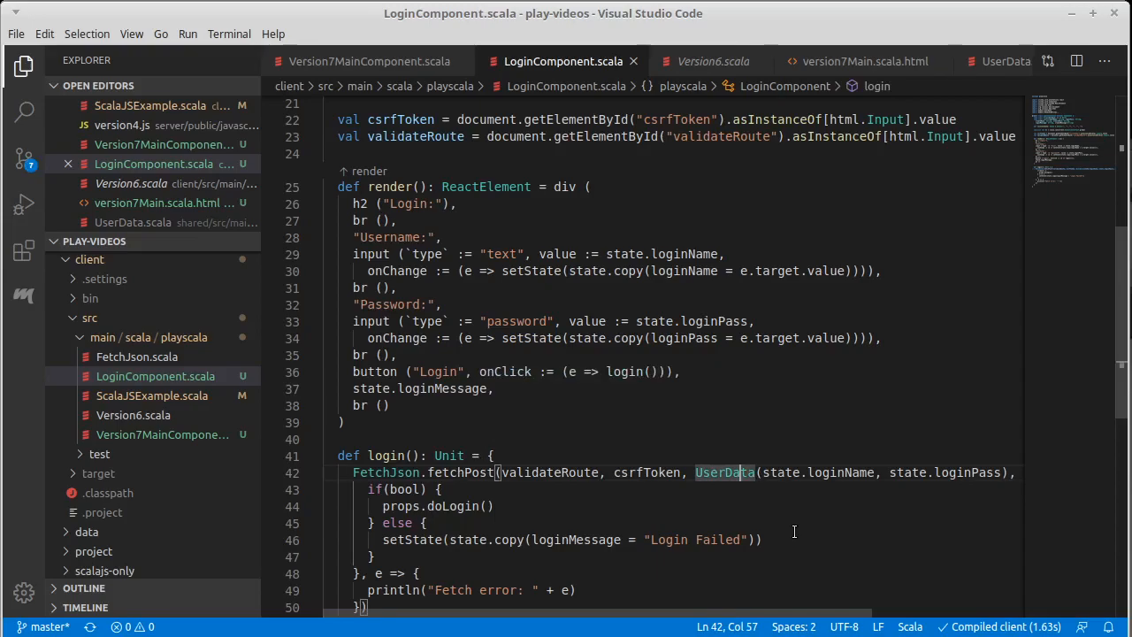
{"action": "mouse_move", "coordinate": [729, 513]}
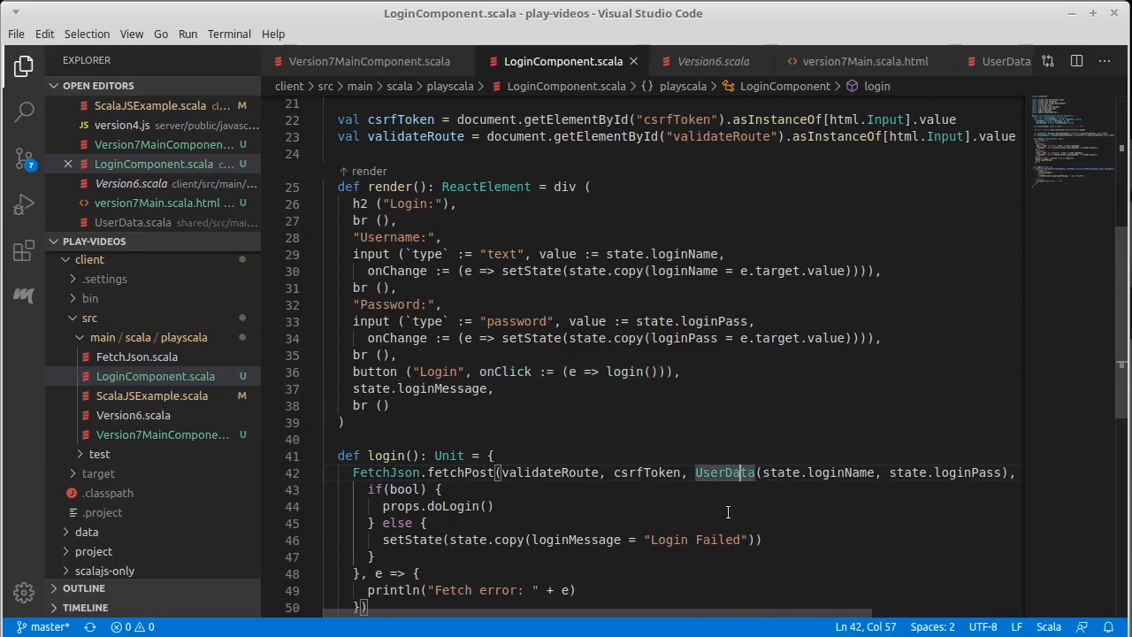
{"action": "scroll", "scroll_direction": "up", "scroll_amount": 3}
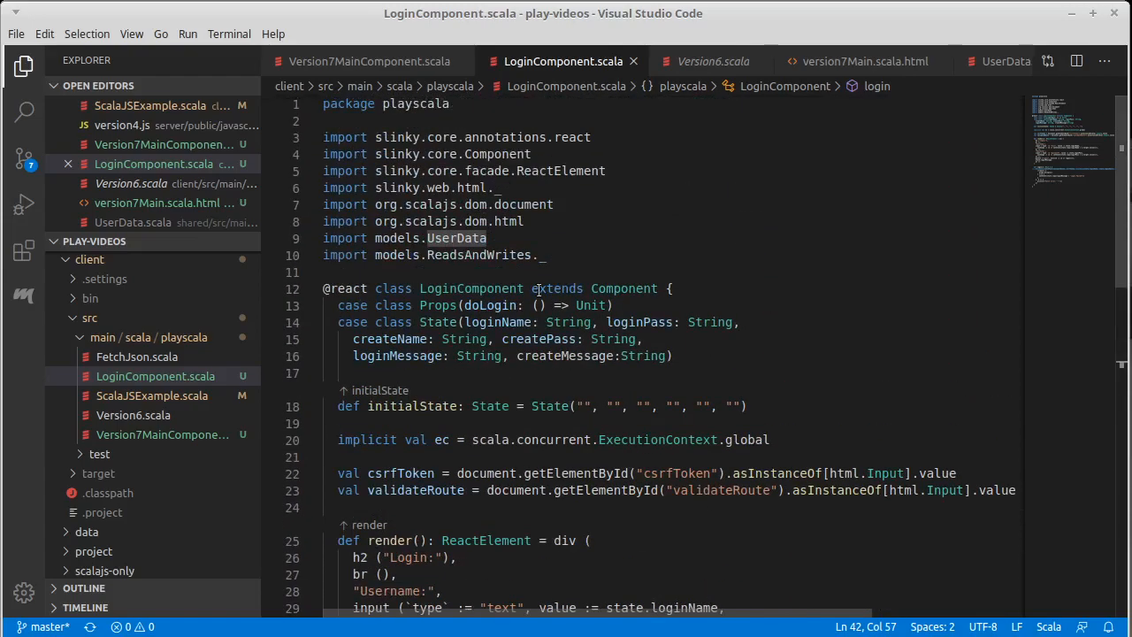
{"action": "scroll", "scroll_direction": "down", "scroll_amount": 3}
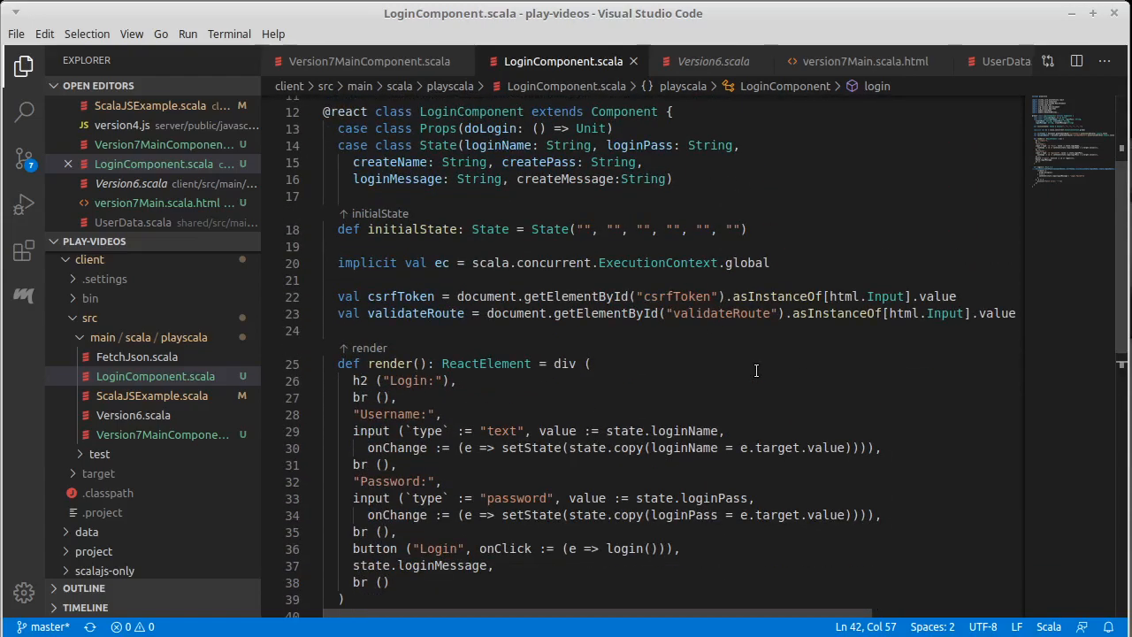
{"action": "scroll", "scroll_direction": "down", "scroll_amount": 3}
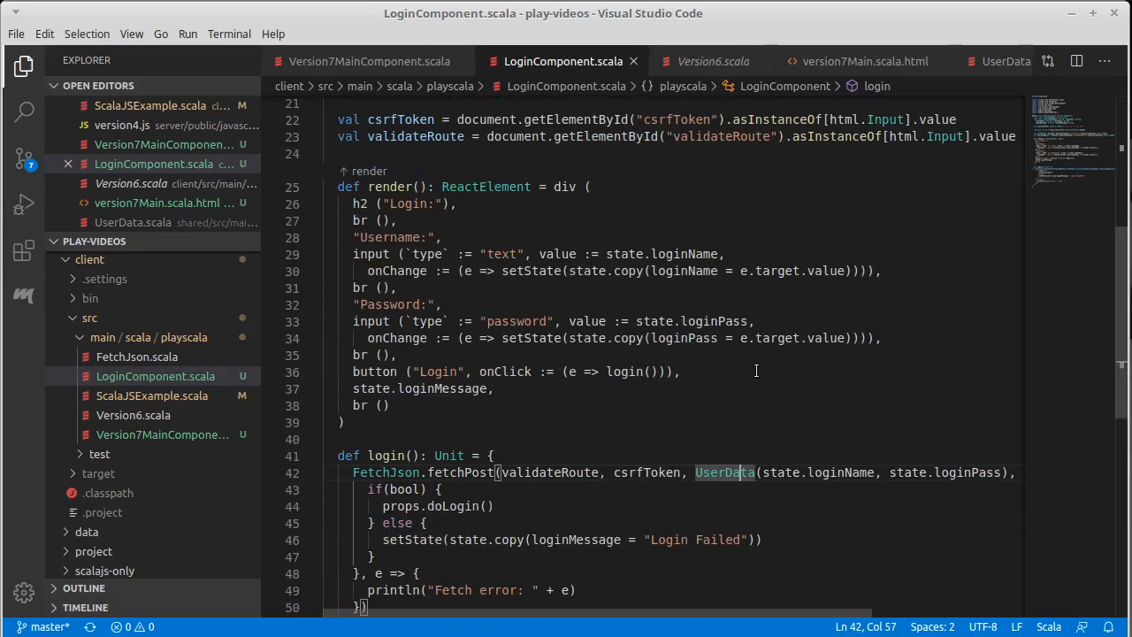
{"action": "mouse_move", "coordinate": [356, 145]}
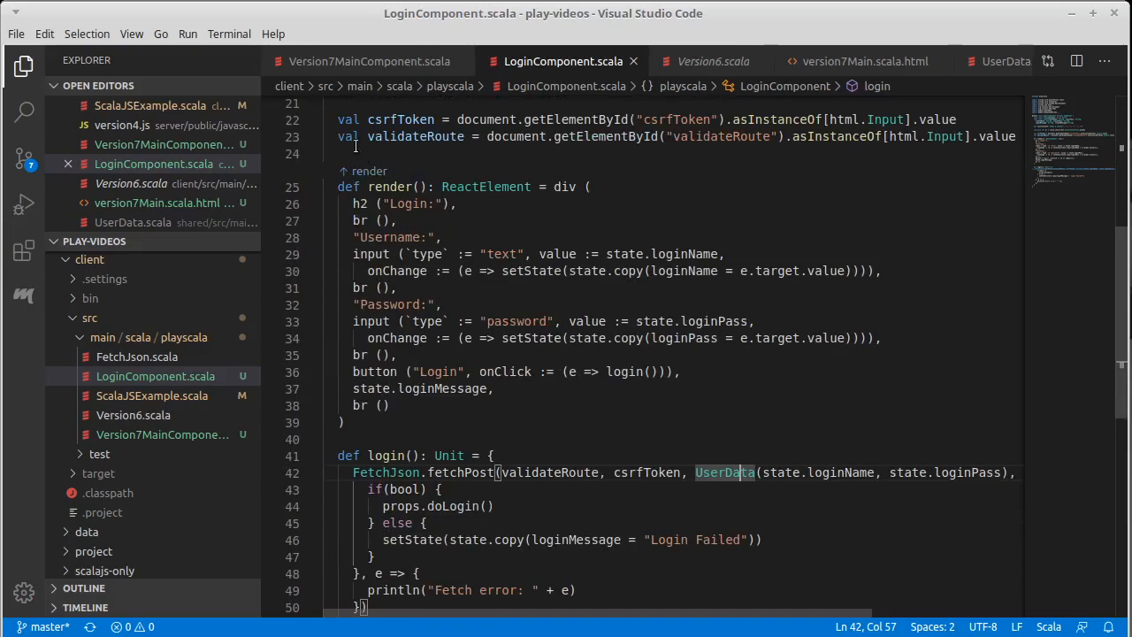
{"action": "left_click", "coordinate": [370, 60]}
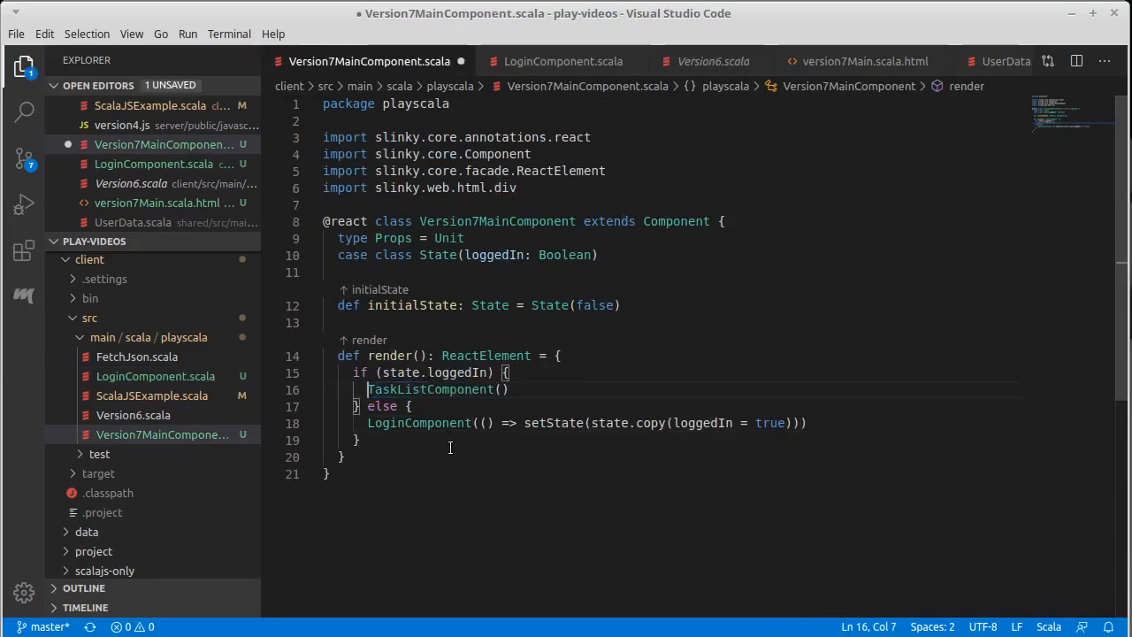
Save Version7MainComponent.scala and create TaskListComponent.scala in the playscala folder.
{"action": "key", "text": "ctrl+s"}
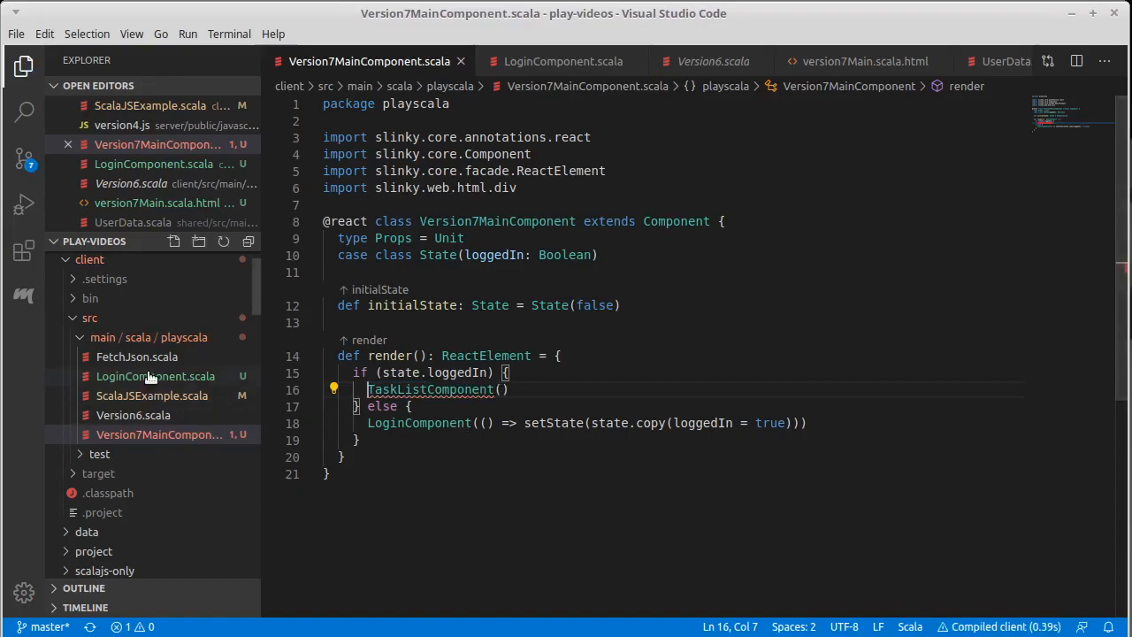
{"action": "left_click", "coordinate": [174, 240]}
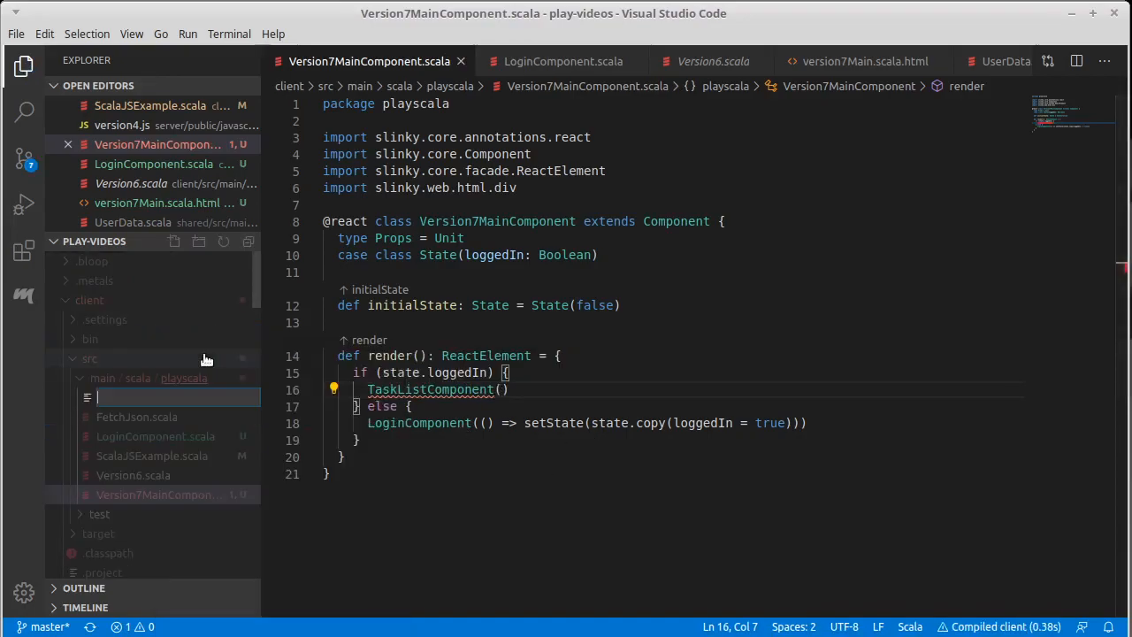
{"action": "type", "text": "Tas"}
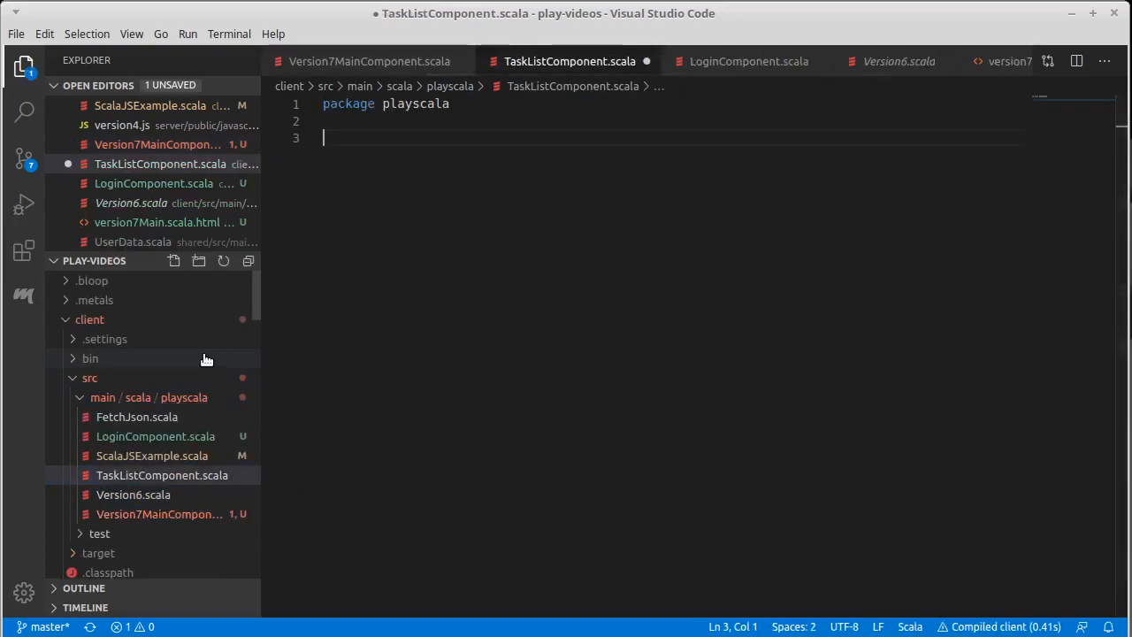
{"action": "type", "text": "@react"}
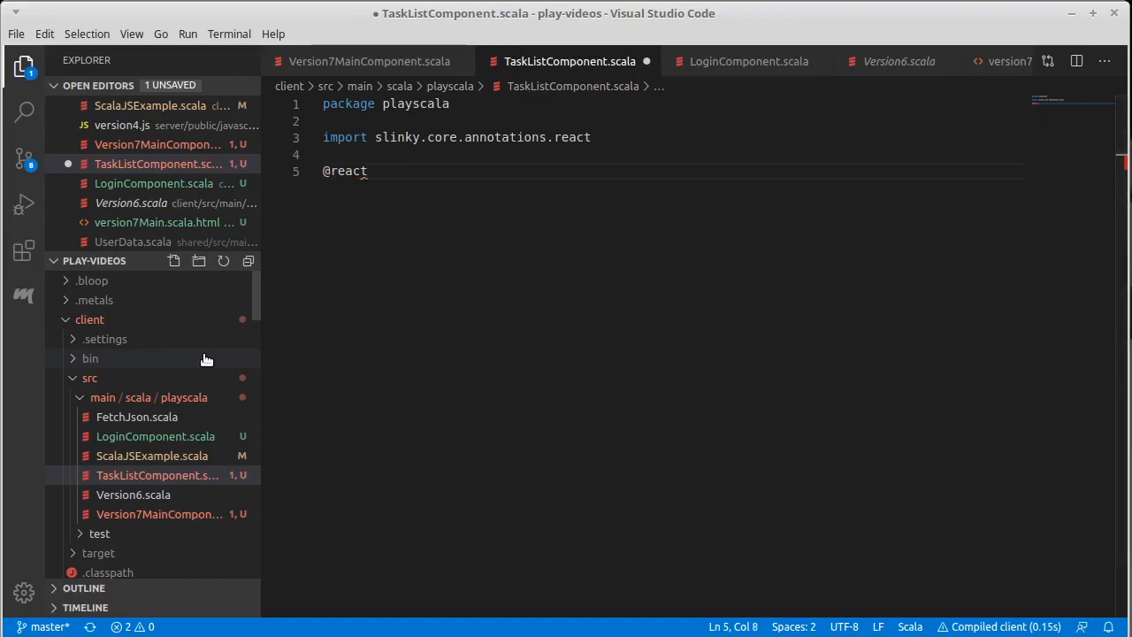
{"action": "type", "text": "class"}
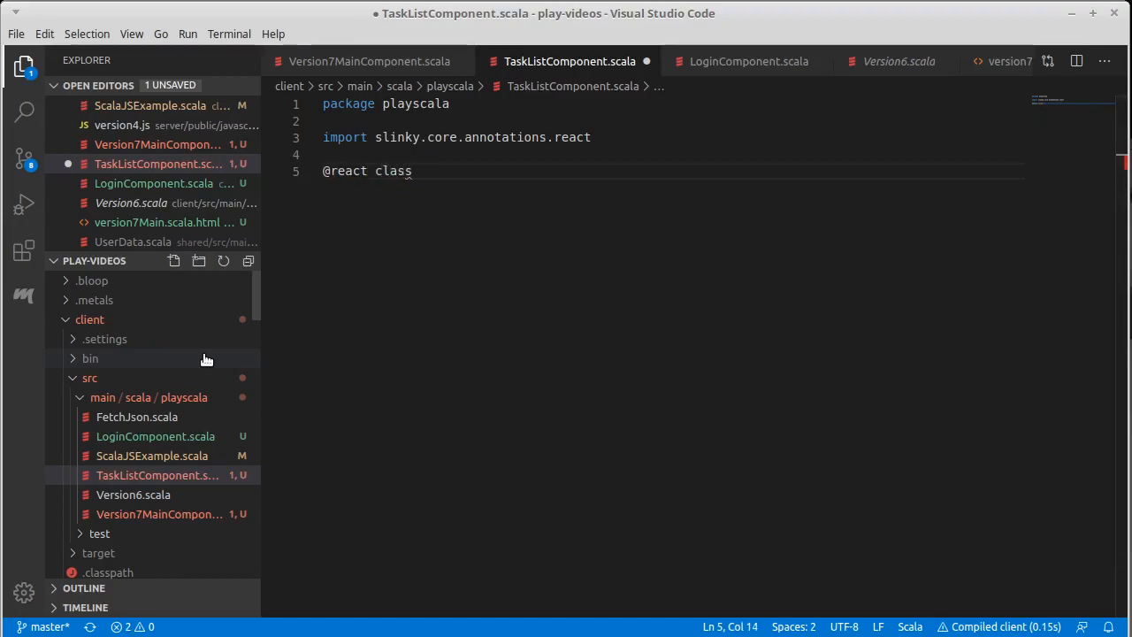
{"action": "type", "text": "TaskListComponent extends C"}
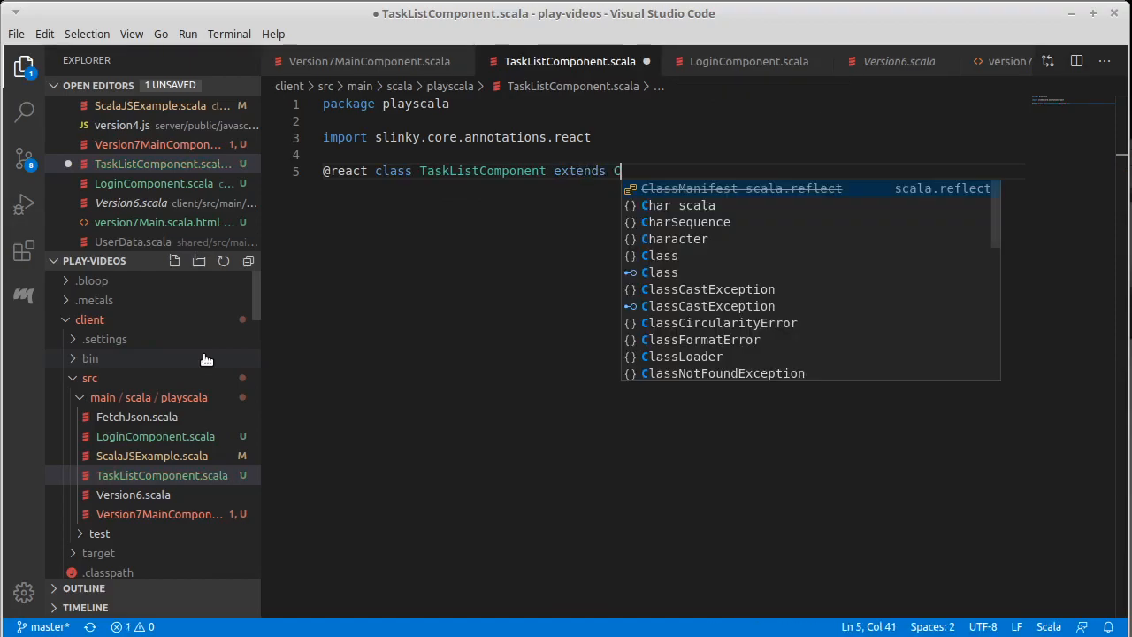
{"action": "type", "text": "omponent {"}
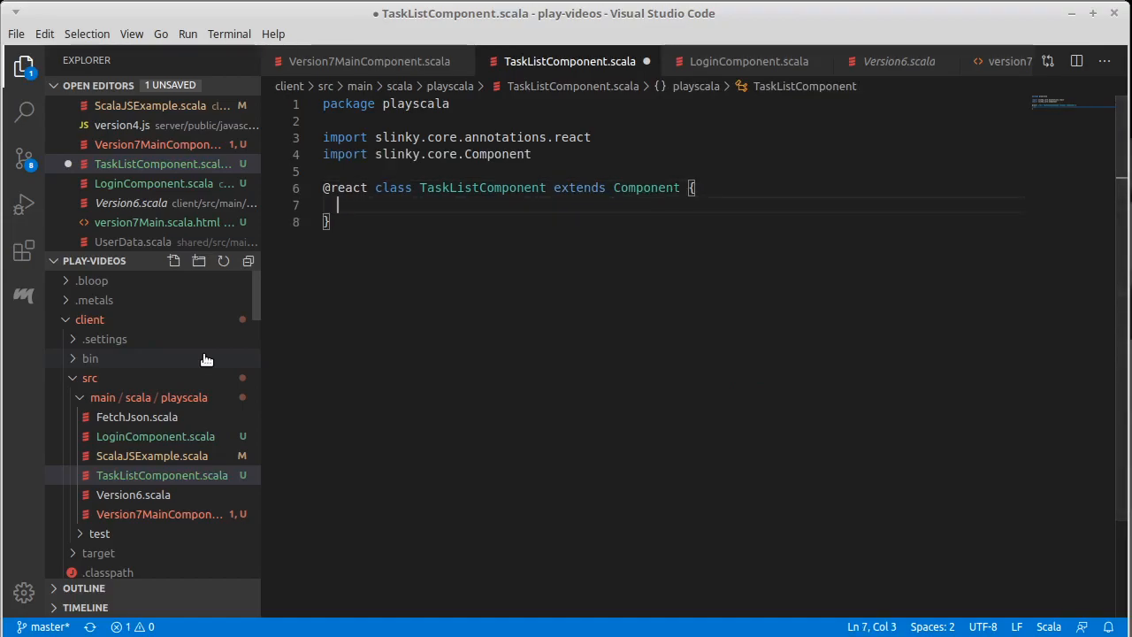
{"action": "key", "text": "ctrl+s"}
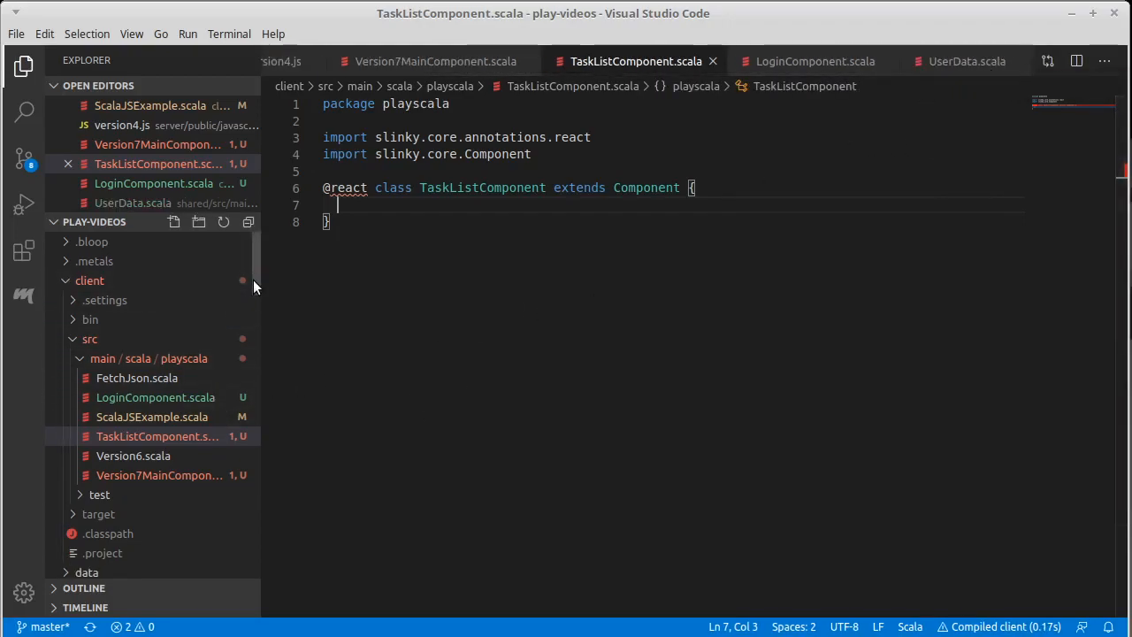
{"action": "scroll", "scroll_direction": "down", "scroll_amount": 3}
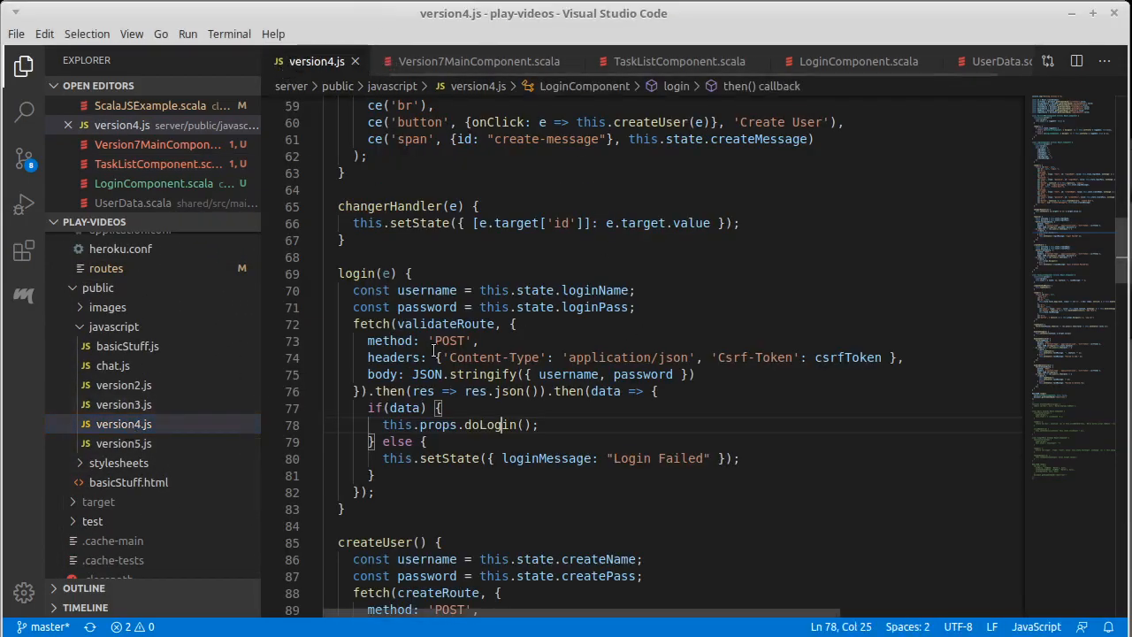
{"action": "scroll", "scroll_direction": "down", "scroll_amount": 3}
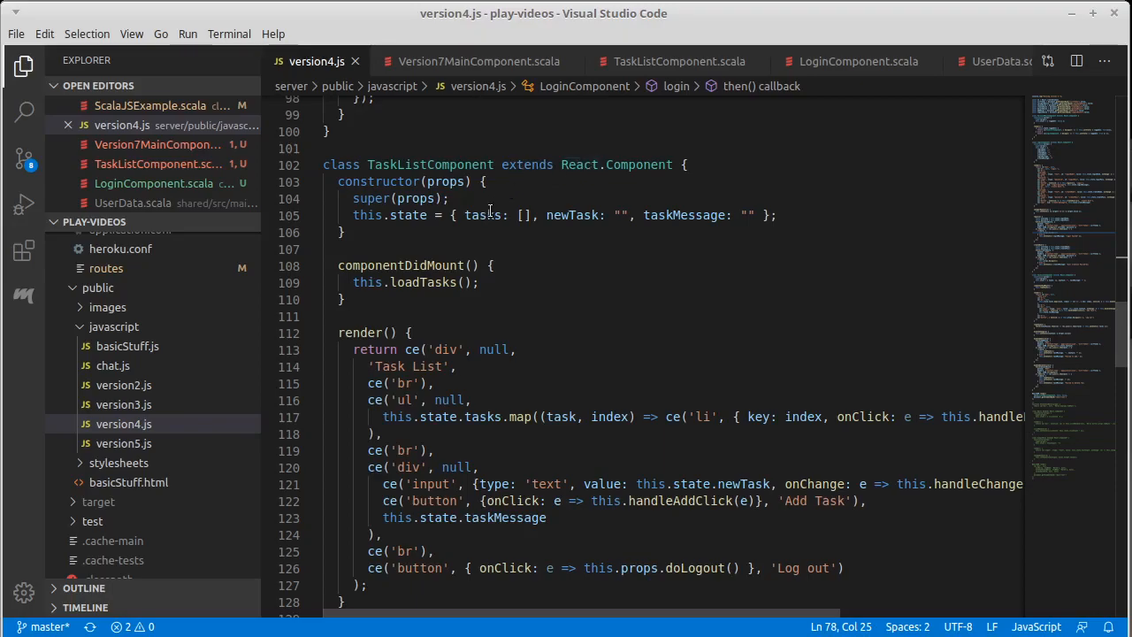
{"action": "mouse_move", "coordinate": [485, 216]}
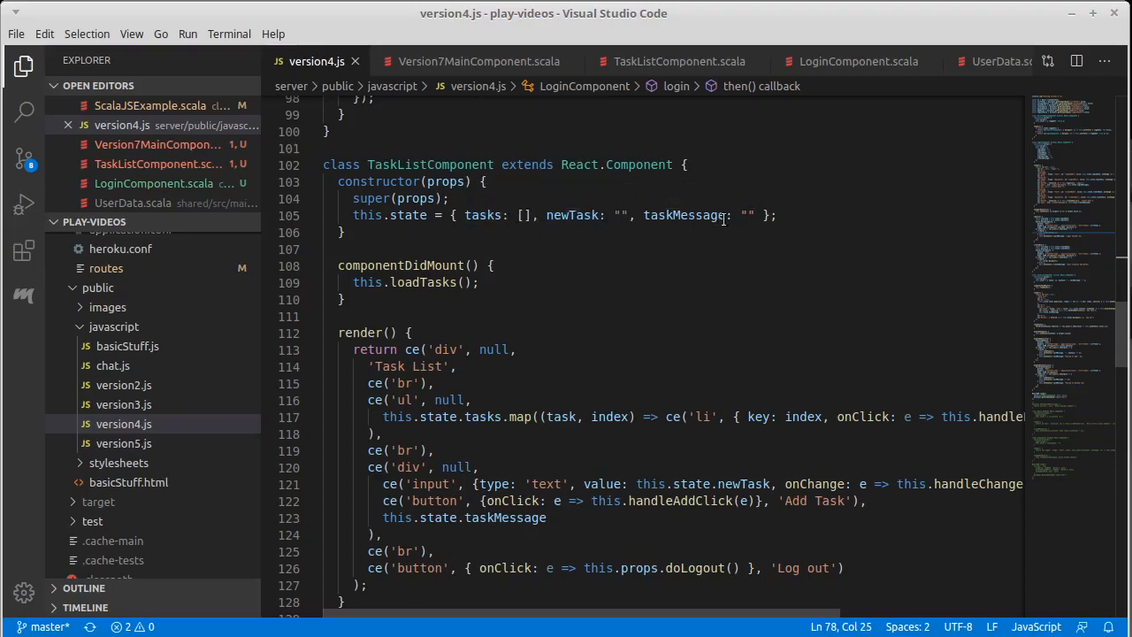
Declare case class Props(doLogout: () => Unit) in TaskListComponent.scala.
{"action": "left_click", "coordinate": [482, 61]}
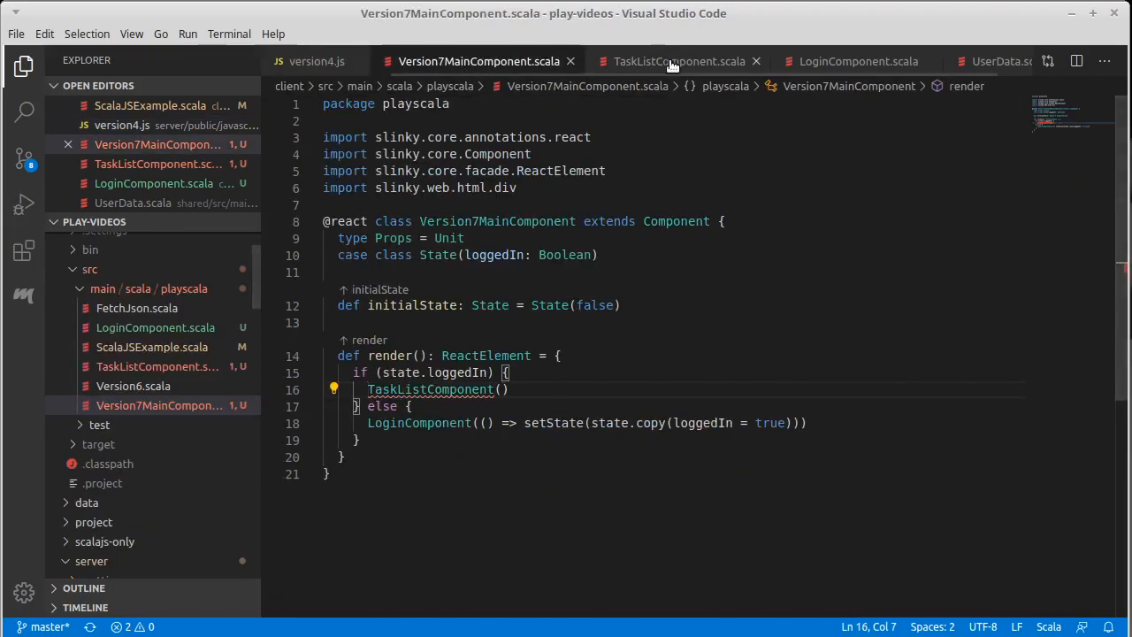
{"action": "left_click", "coordinate": [680, 60]}
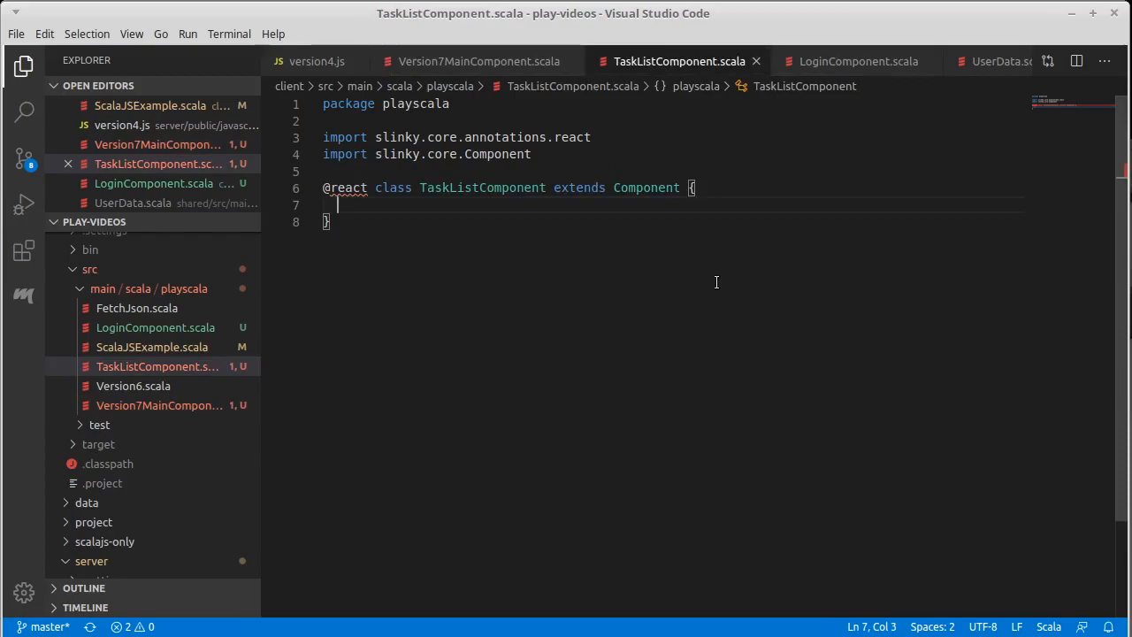
{"action": "type", "text": "case class"}
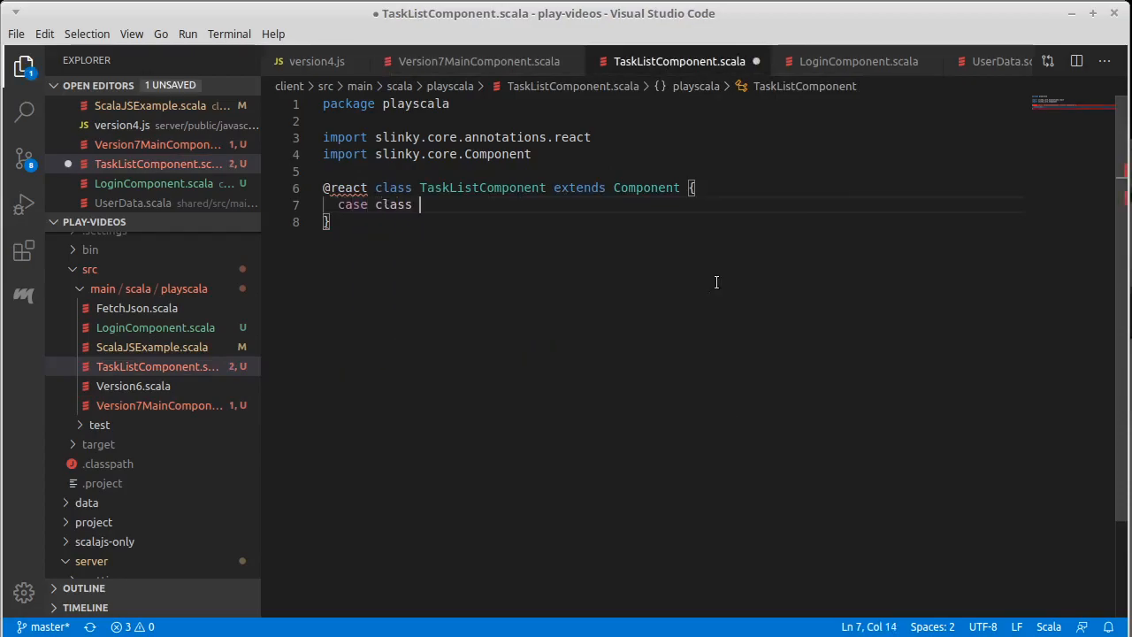
{"action": "type", "text": "Props()"}
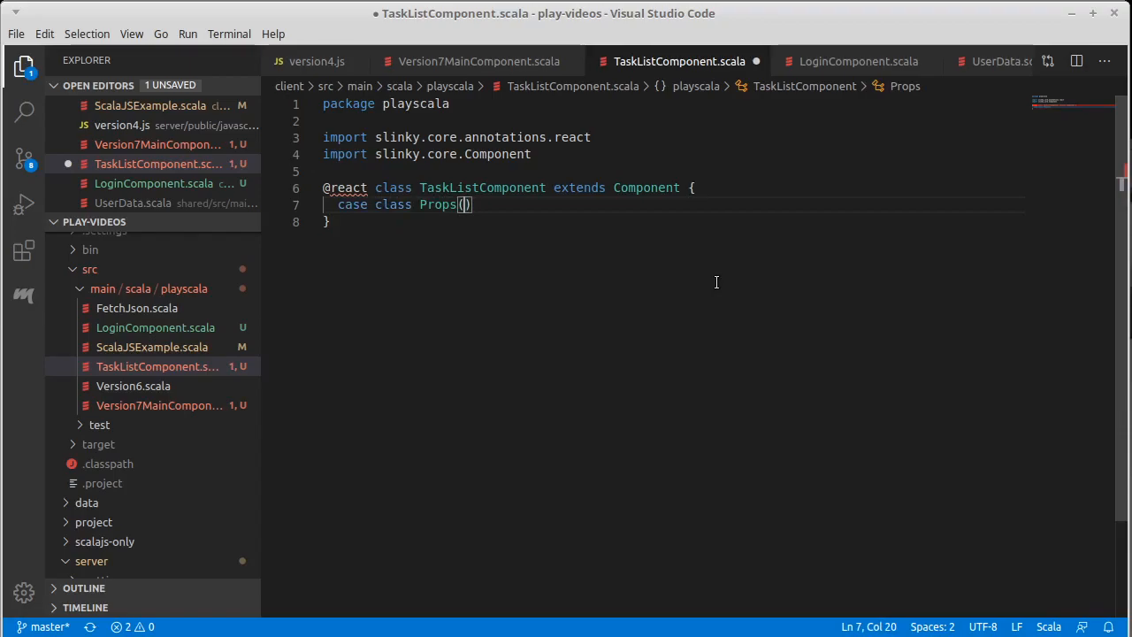
{"action": "type", "text": "t"}
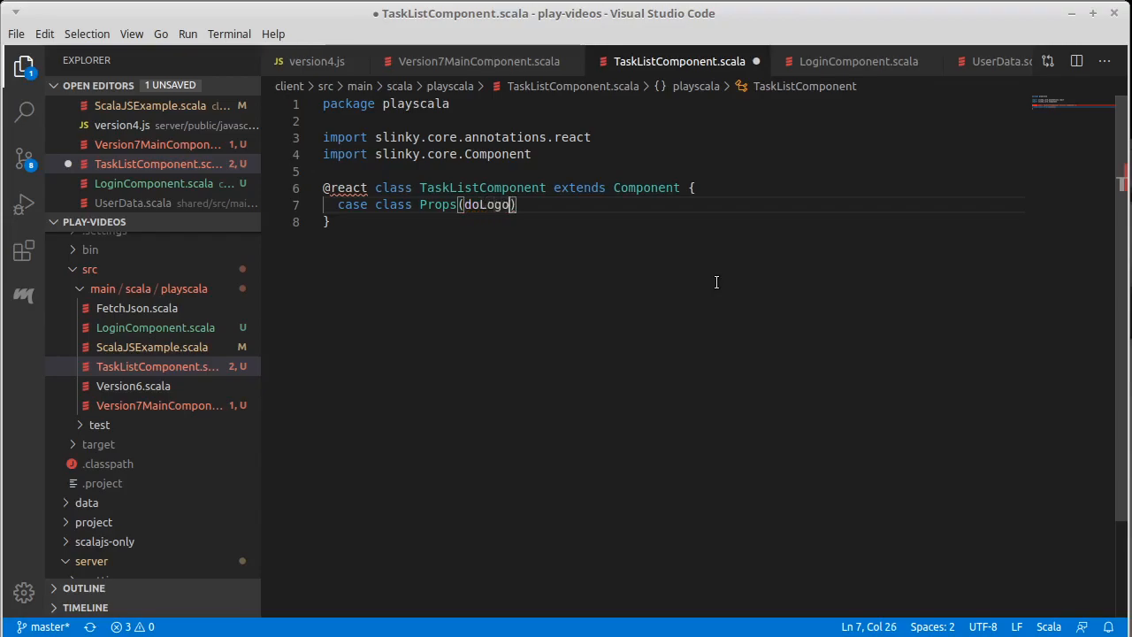
{"action": "type", "text": "ut:"}
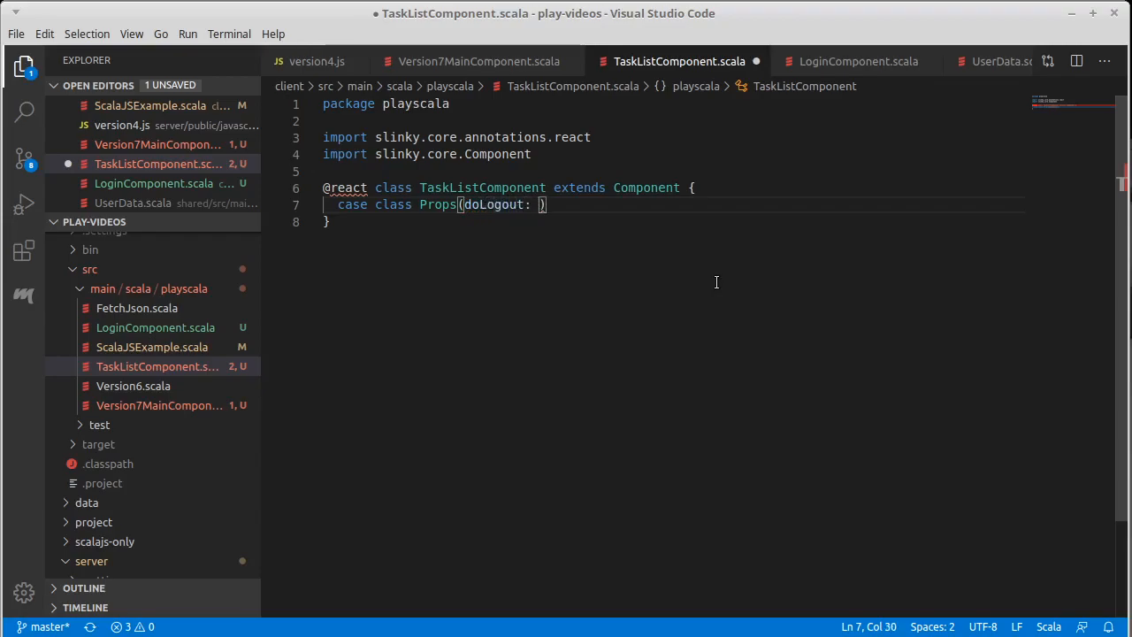
{"action": "type", "text": "() => Unit)"}
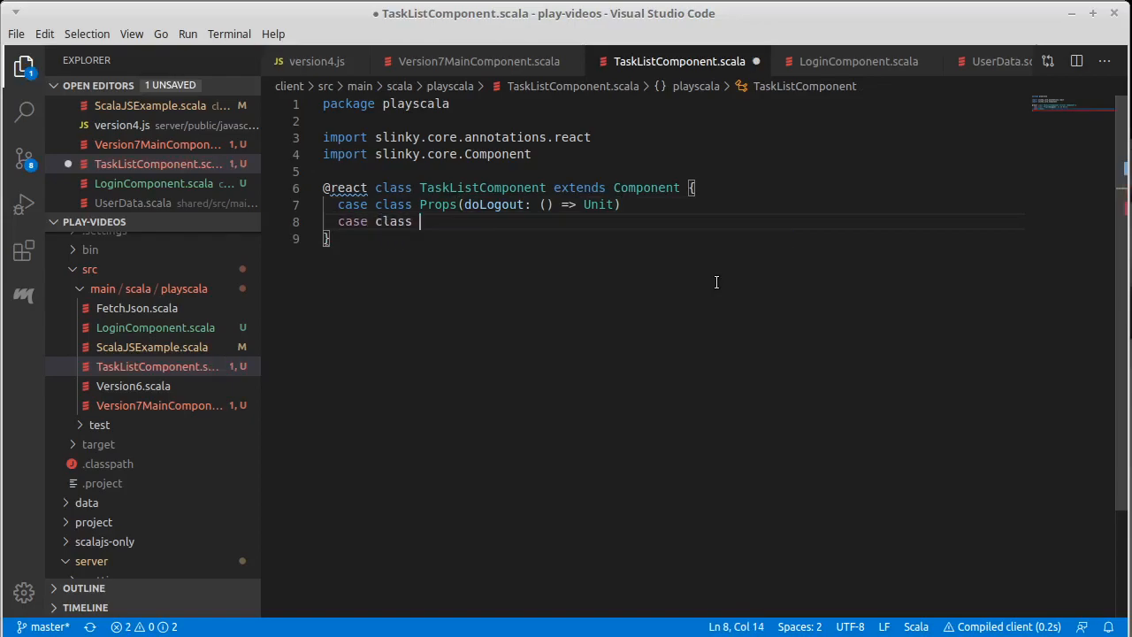
Start case class State with tasks: Seq[TaskItem], checking TaskItem in UserData.scala and importing it.
{"action": "type", "text": "State()"}
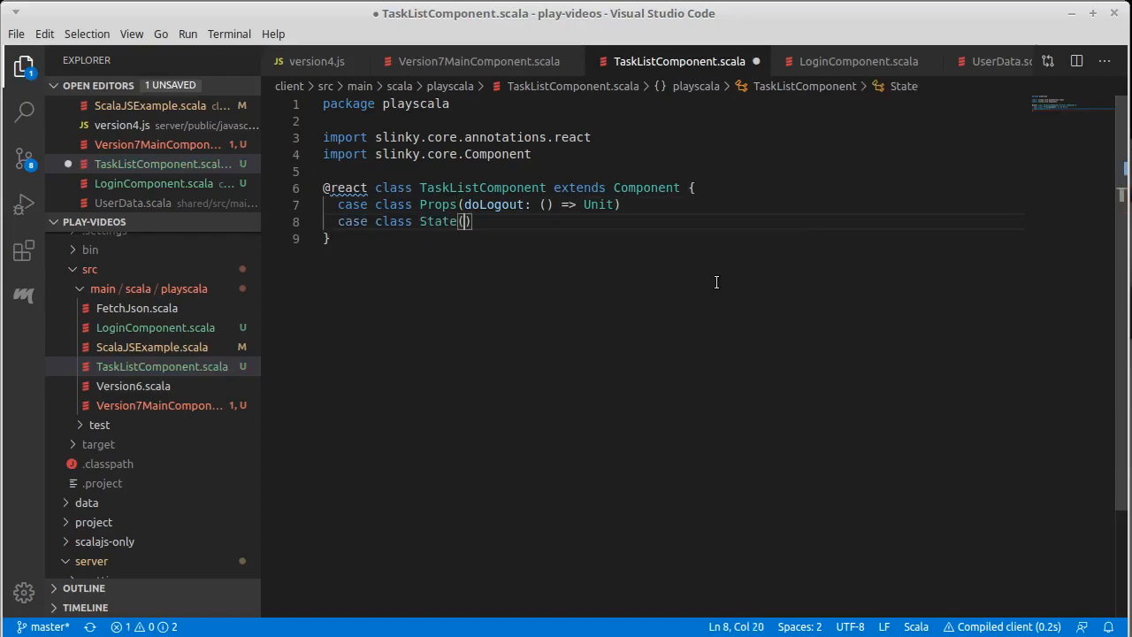
{"action": "type", "text": "tasks"}
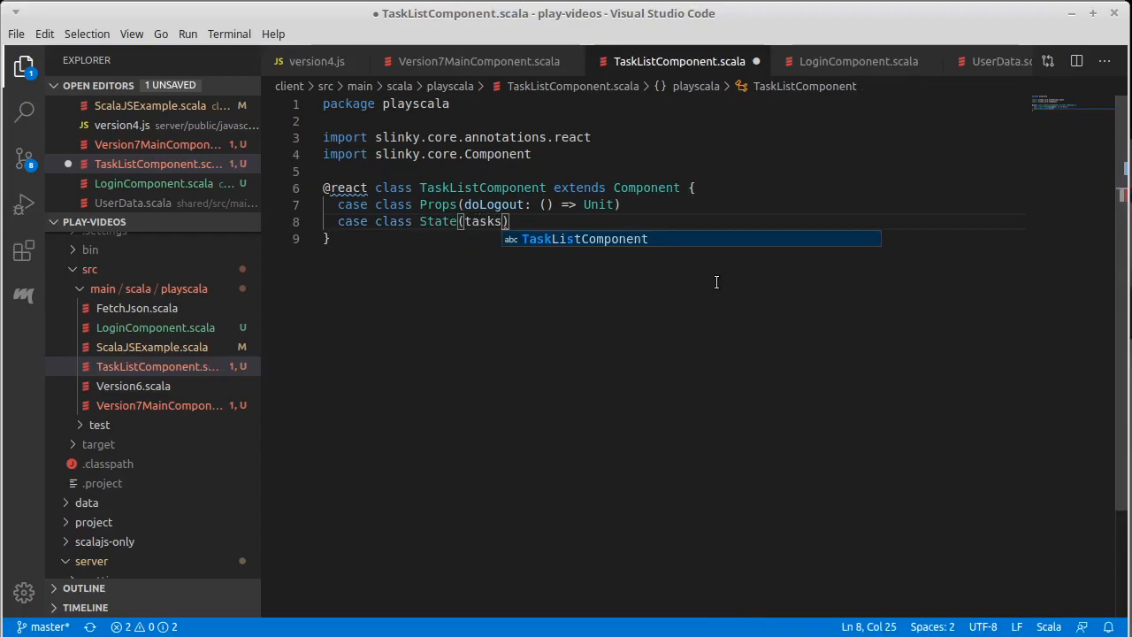
{"action": "mouse_move", "coordinate": [602, 372]}
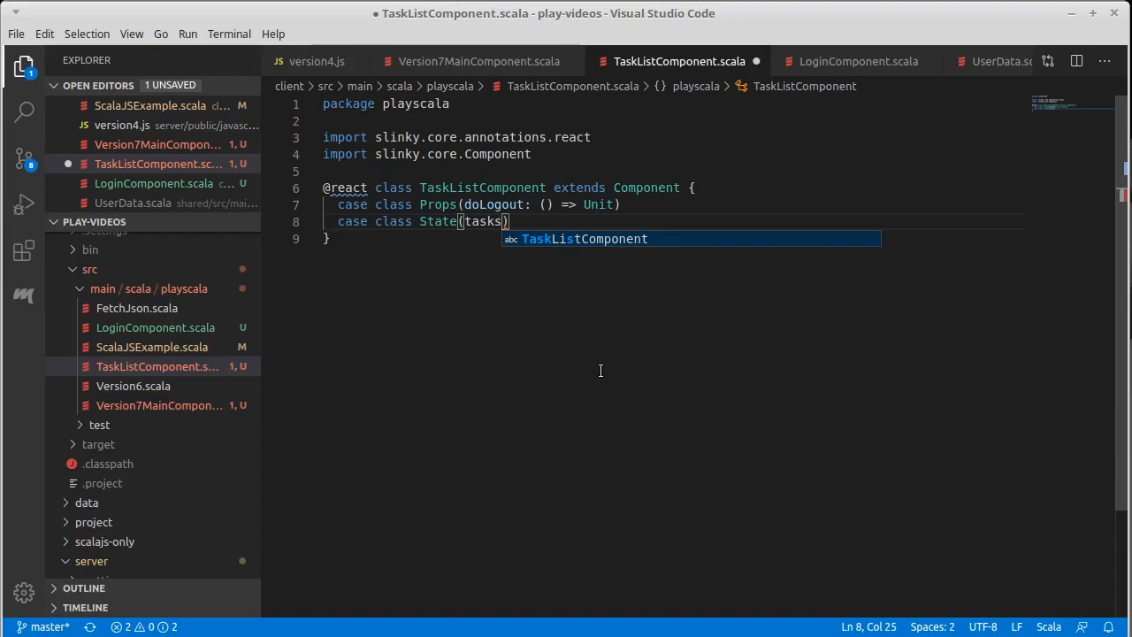
{"action": "left_click", "coordinate": [994, 60]}
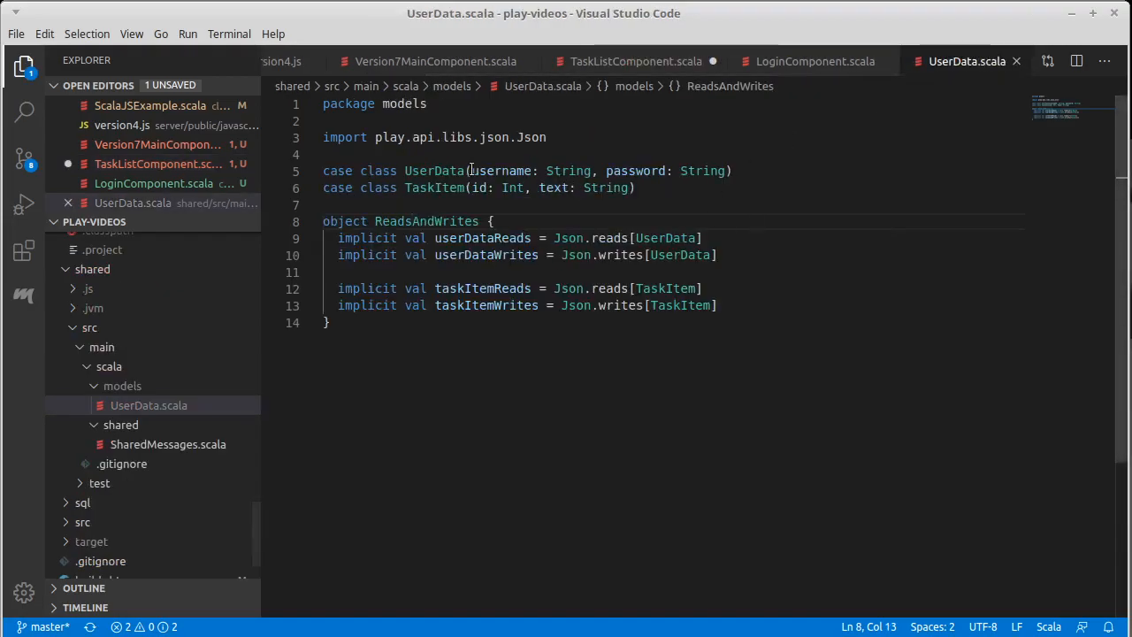
{"action": "double_click", "coordinate": [436, 188]}
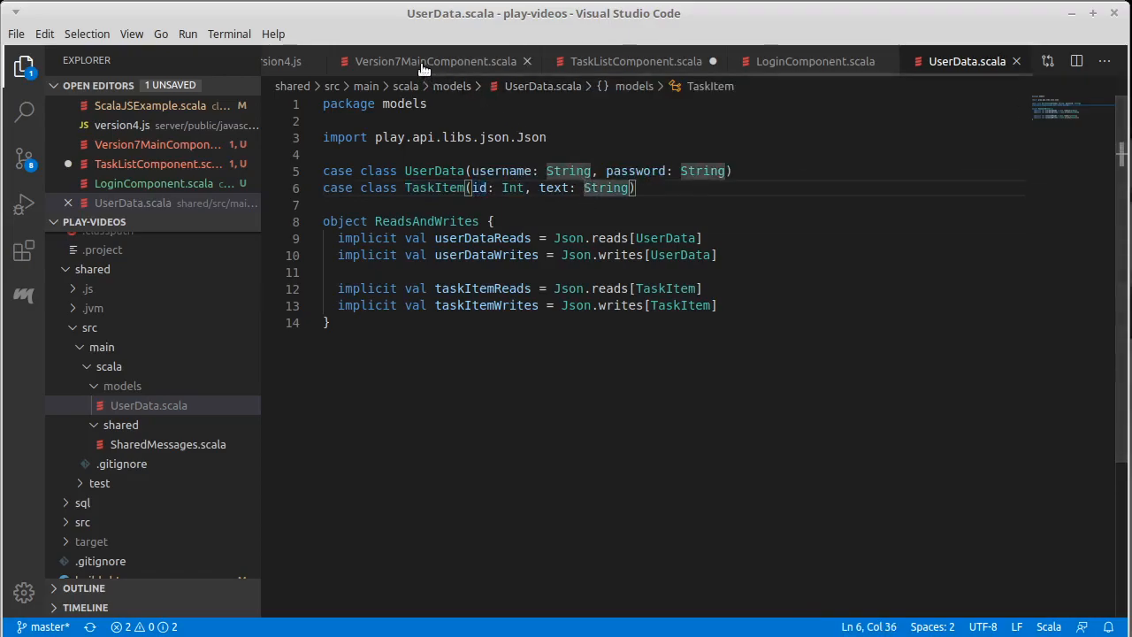
{"action": "left_click", "coordinate": [637, 60]}
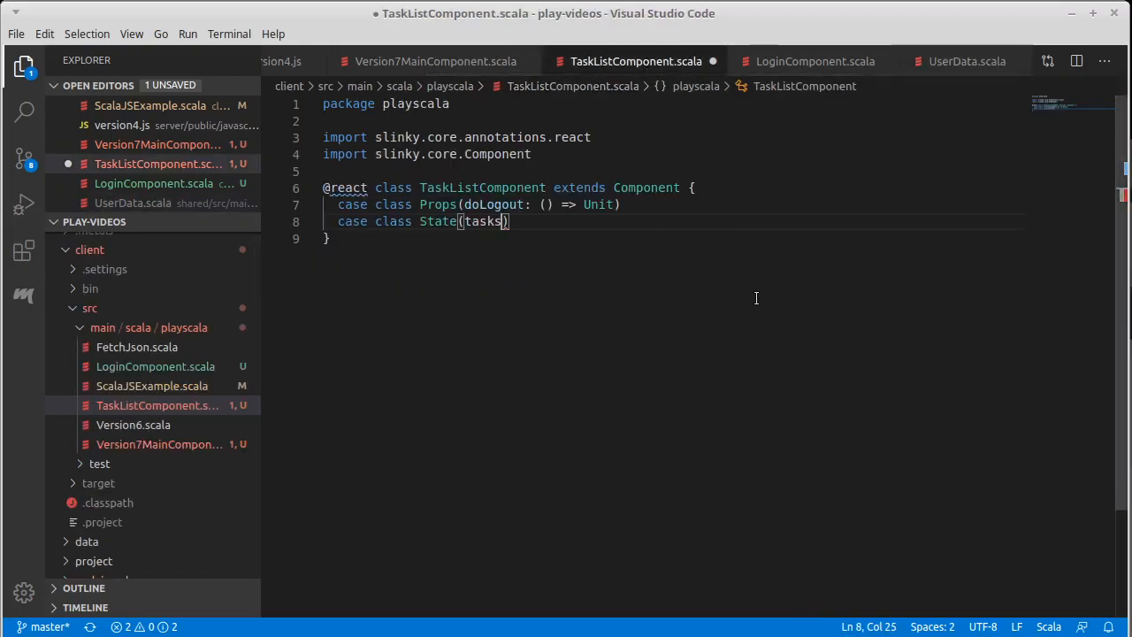
{"action": "type", "text": ": Seq[]"}
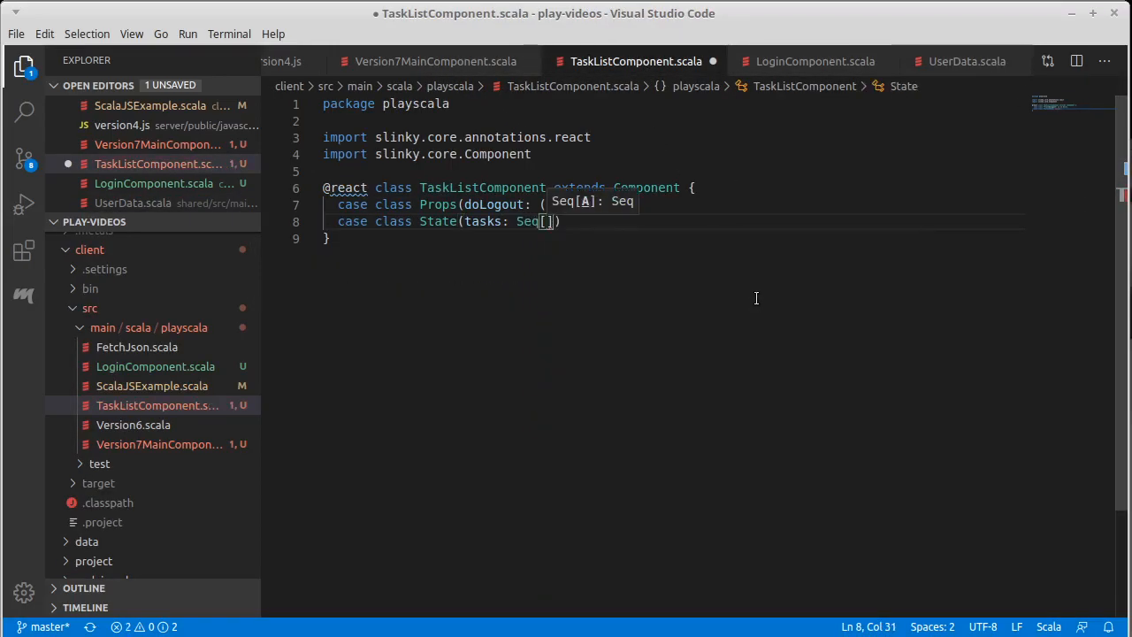
{"action": "type", "text": "TaskItem"}
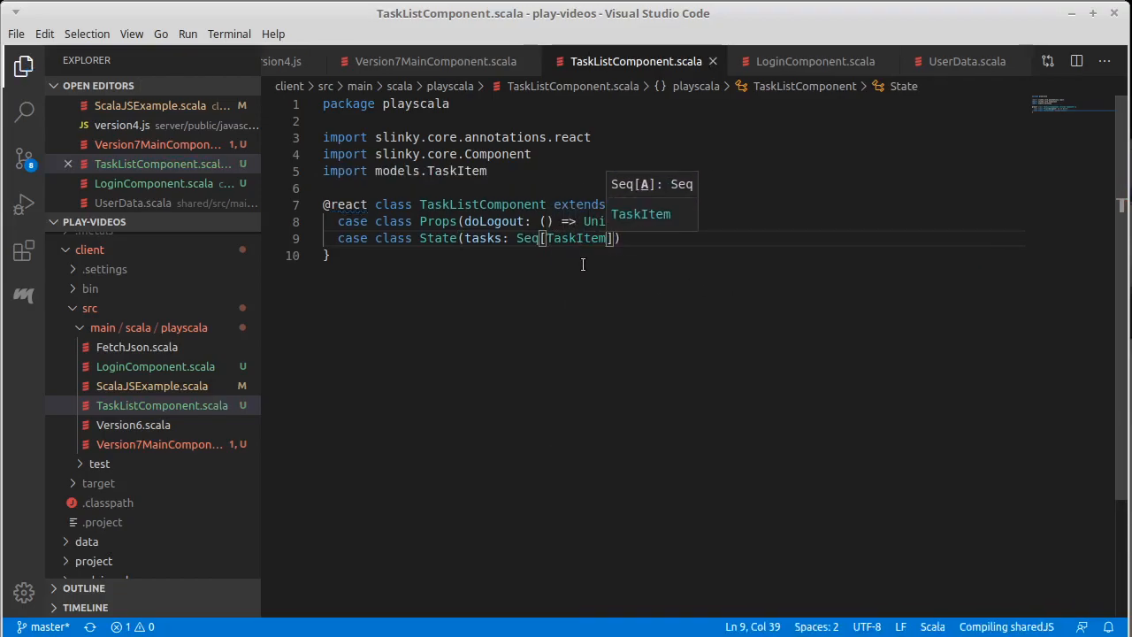
{"action": "double_click", "coordinate": [457, 170]}
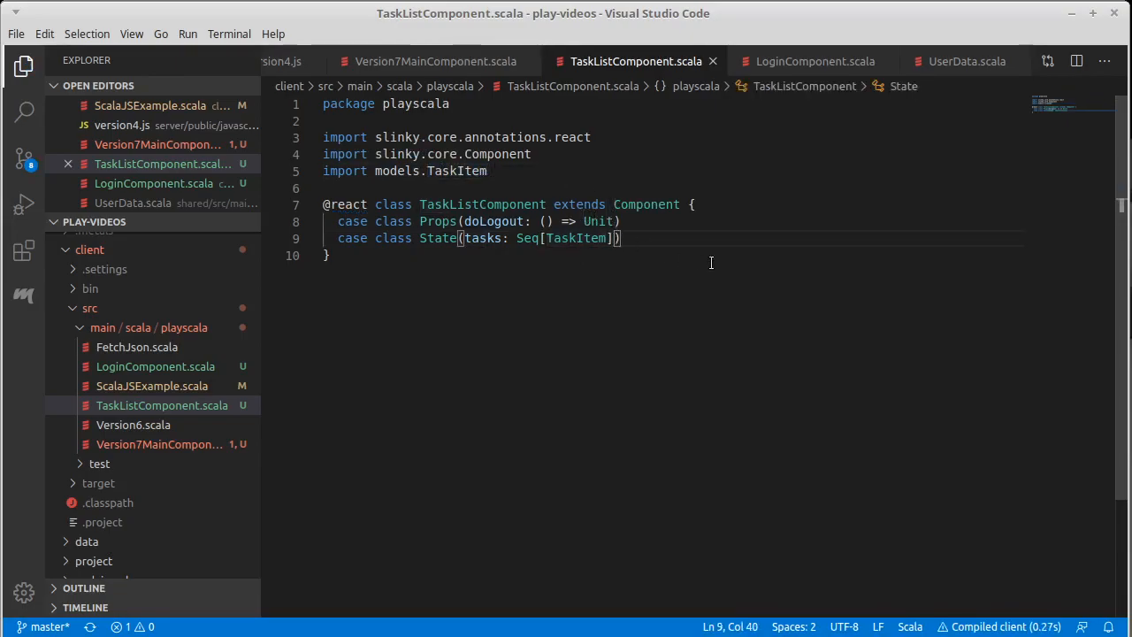
Complete State with newTask: String and taskMessage: String fields.
{"action": "type", "text": ","}
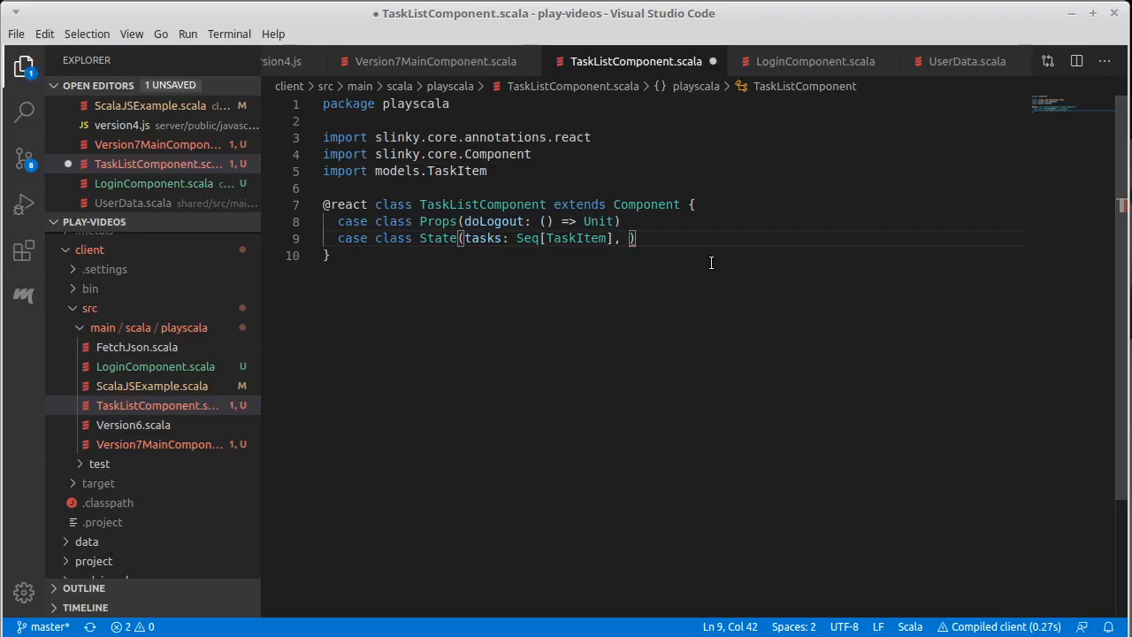
{"action": "type", "text": "newTask"}
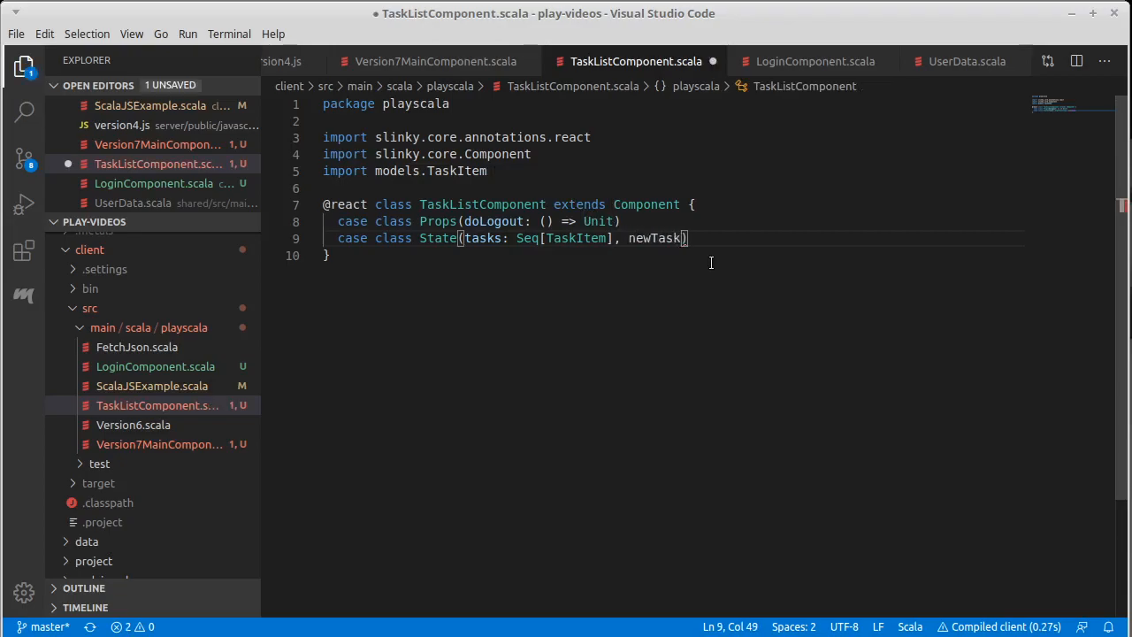
{"action": "type", "text": ": String,"}
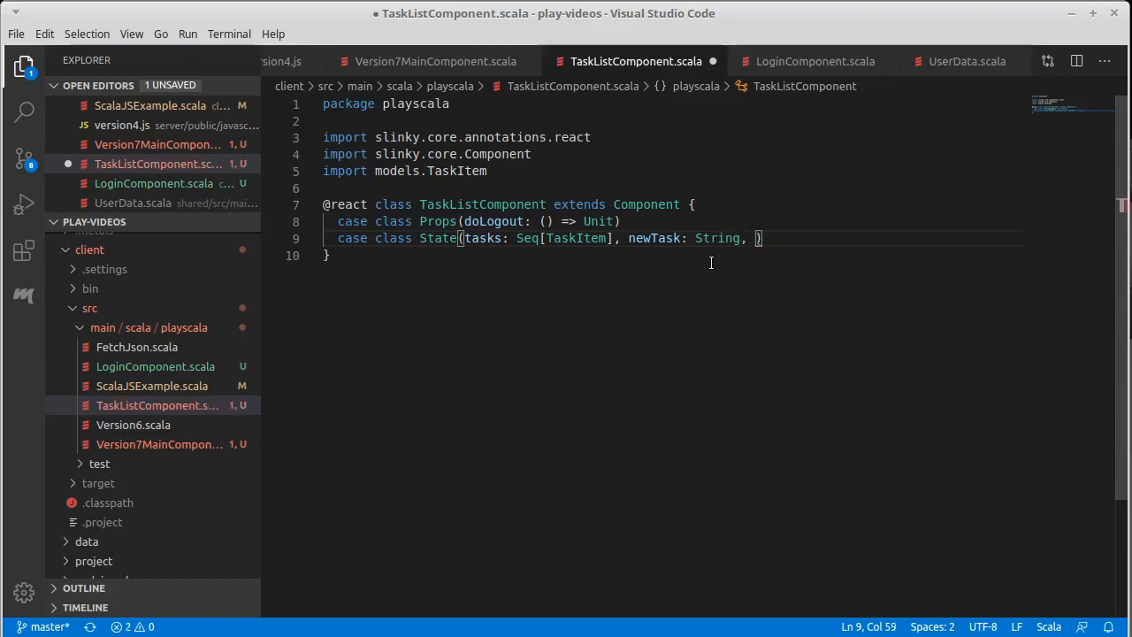
{"action": "type", "text": "taskM"}
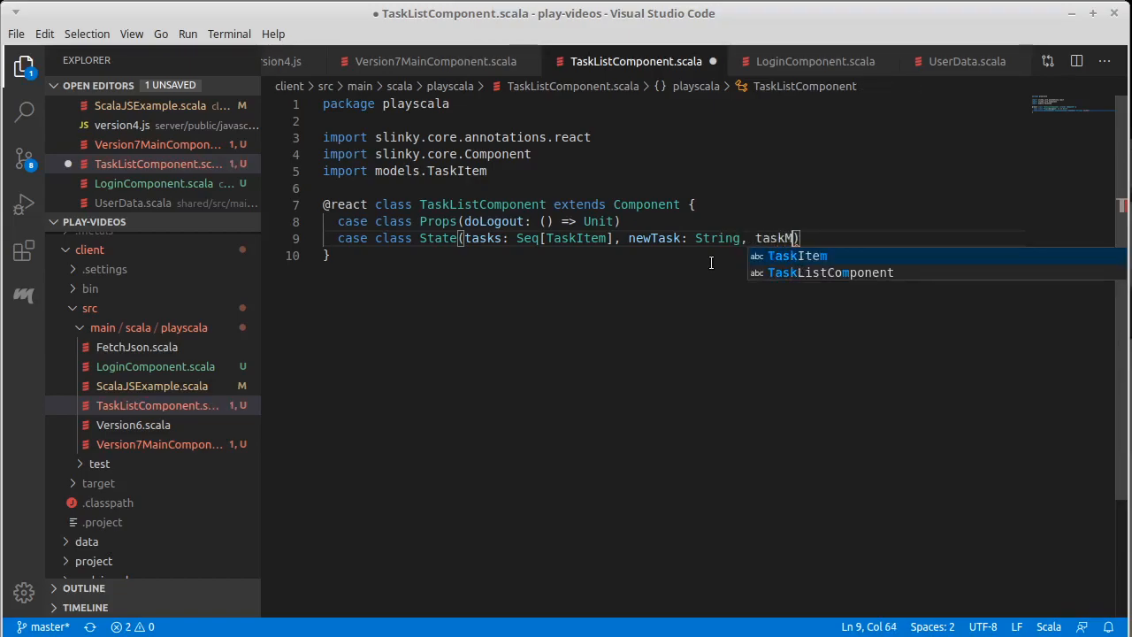
{"action": "type", "text": "essage: String"}
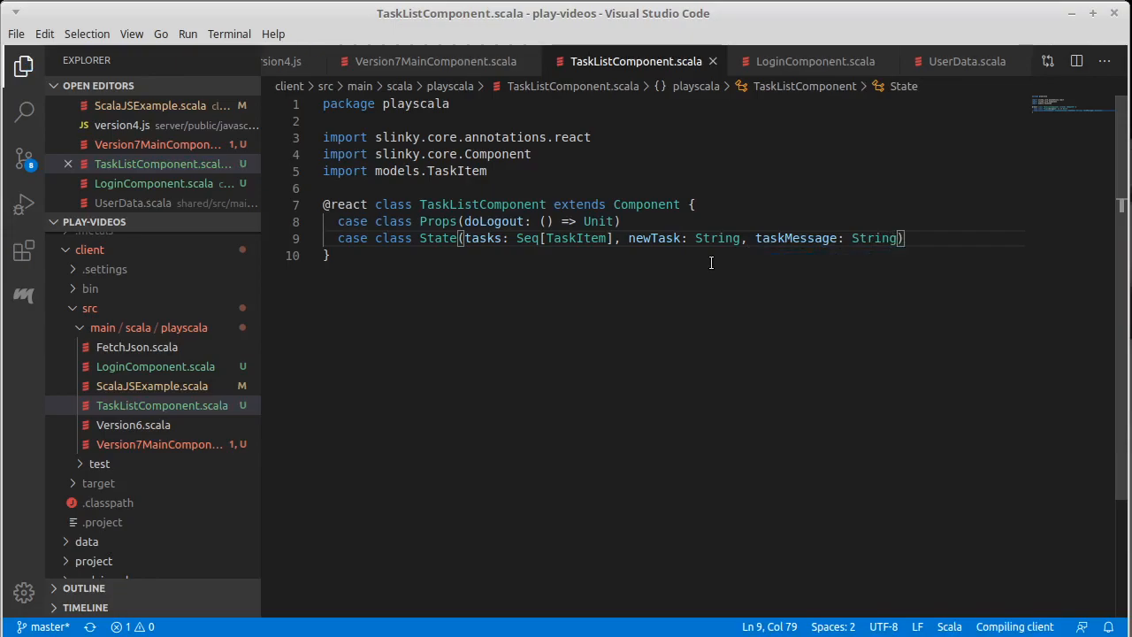
Define initialState as State(Nil, "", "") via the autocomplete stub.
{"action": "type", "text": "def"}
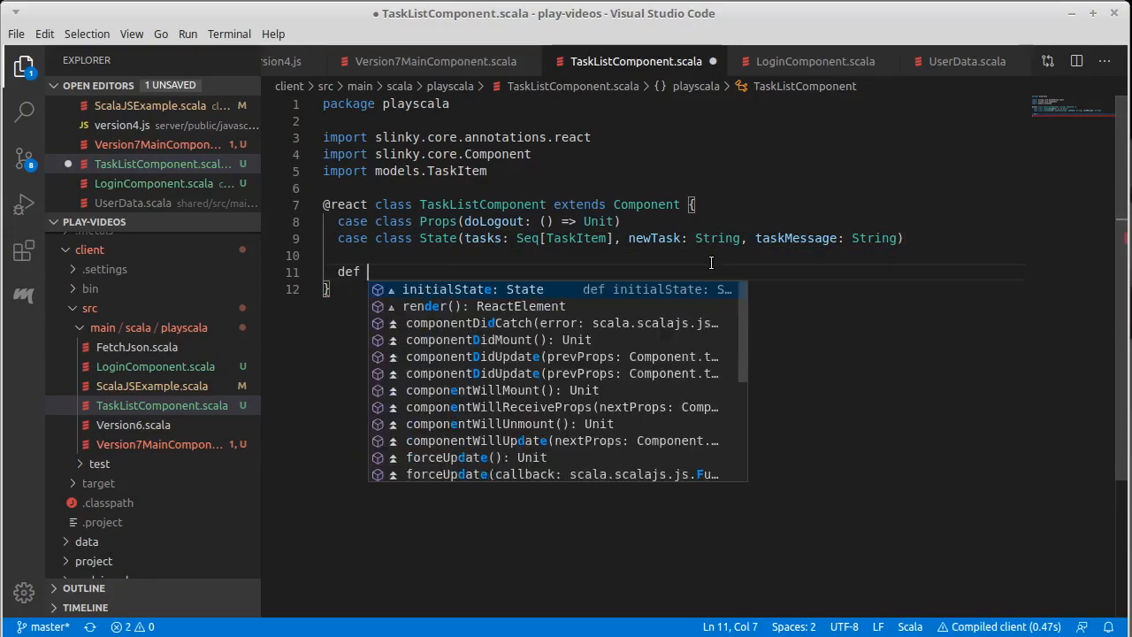
{"action": "left_click", "coordinate": [473, 290]}
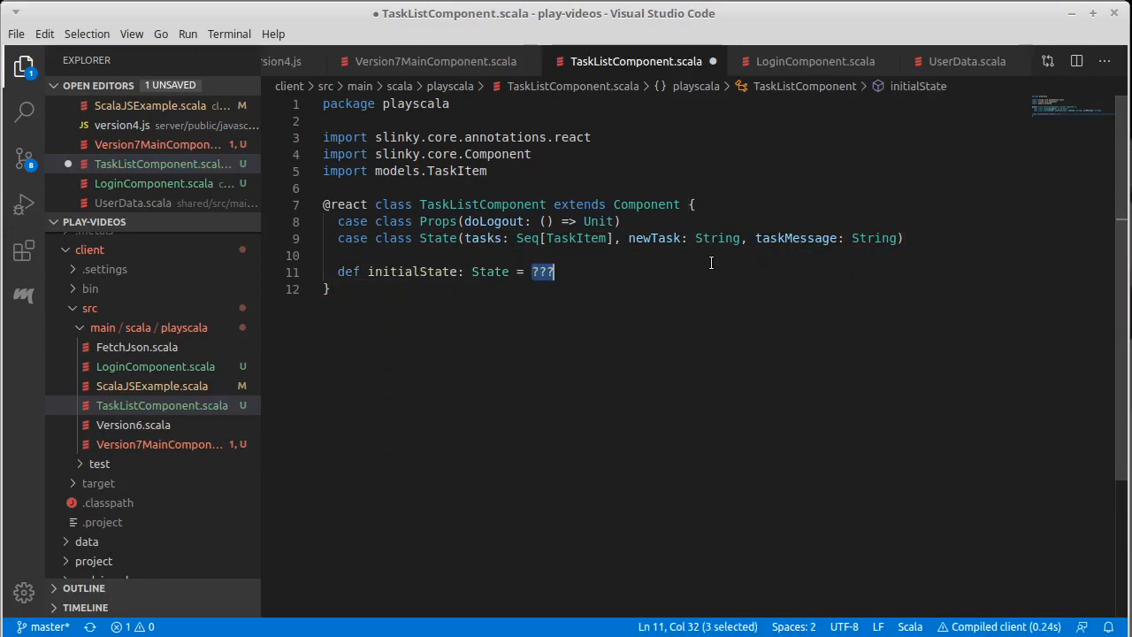
{"action": "type", "text": "State(Nil,"}
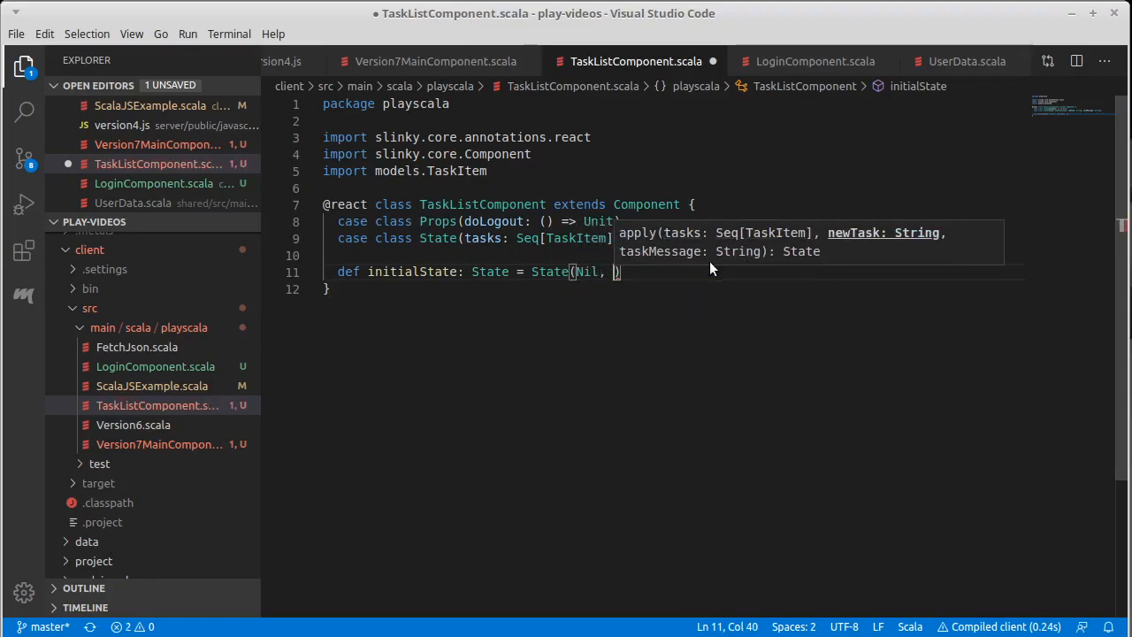
{"action": "type", "text": "\"\""}
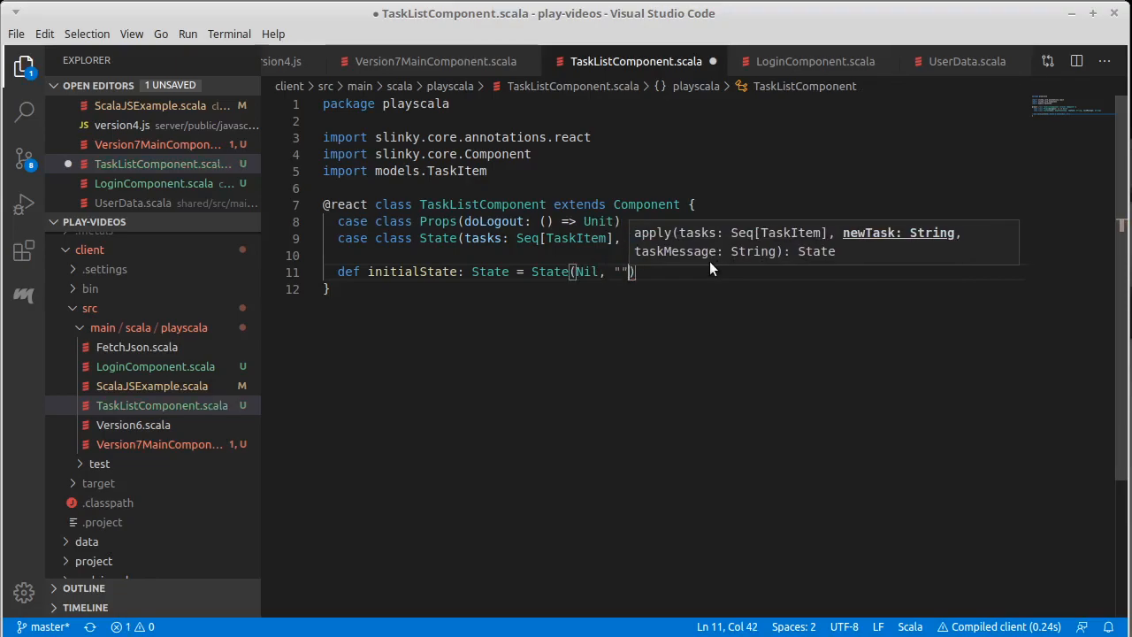
{"action": "type", "text": ", \"\""}
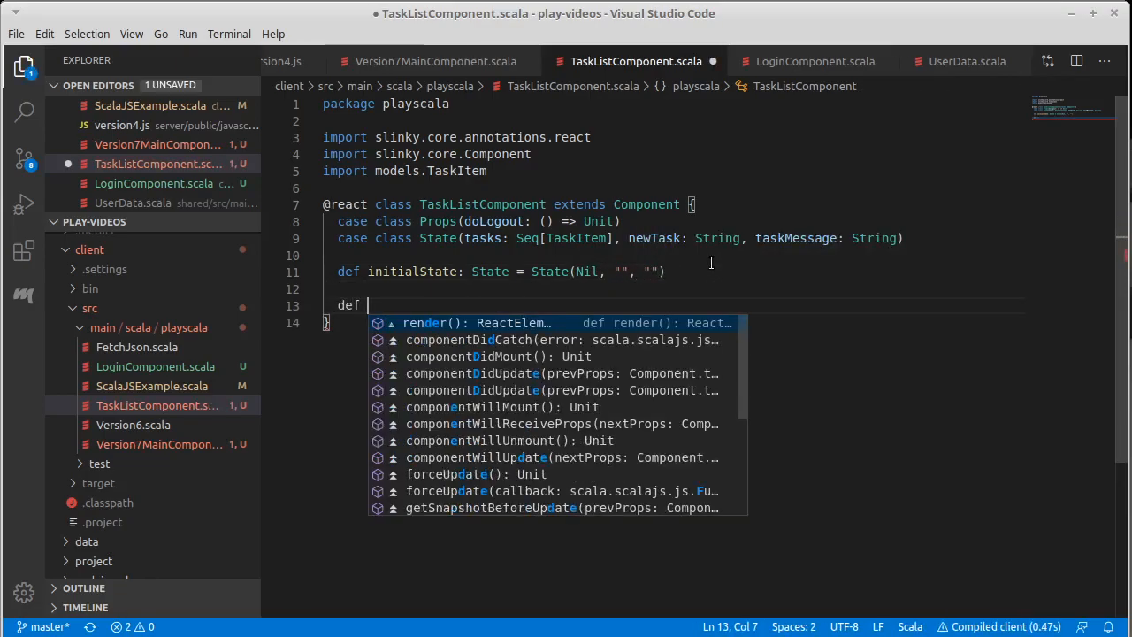
Define render(): ReactElement returning an empty div ().
{"action": "left_click", "coordinate": [469, 322]}
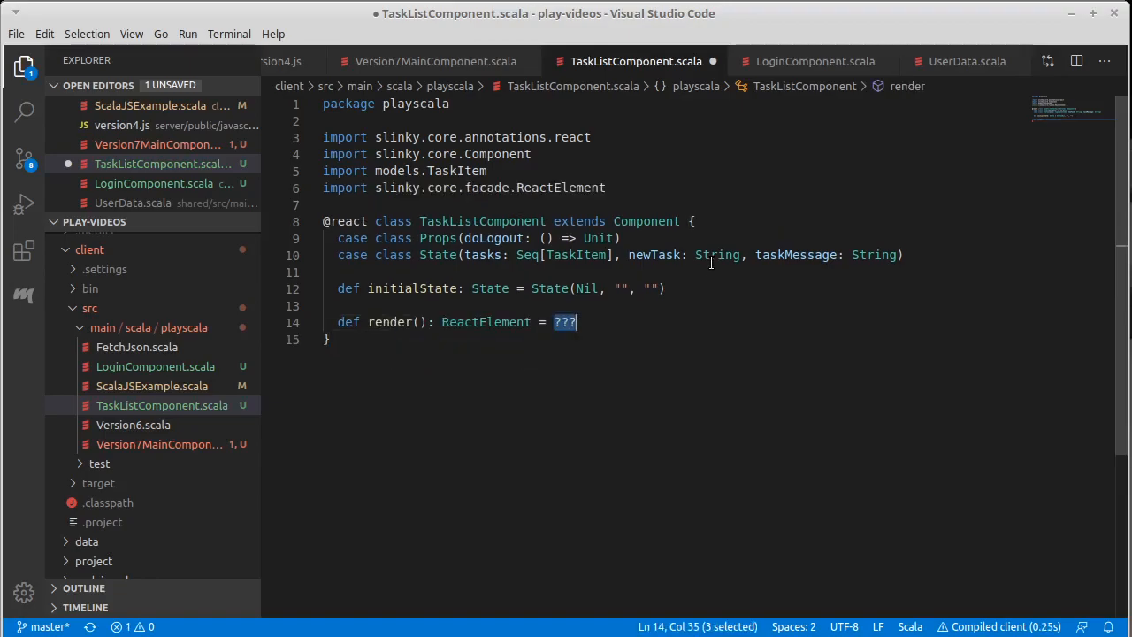
{"action": "key", "text": "Delete"}
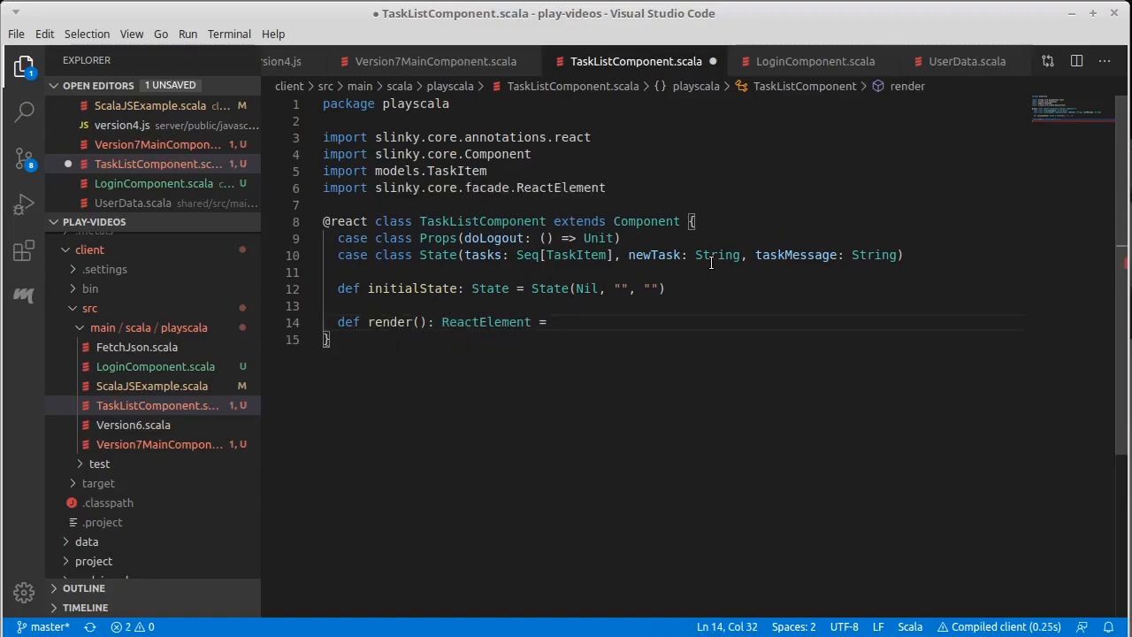
{"action": "type", "text": "div ()"}
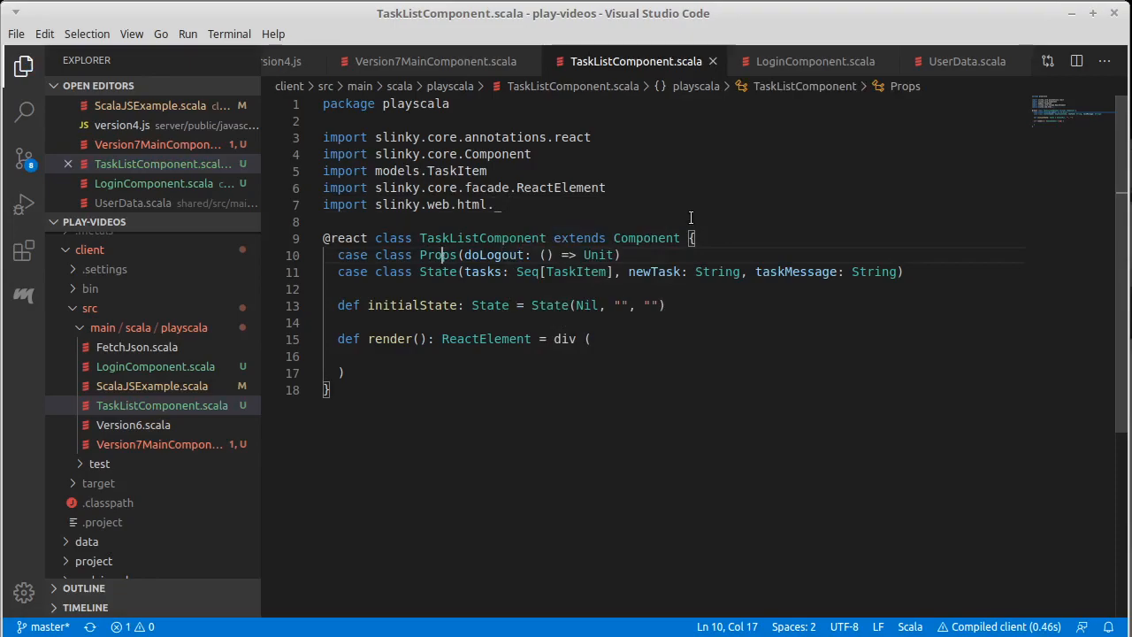
{"action": "mouse_move", "coordinate": [740, 209]}
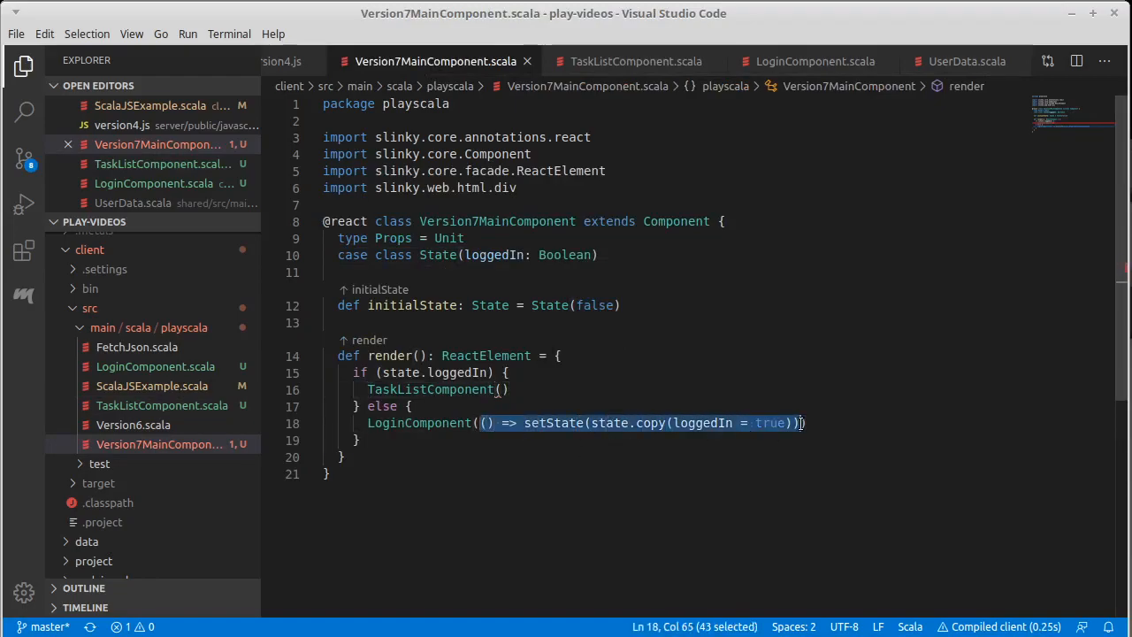
Give TaskListComponent a callback setting loggedIn to false in Version7MainComponent and save.
{"action": "left_click", "coordinate": [502, 390]}
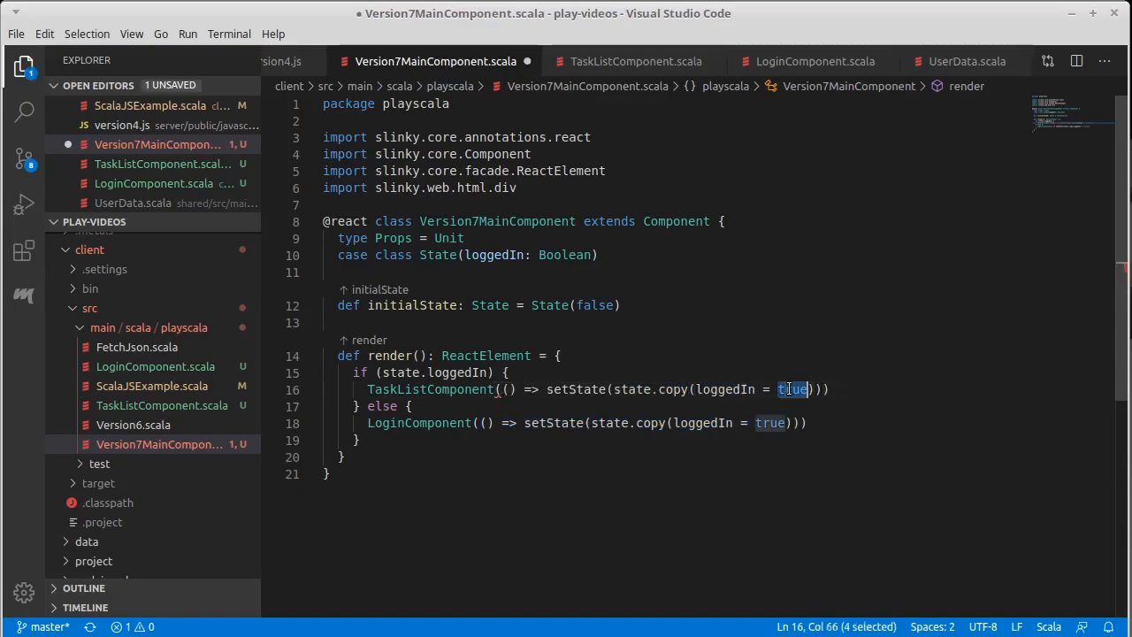
{"action": "type", "text": "false"}
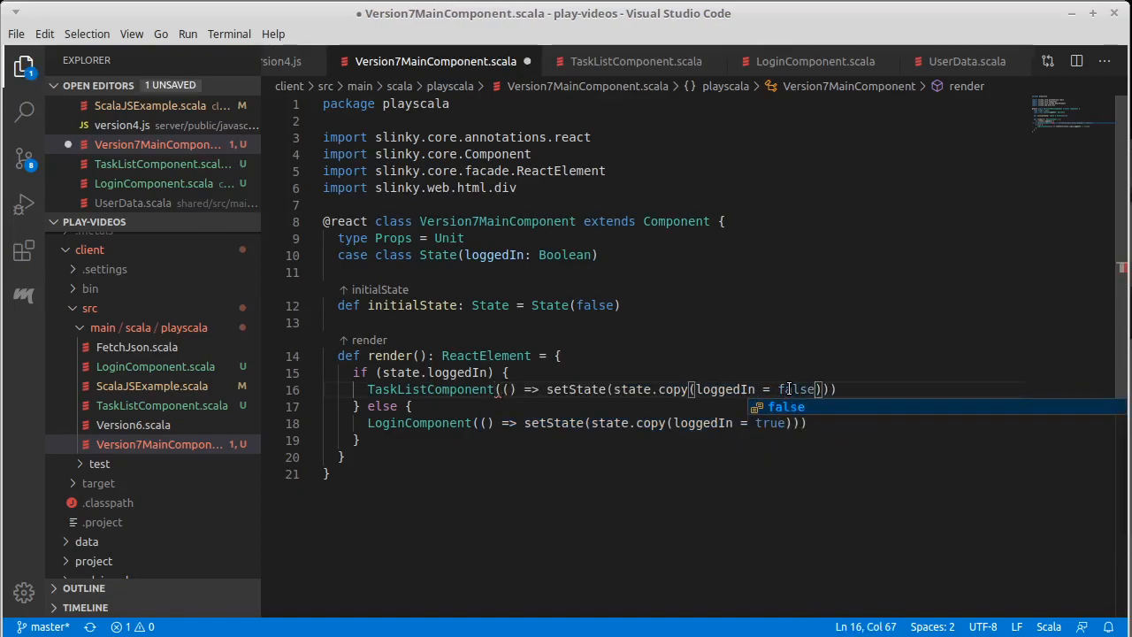
{"action": "key", "text": "ctrl+s"}
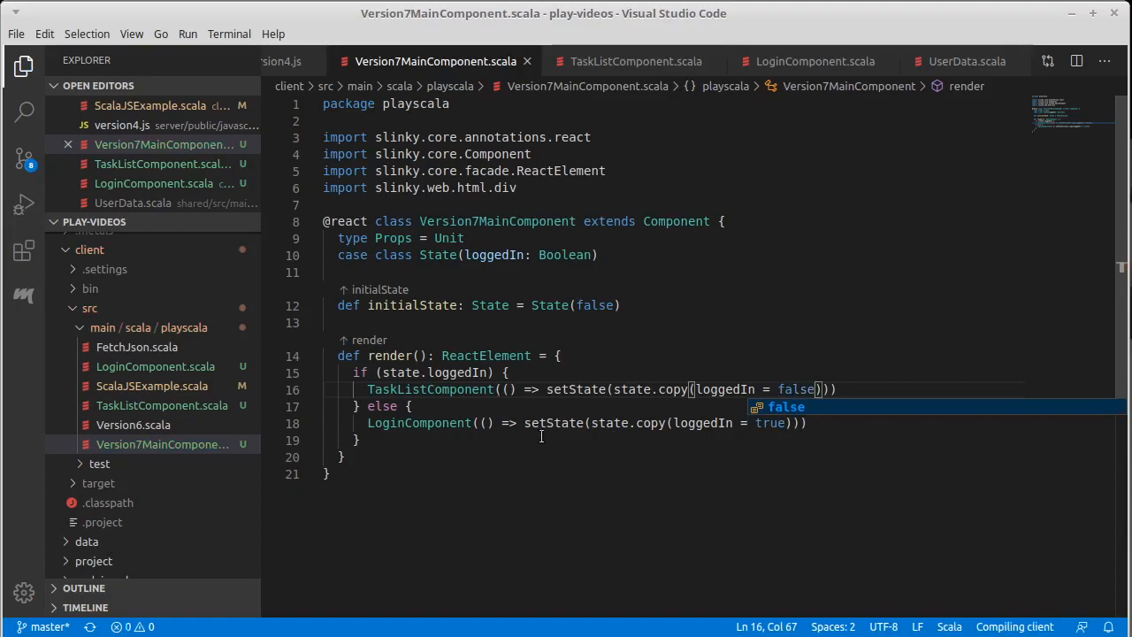
{"action": "left_click", "coordinate": [635, 61]}
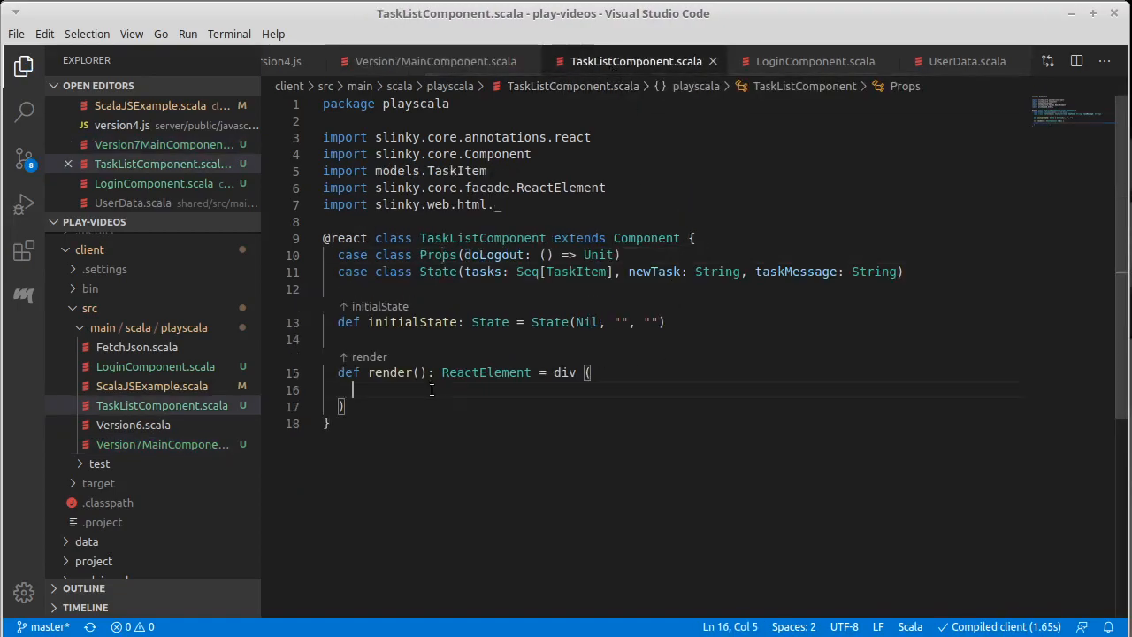
Add button("Logout", onClick := (e => props.doLogout())) inside TaskListComponent's render div.
{"action": "type", "text": "button (\"Logout"}
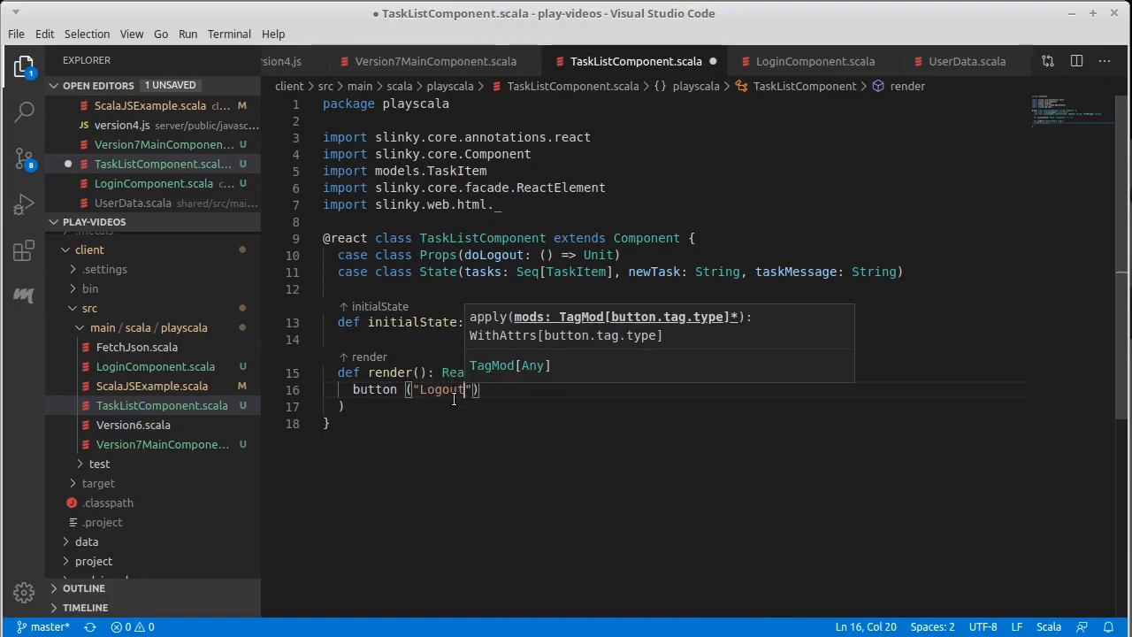
{"action": "type", "text": ","}
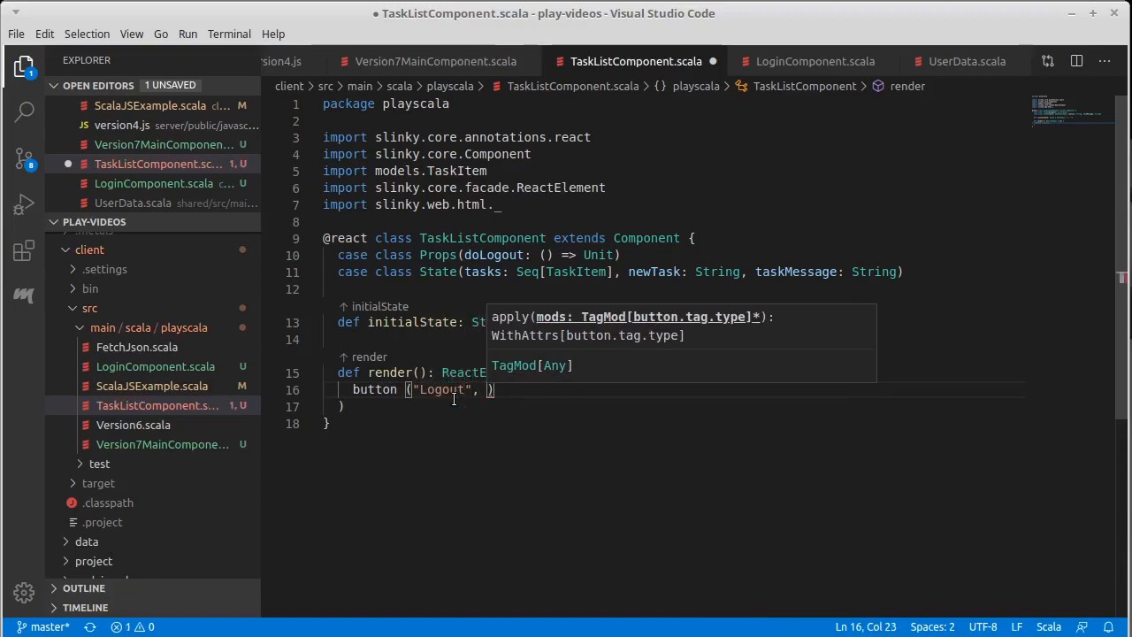
{"action": "type", "text": "onClick := ("}
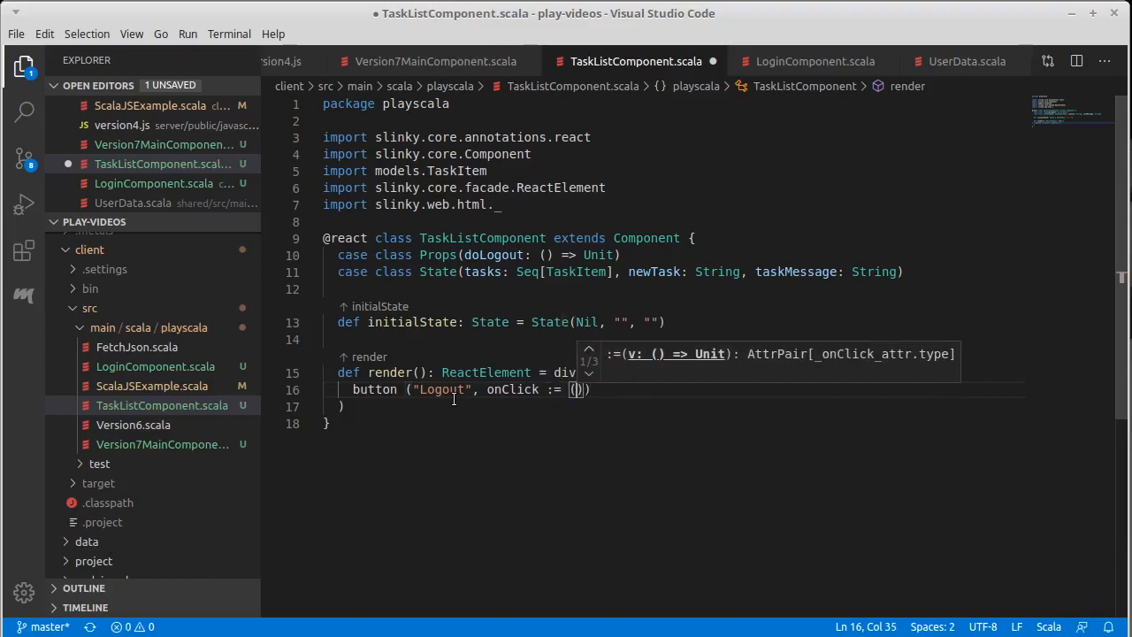
{"action": "type", "text": "e =>"}
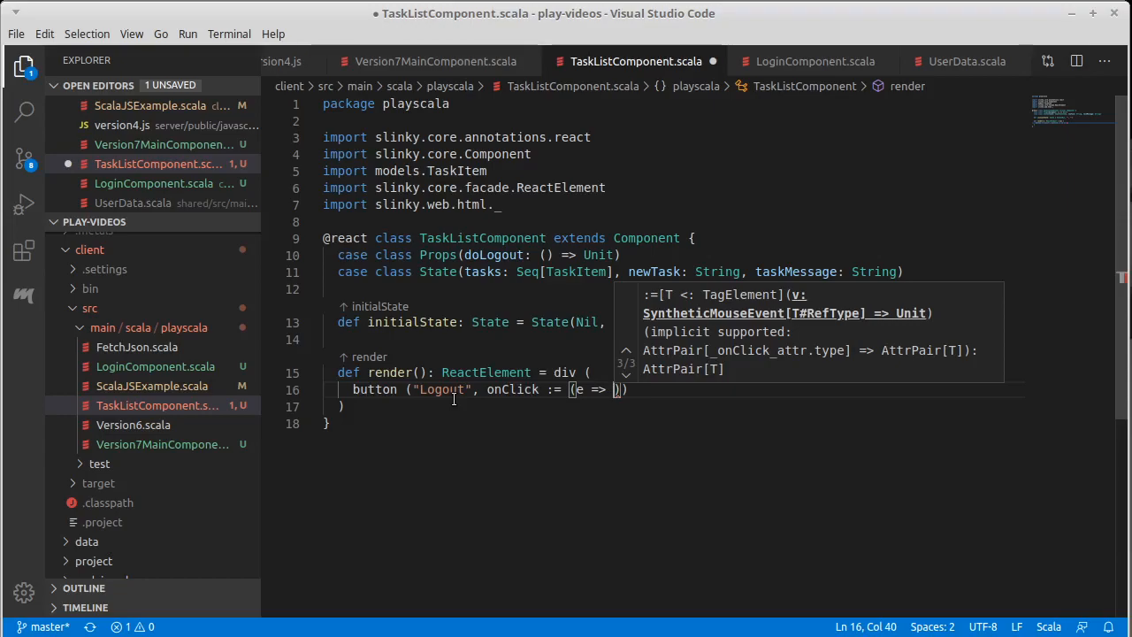
{"action": "type", "text": "props."}
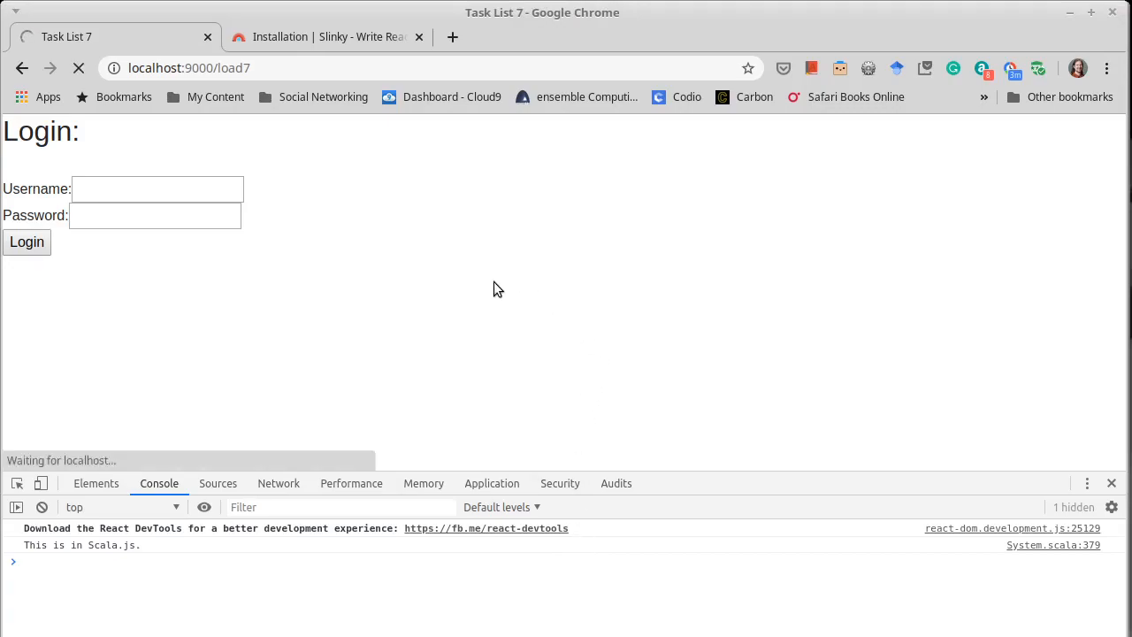
{"action": "mouse_move", "coordinate": [442, 271]}
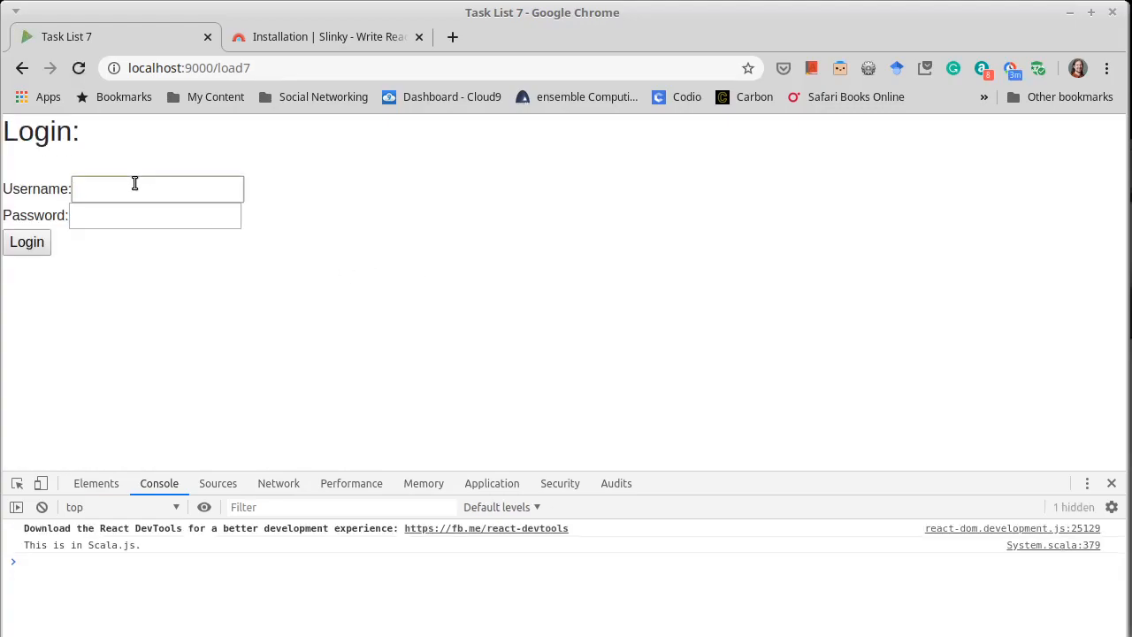
Log in as Mark on the task list page, retrying once after a failed attempt, reaching the Logout page.
{"action": "type", "text": "Mark"}
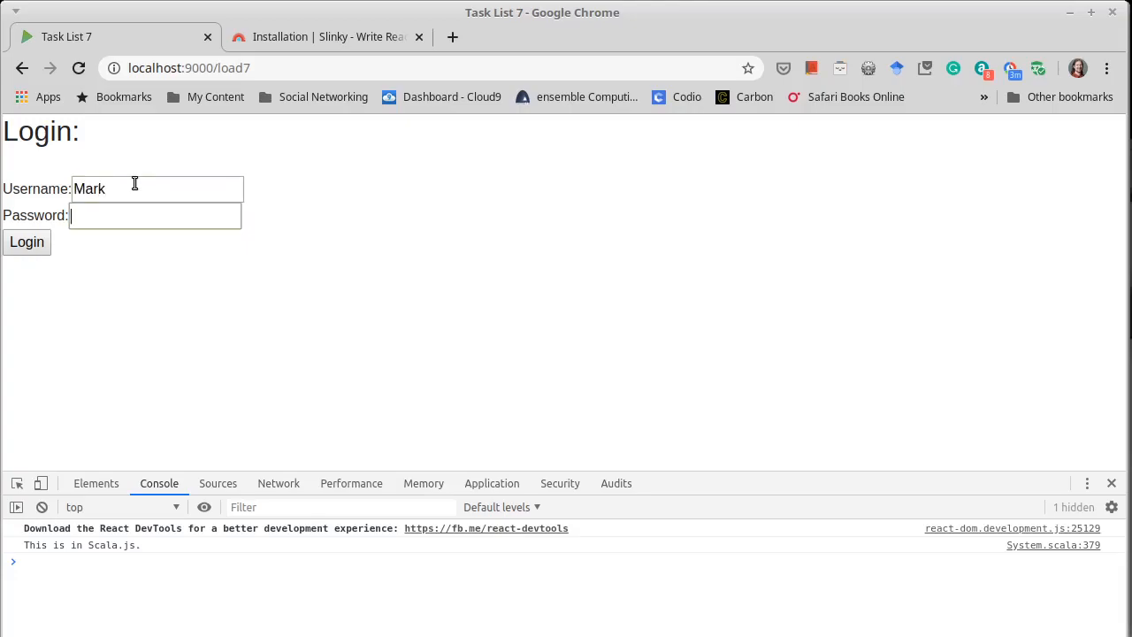
{"action": "left_click", "coordinate": [27, 241]}
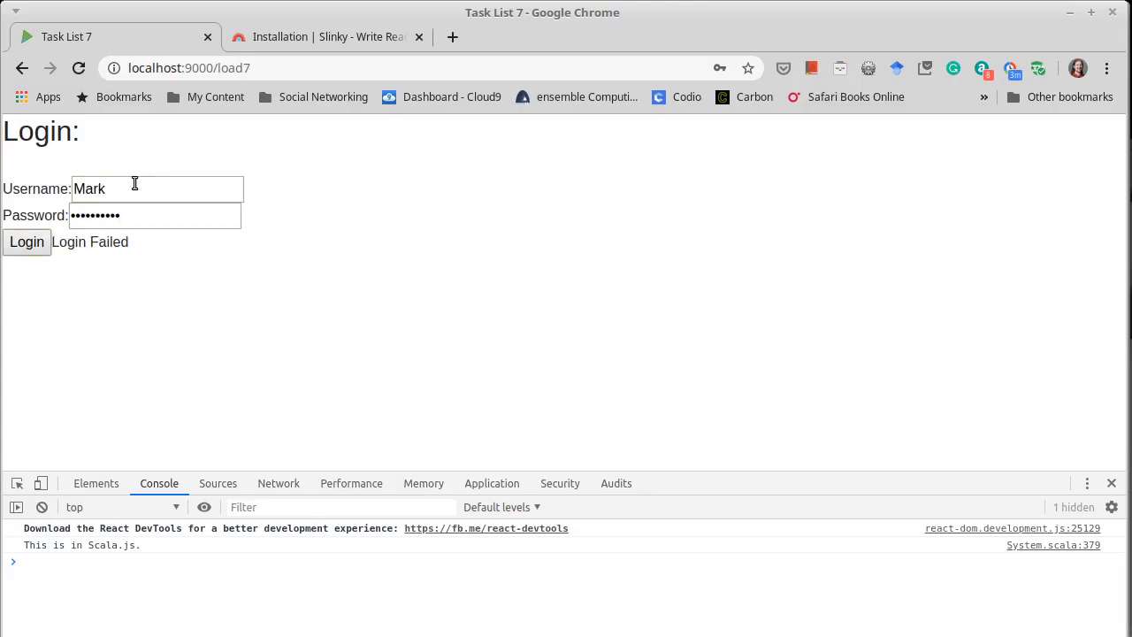
{"action": "mouse_move", "coordinate": [83, 237]}
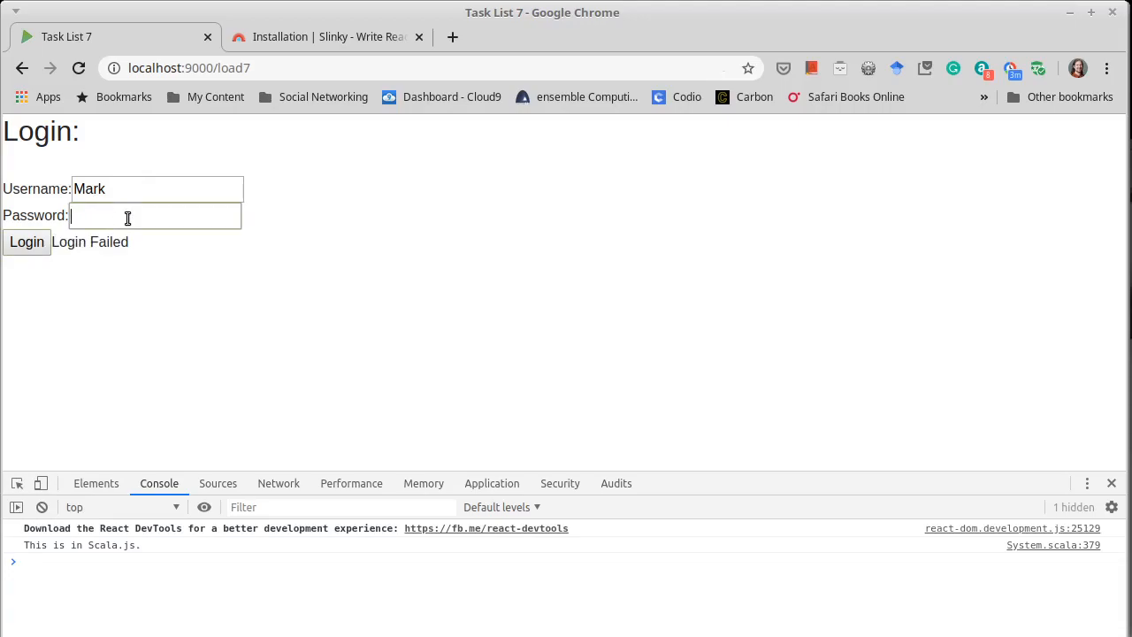
{"action": "left_click", "coordinate": [26, 241]}
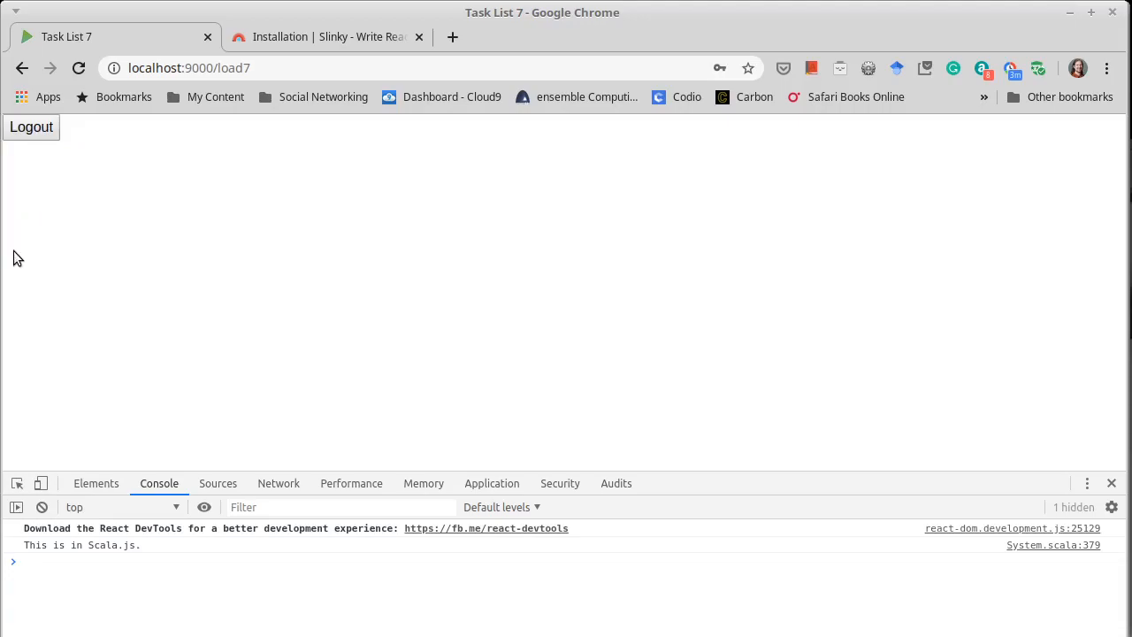
{"action": "left_click", "coordinate": [32, 127]}
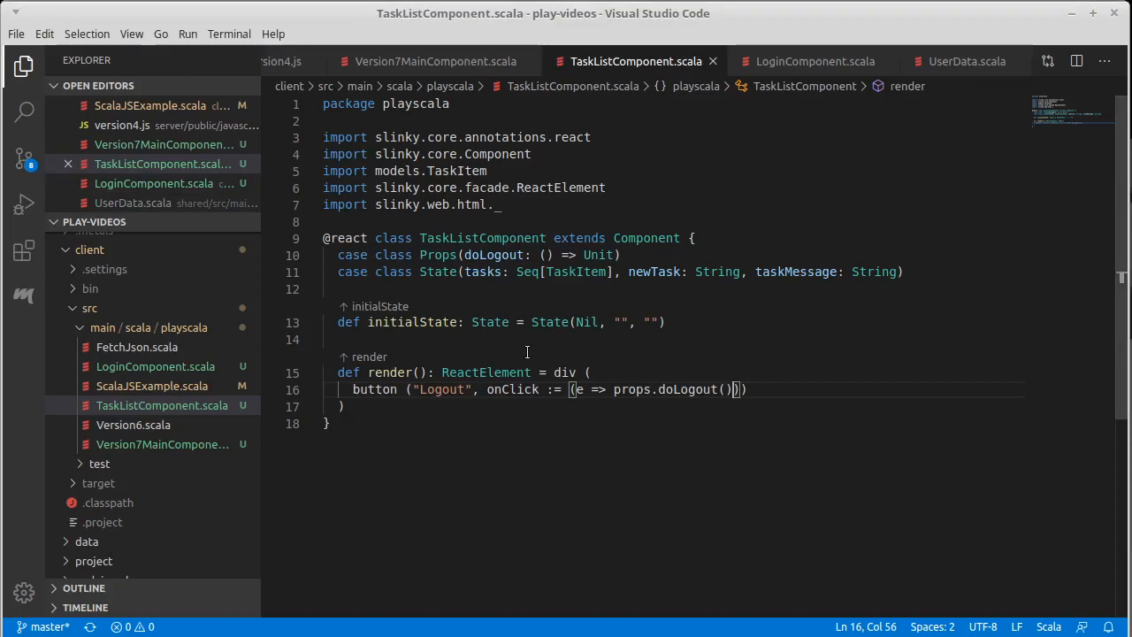
{"action": "mouse_move", "coordinate": [577, 273]}
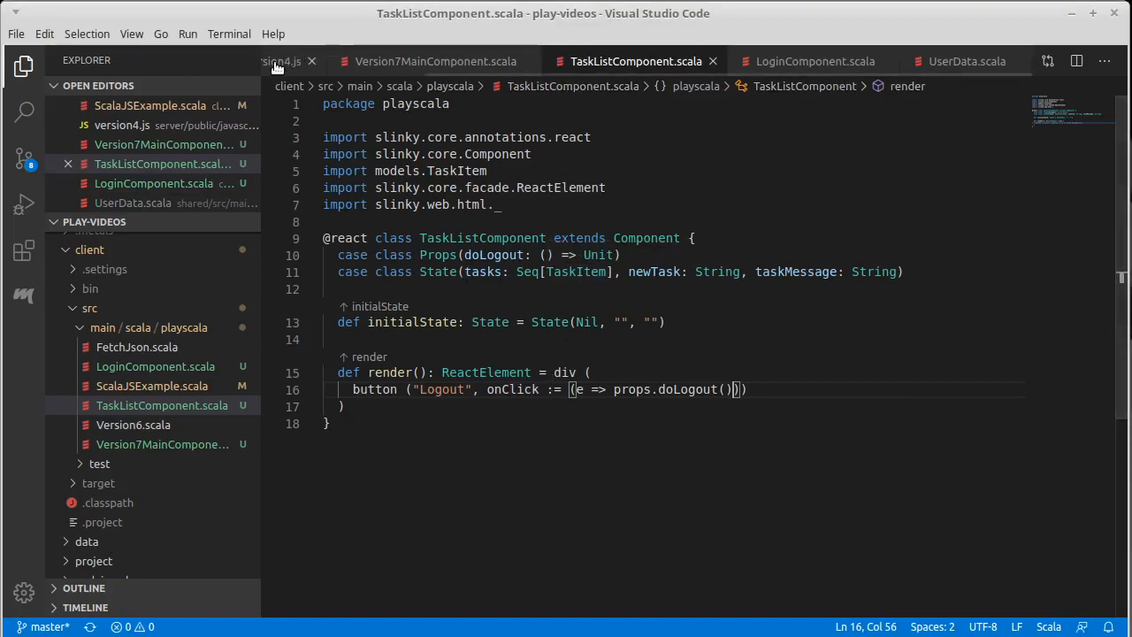
View version4.js's componentDidMount, render and loadTasks fetch code for reference.
{"action": "left_click", "coordinate": [287, 61]}
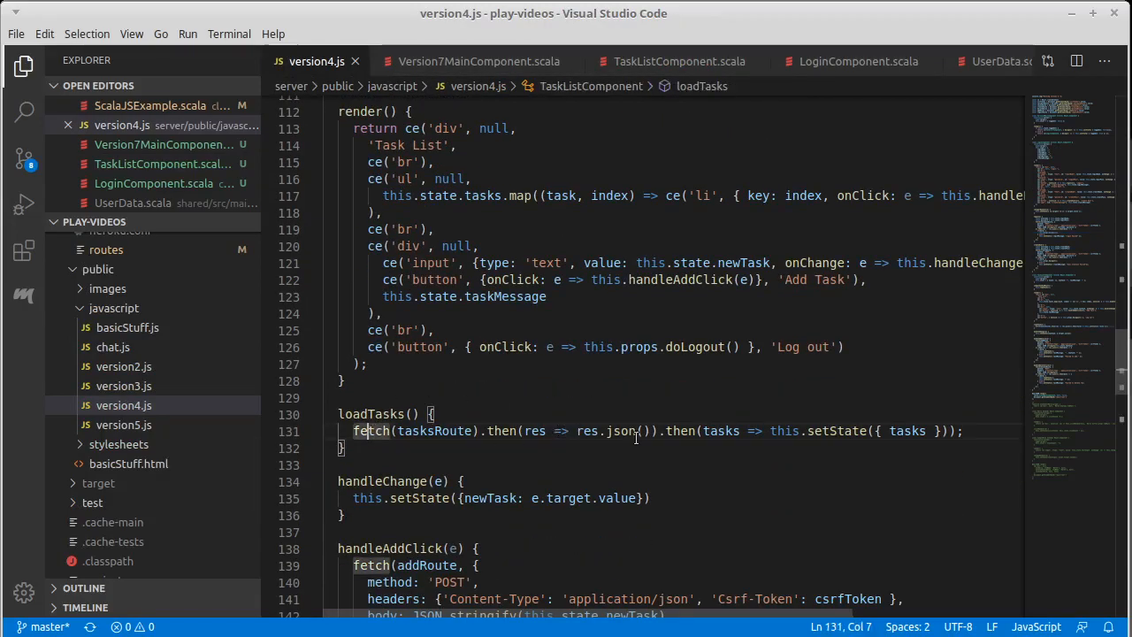
{"action": "mouse_move", "coordinate": [669, 439]}
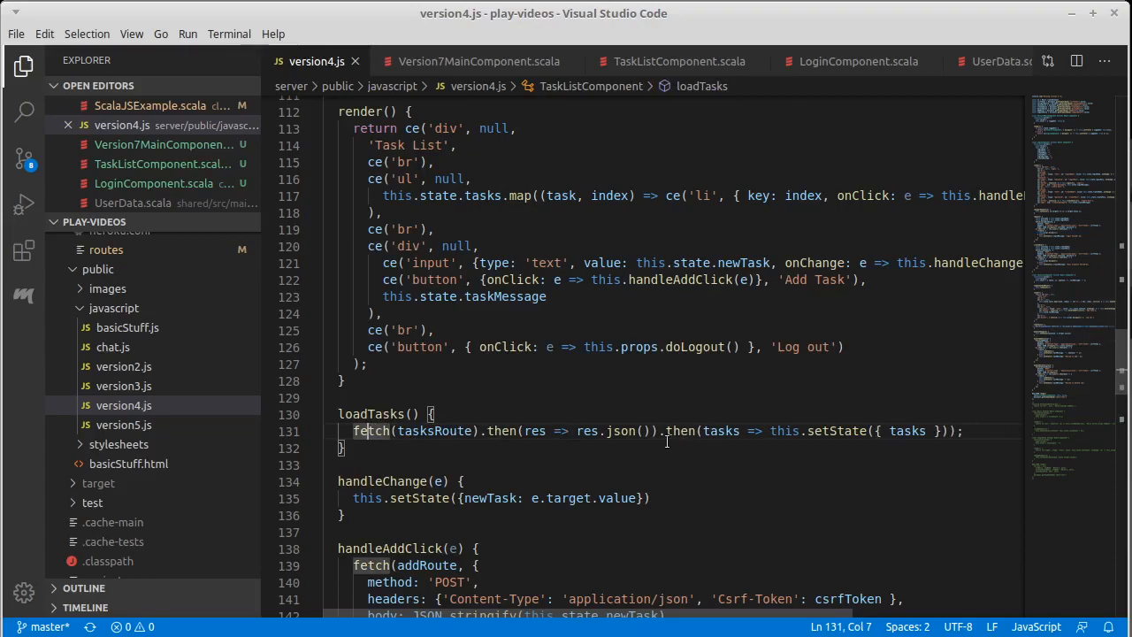
{"action": "scroll", "scroll_direction": "up", "scroll_amount": 3}
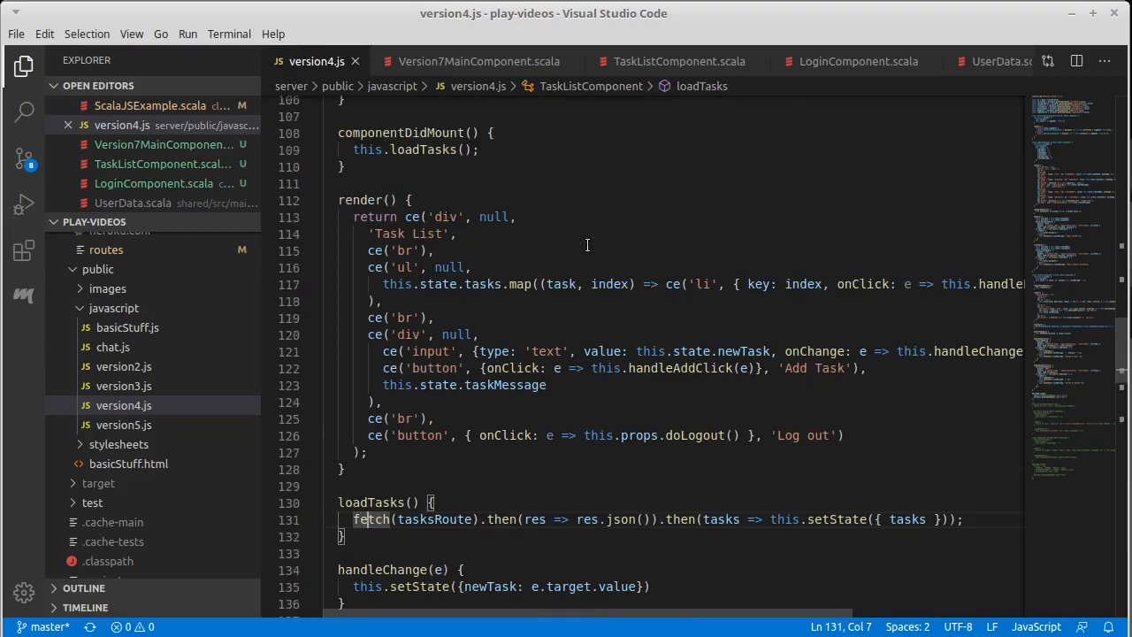
{"action": "mouse_move", "coordinate": [432, 132]}
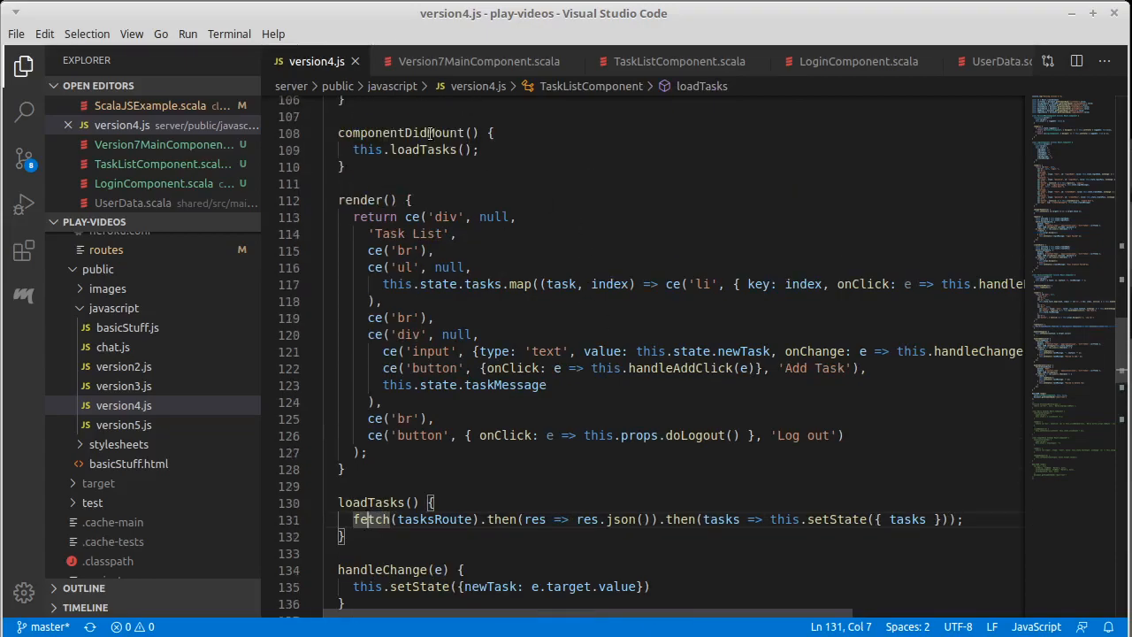
{"action": "mouse_move", "coordinate": [415, 149]}
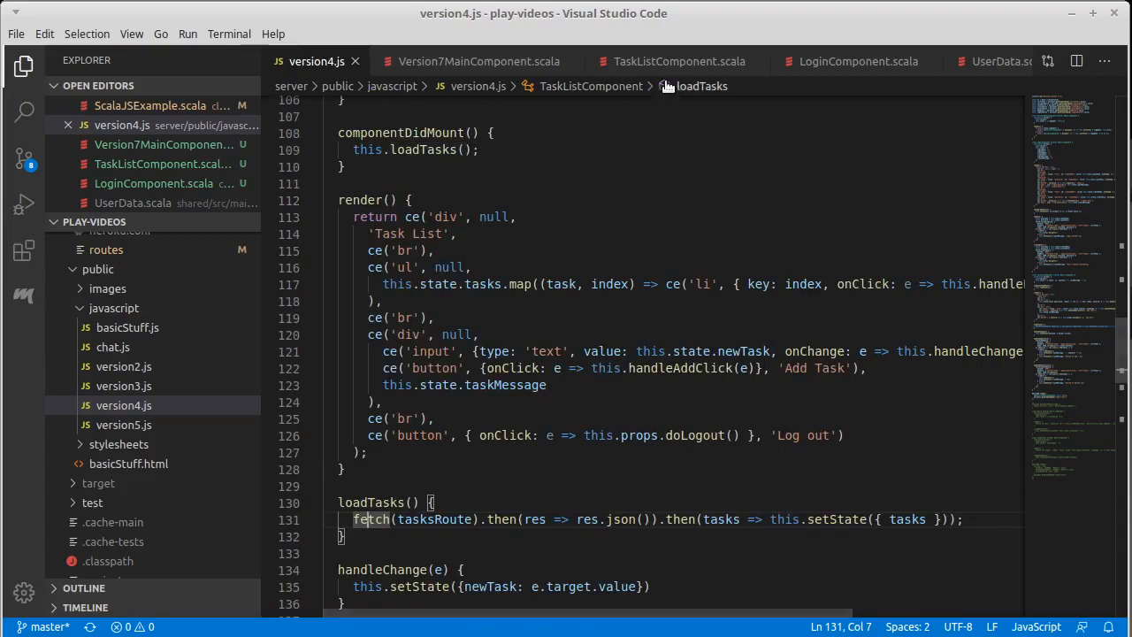
Override componentDidMount in TaskListComponent.scala to call loadTasks(), saving the file.
{"action": "left_click", "coordinate": [679, 60]}
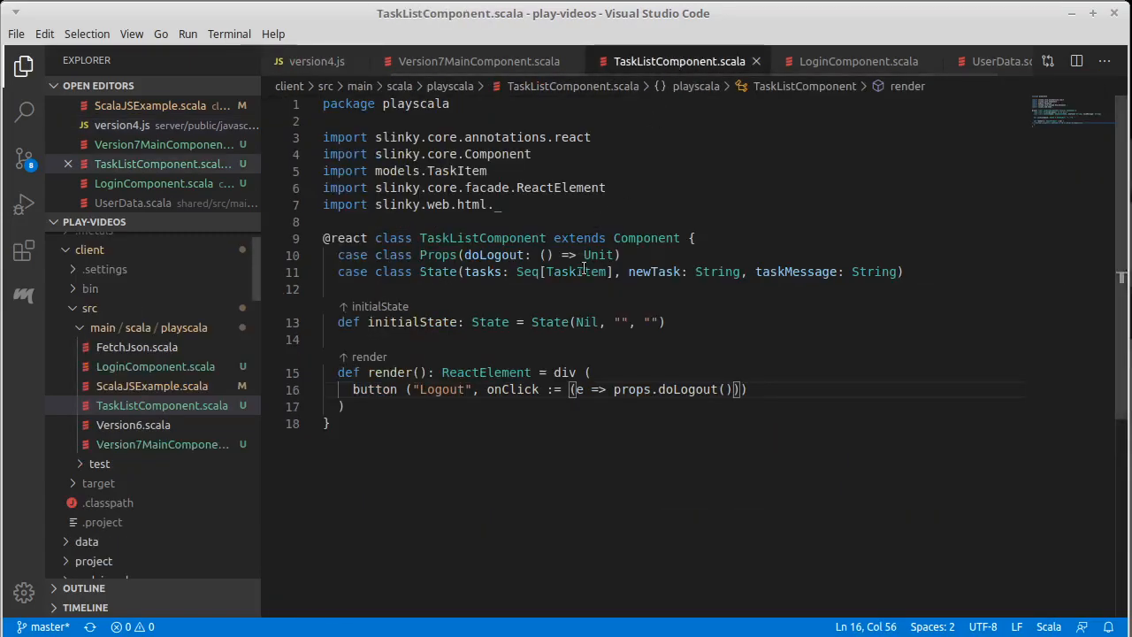
{"action": "key", "text": "Enter"}
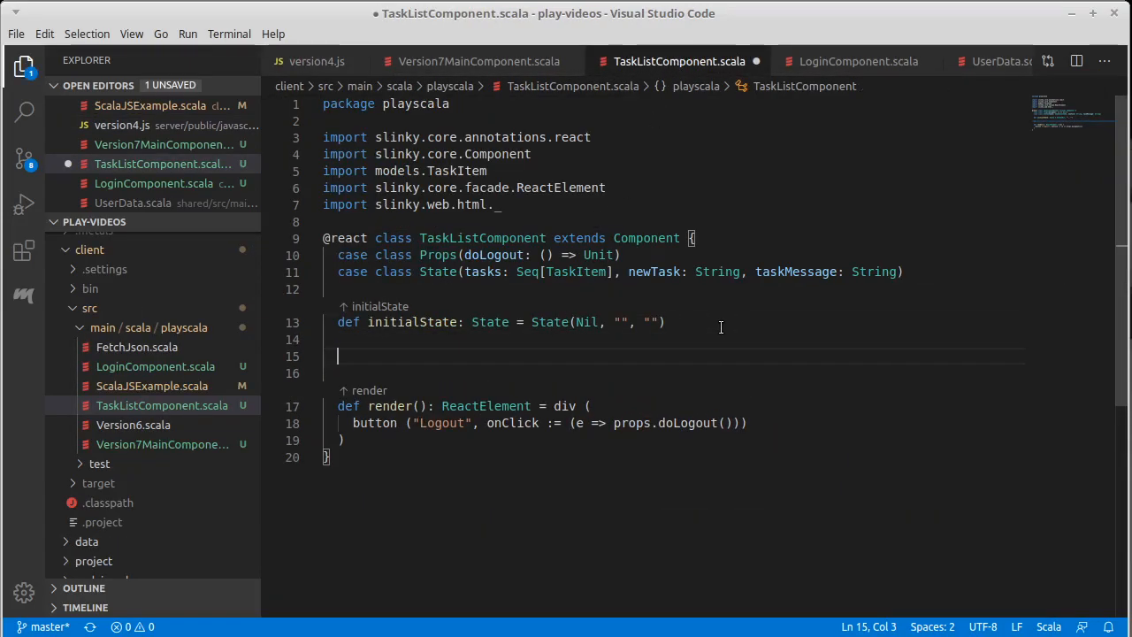
{"action": "type", "text": "def com"}
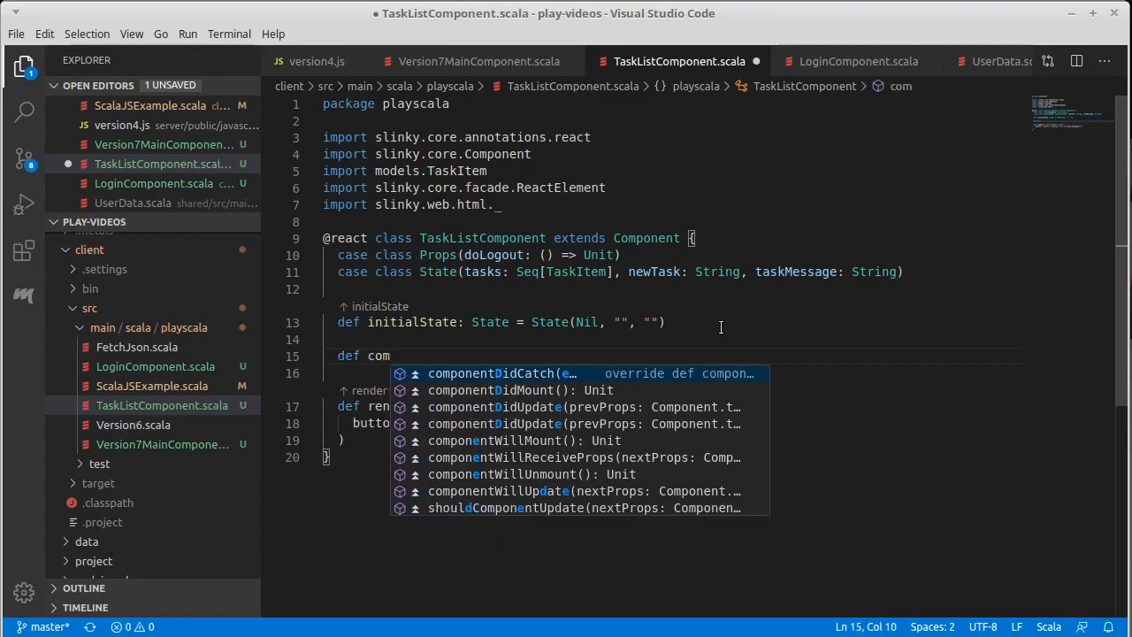
{"action": "left_click", "coordinate": [503, 391]}
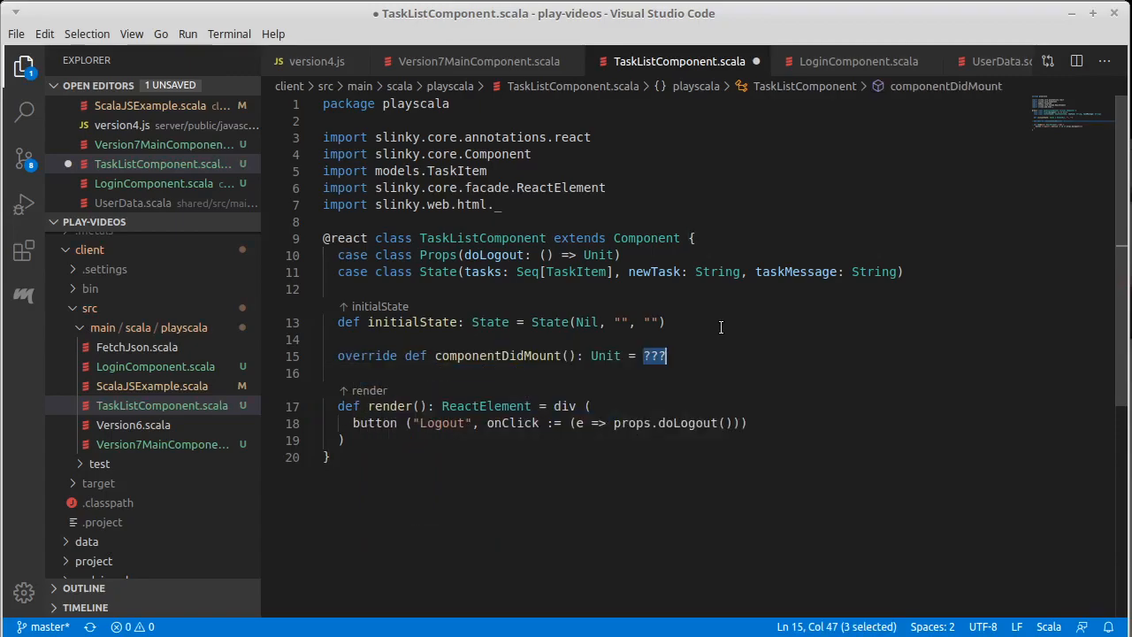
{"action": "type", "text": "{"}
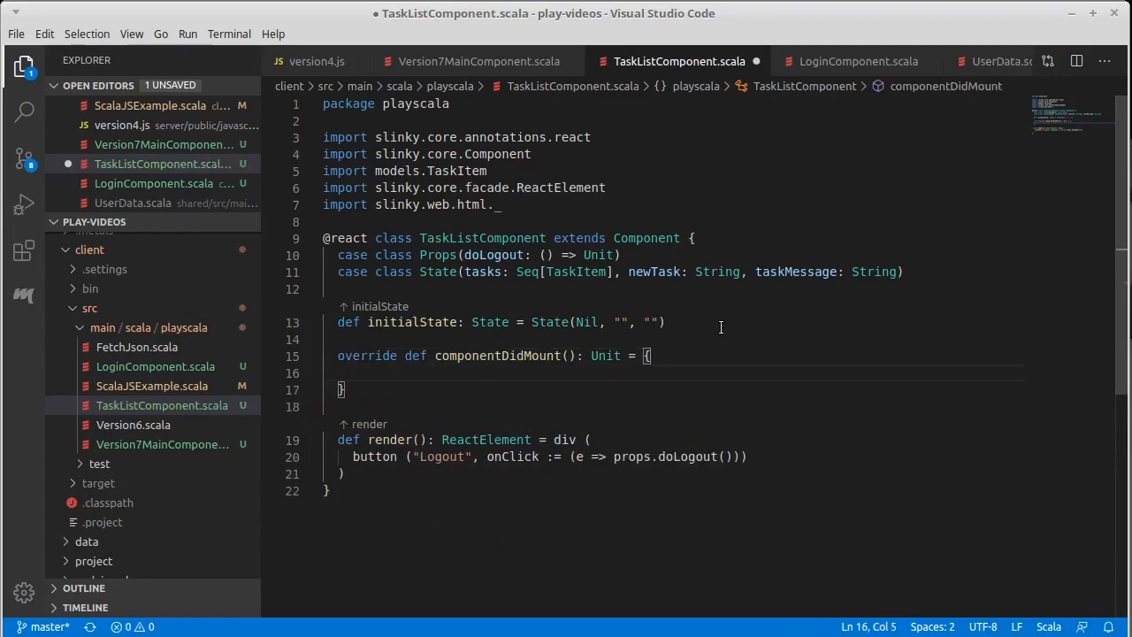
{"action": "key", "text": "ctrl+s"}
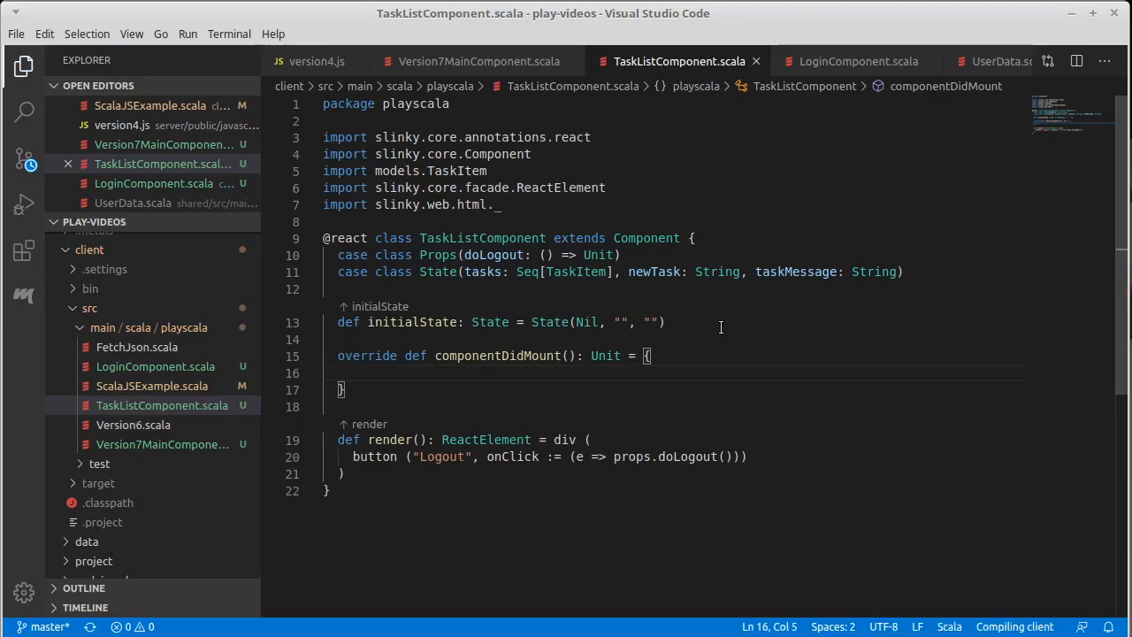
{"action": "type", "text": "loadTasks("}
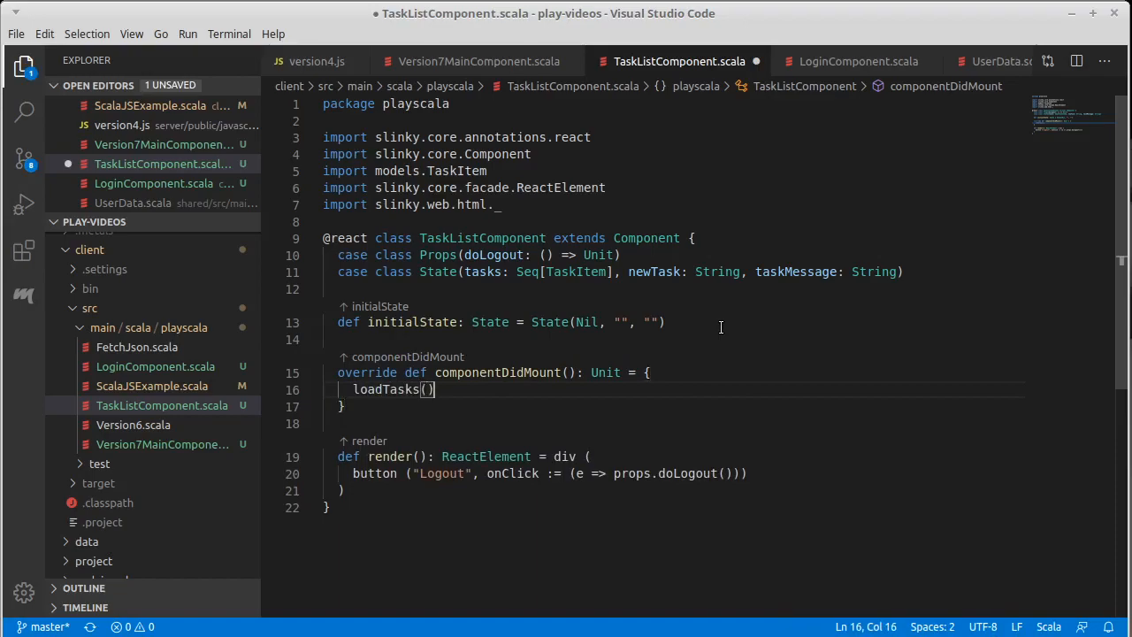
{"action": "key", "text": "ctrl+s"}
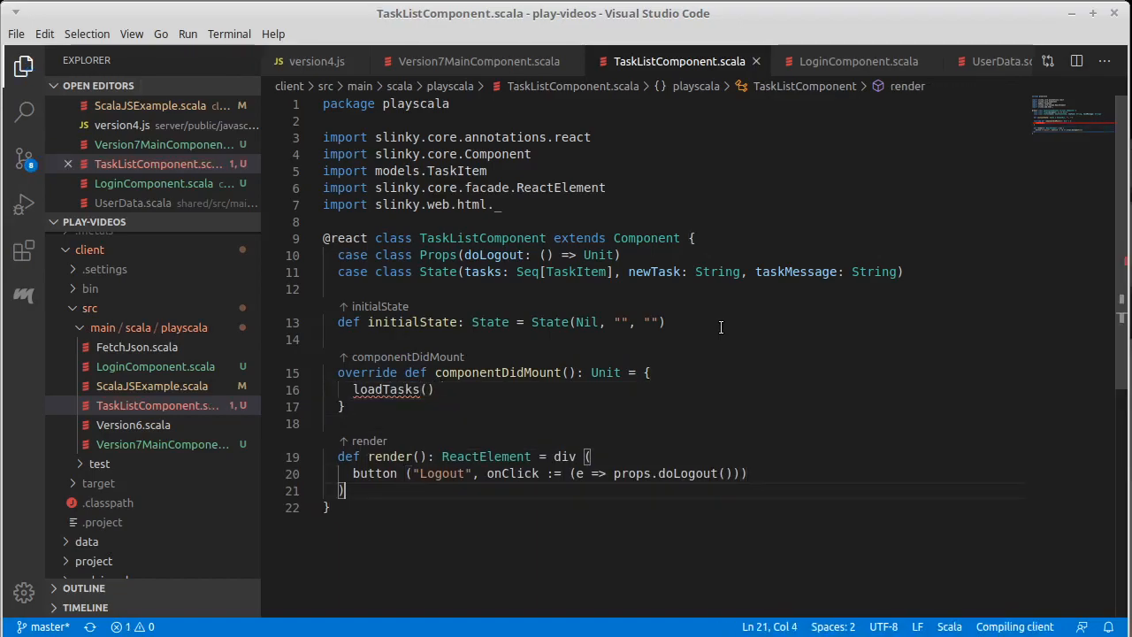
Add an empty def loadTasks(): Unit = { } method and save.
{"action": "type", "text": "def loadT"}
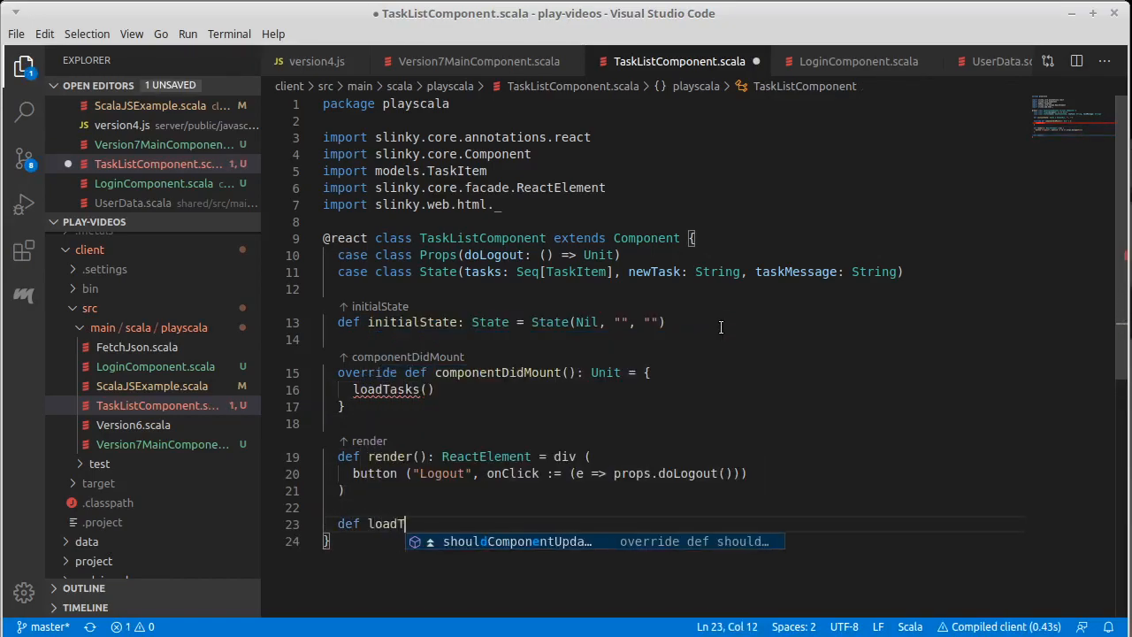
{"action": "type", "text": "asks():"}
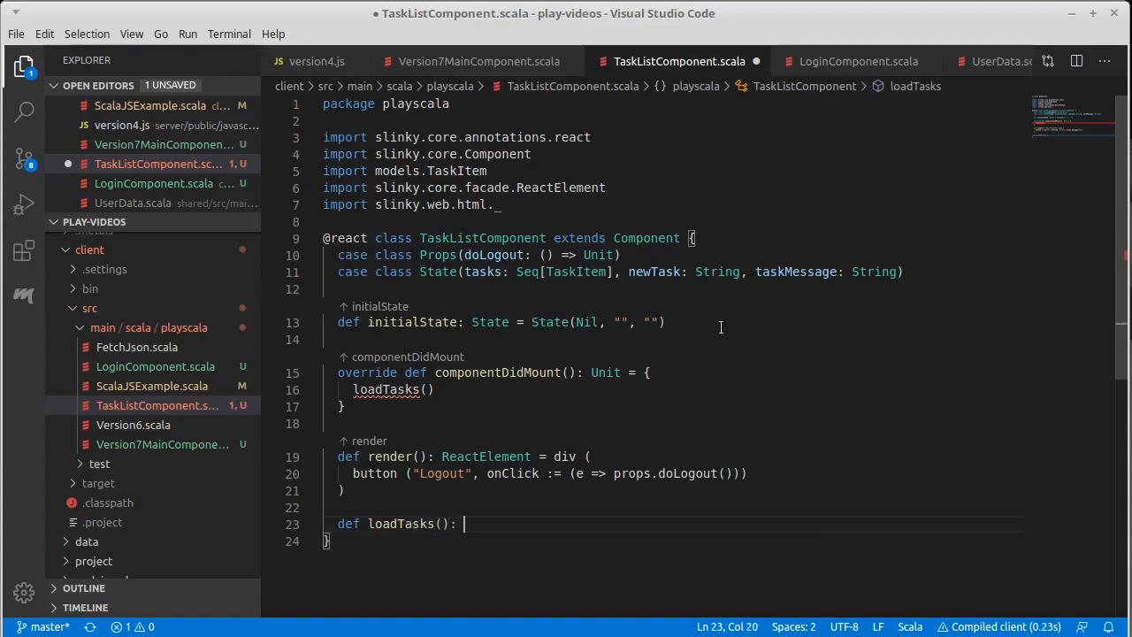
{"action": "type", "text": "Unit = {"}
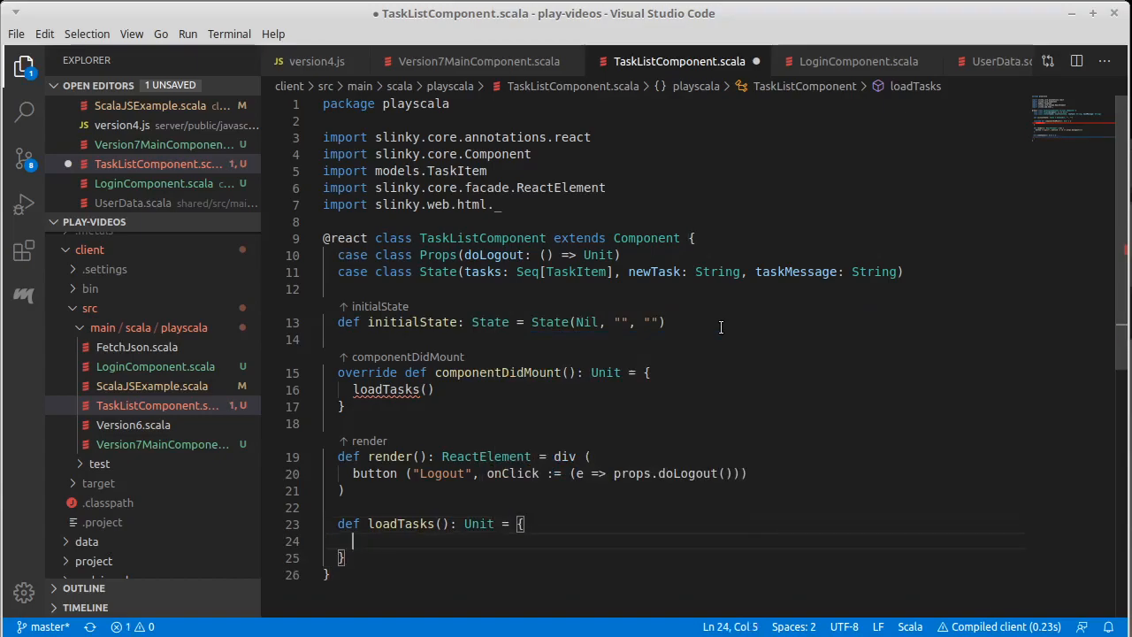
{"action": "key", "text": "ctrl+s"}
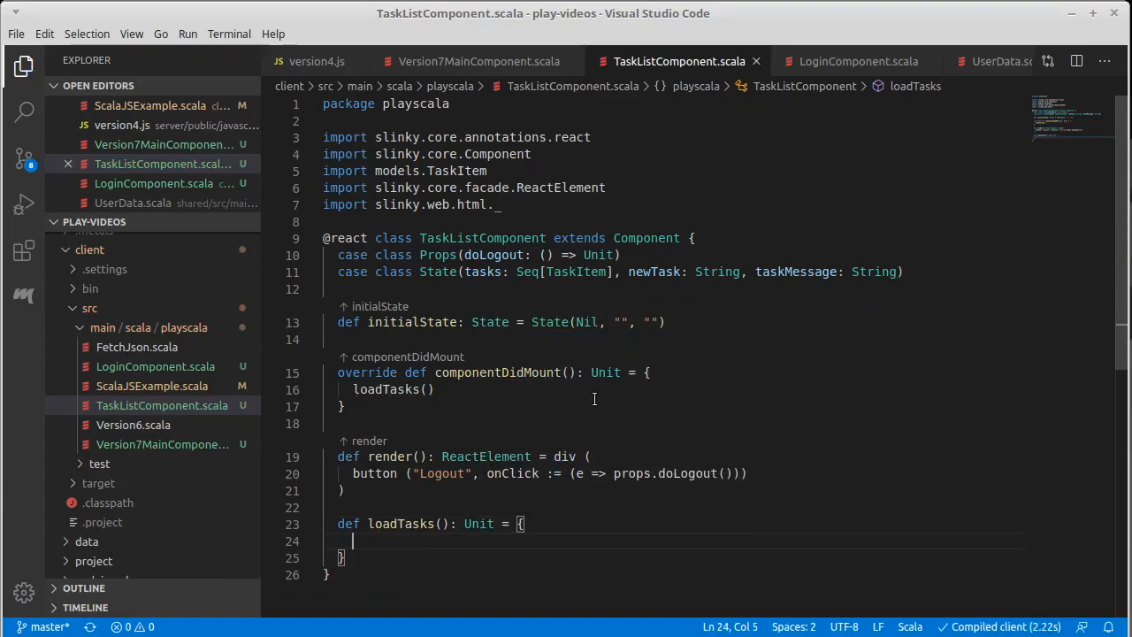
{"action": "mouse_move", "coordinate": [135, 425]}
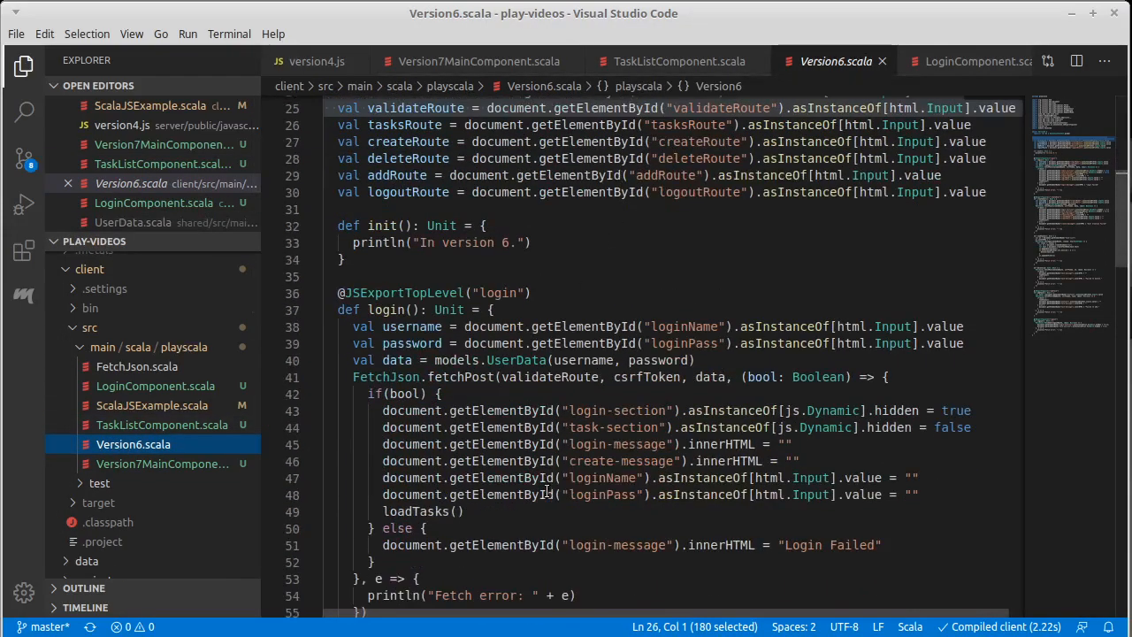
Copy Version6's FetchJson.fetchGet block into loadTasks, then locate Version6's tasksRoute definition.
{"action": "scroll", "scroll_direction": "down", "scroll_amount": 3}
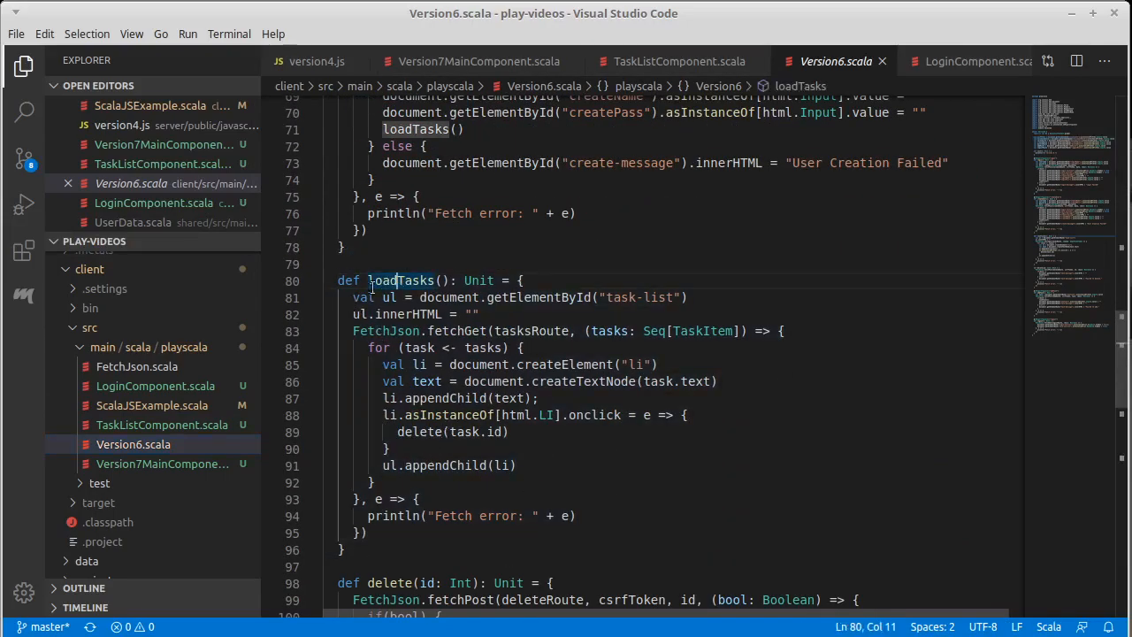
{"action": "mouse_move", "coordinate": [400, 280]}
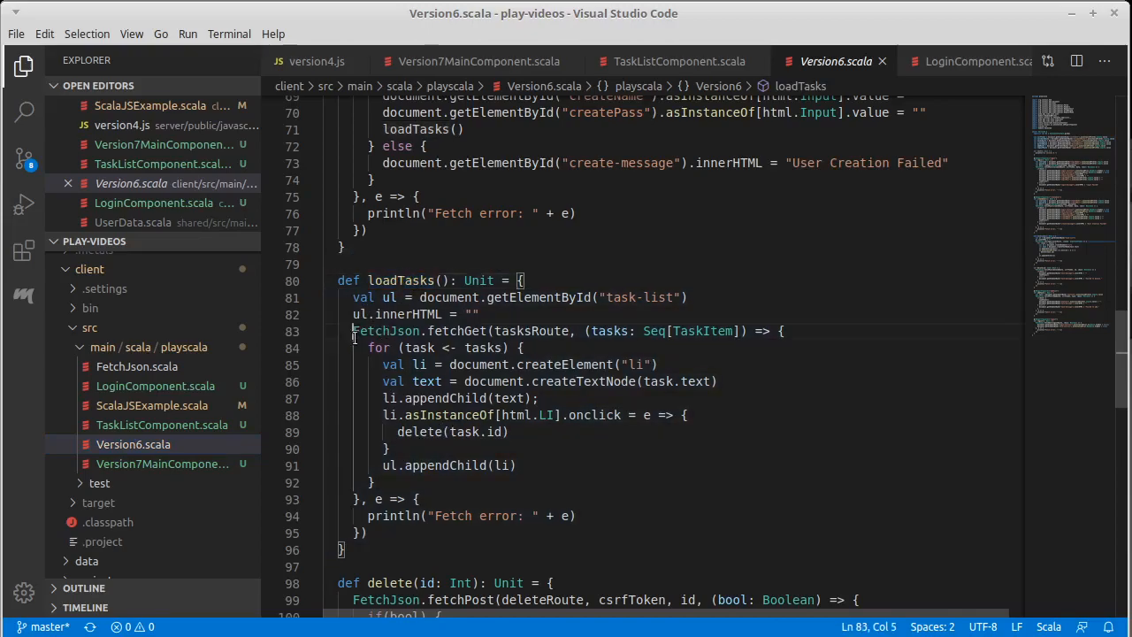
{"action": "left_click_drag", "start_coordinate": [353, 331], "coordinate": [368, 532]}
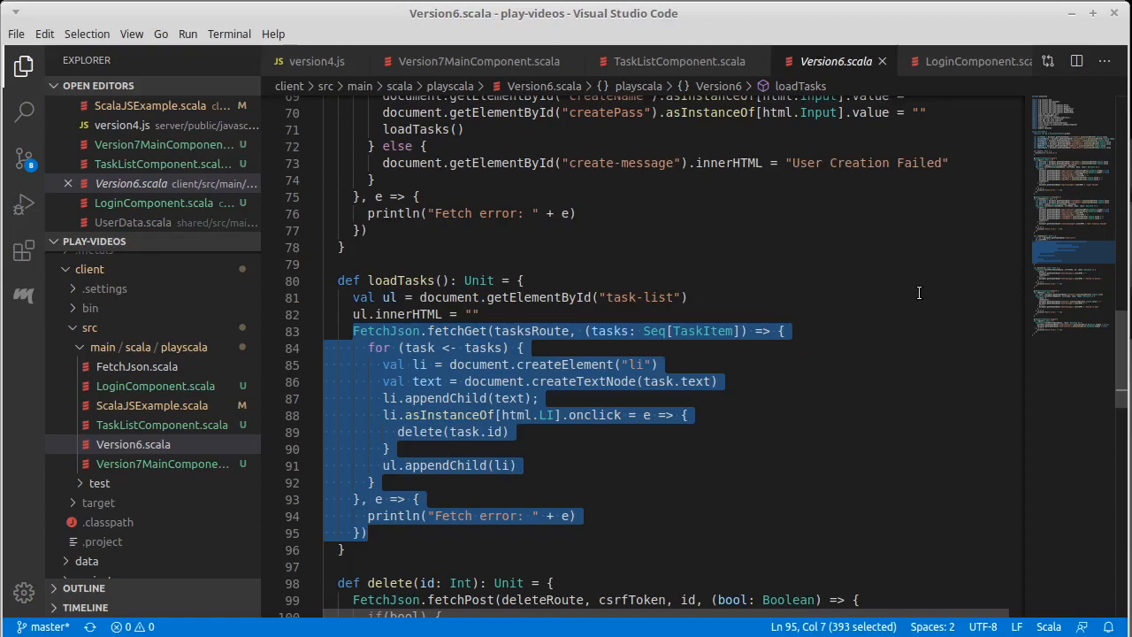
{"action": "mouse_move", "coordinate": [881, 60]}
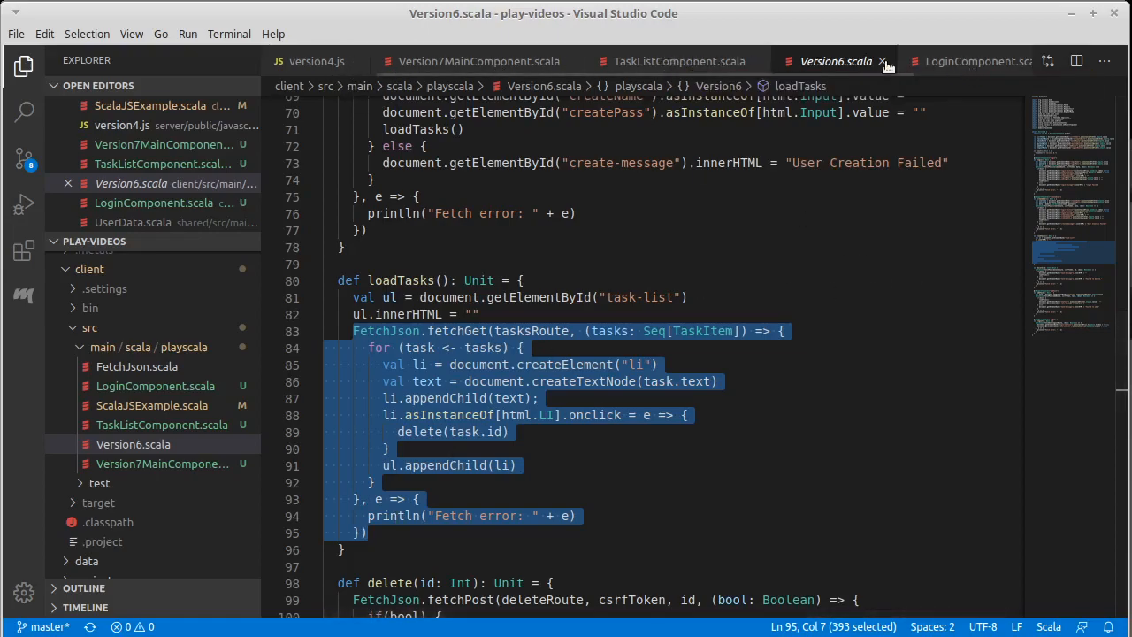
{"action": "left_click", "coordinate": [680, 60]}
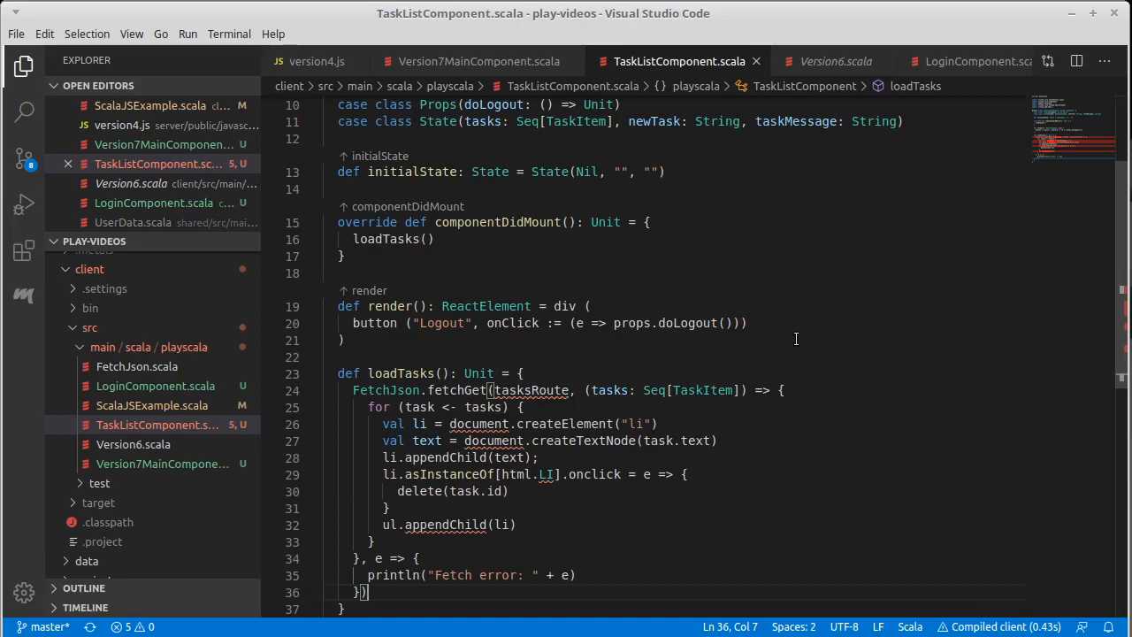
{"action": "mouse_move", "coordinate": [681, 150]}
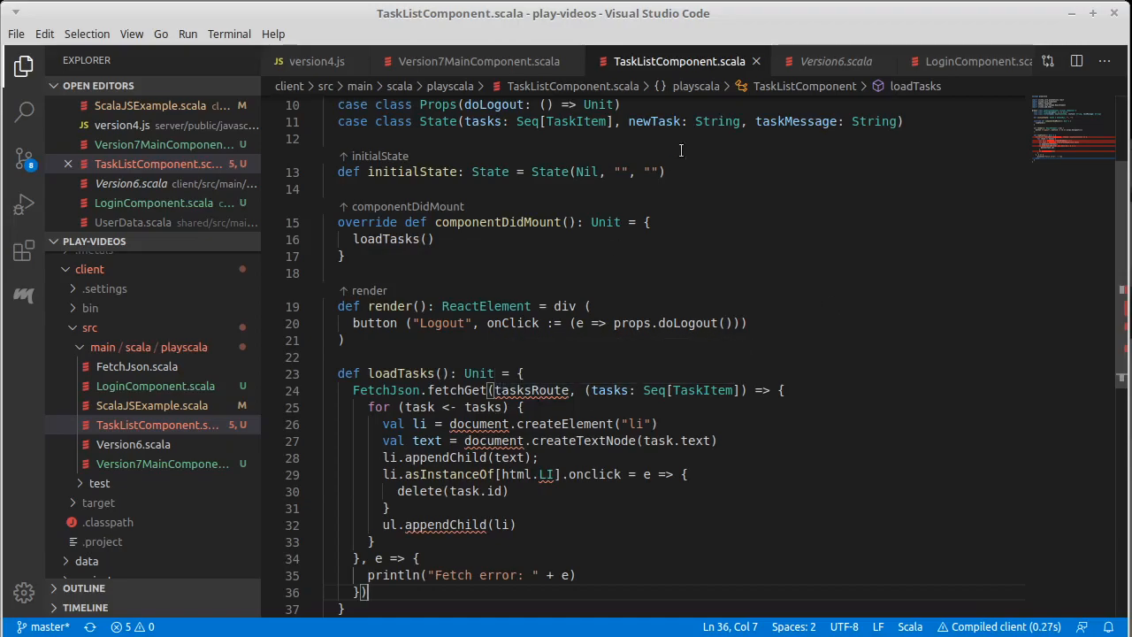
{"action": "mouse_move", "coordinate": [527, 391]}
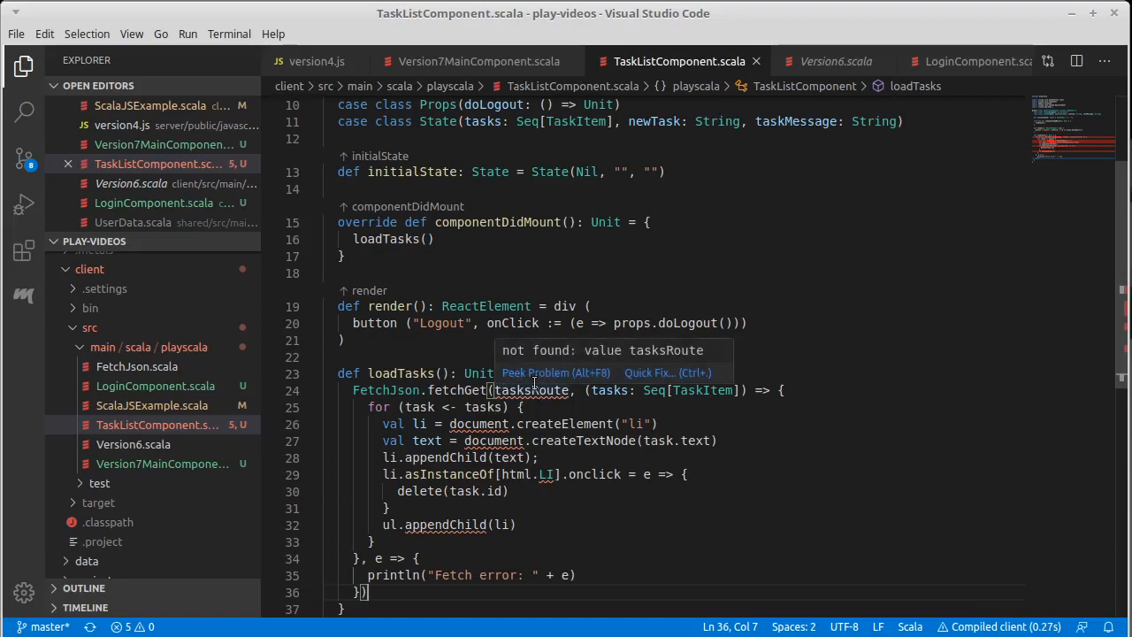
{"action": "left_click", "coordinate": [835, 60]}
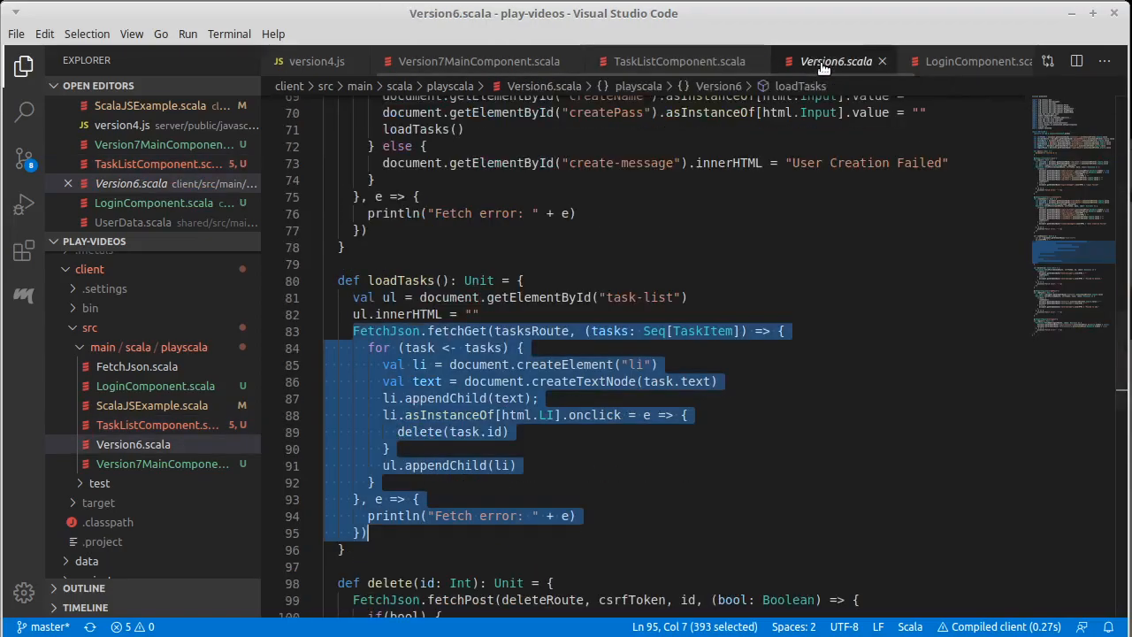
{"action": "scroll", "scroll_direction": "up", "scroll_amount": 3}
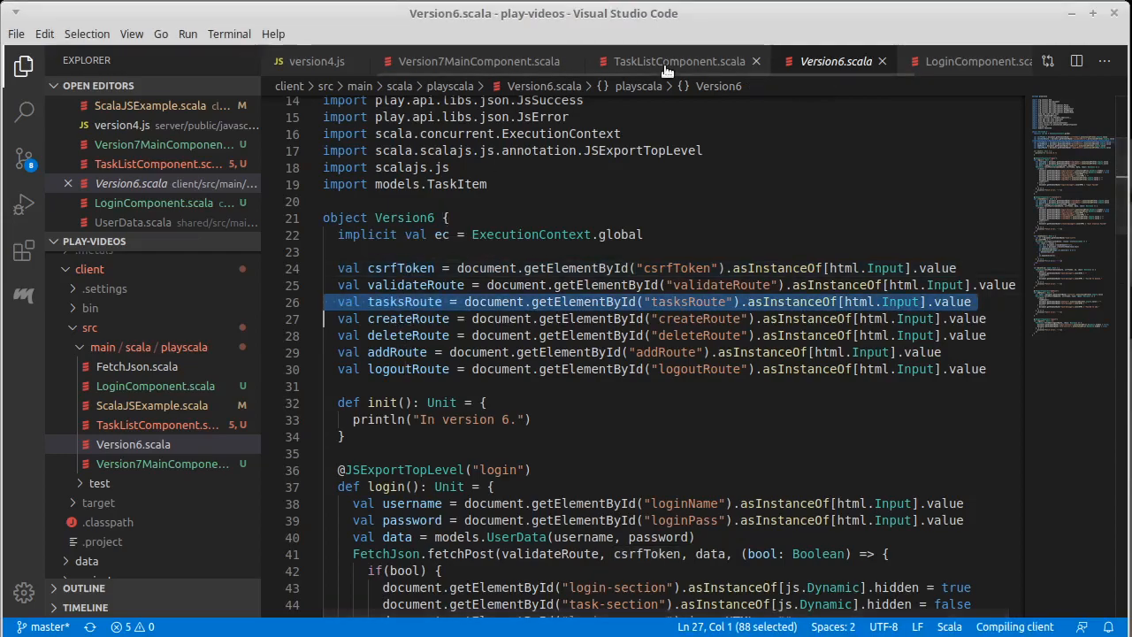
Define val tasksRoute from the "tasksRoute" page input element below State in TaskListComponent.
{"action": "left_click", "coordinate": [680, 60]}
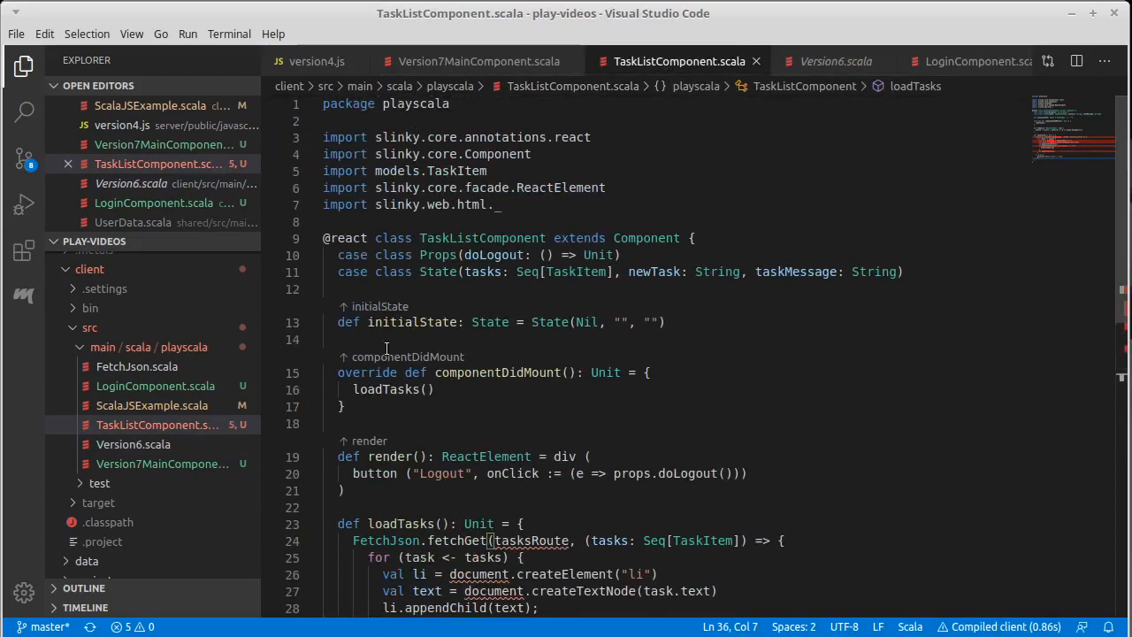
{"action": "left_click", "coordinate": [347, 287]}
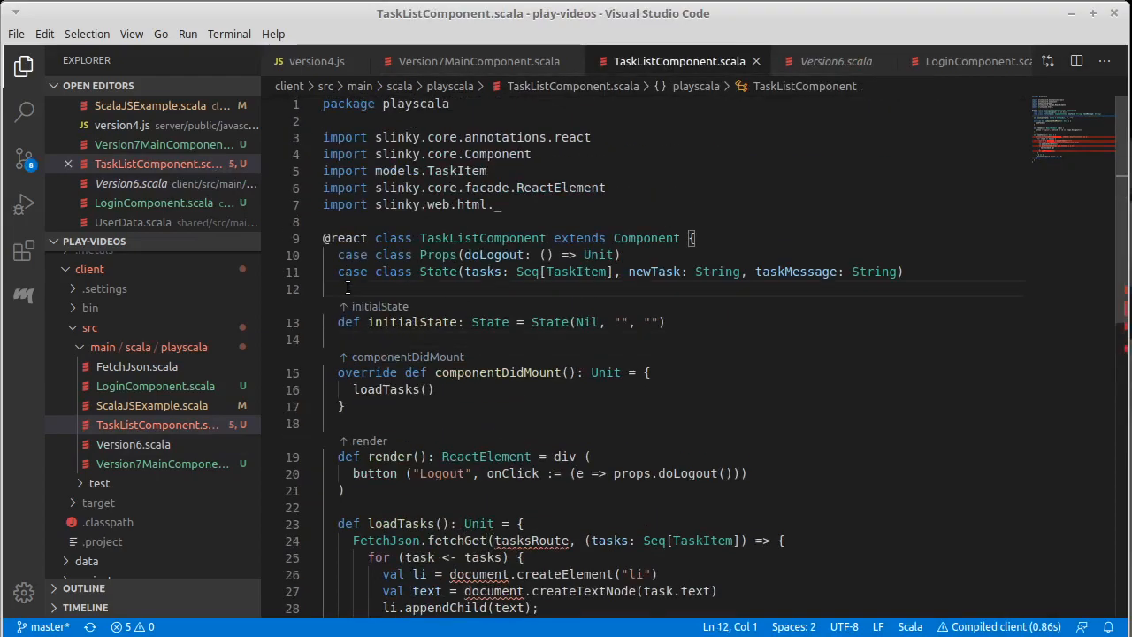
{"action": "type", "text": "val tasksRoute = document.getElementById(\"tasksRoute\").asInstanceOf[html.Input].value"}
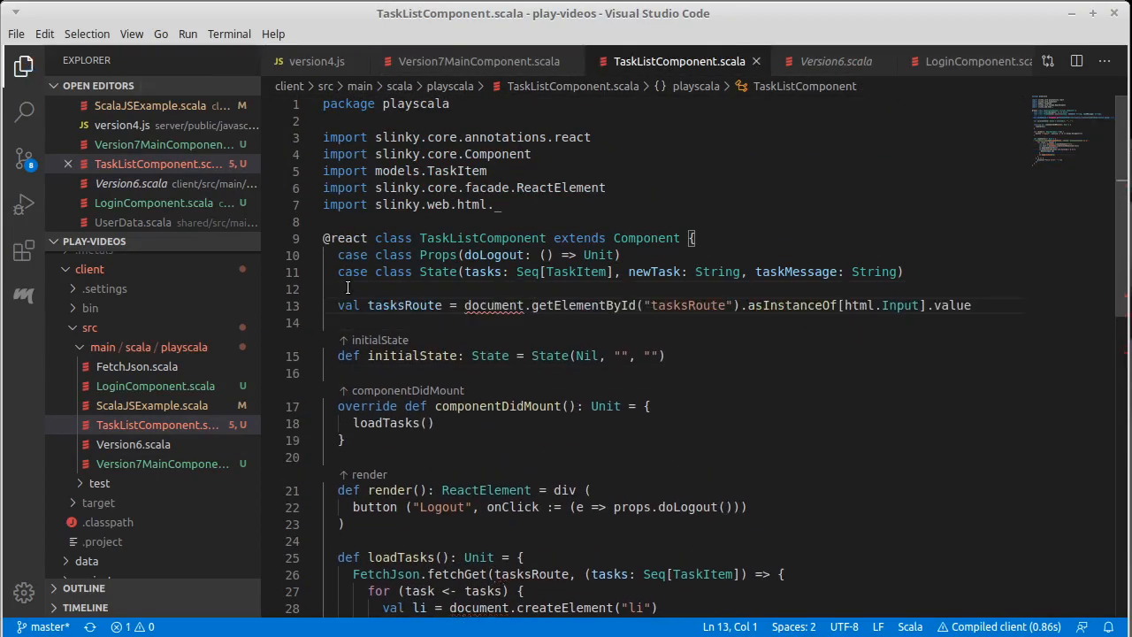
{"action": "mouse_move", "coordinate": [492, 305]}
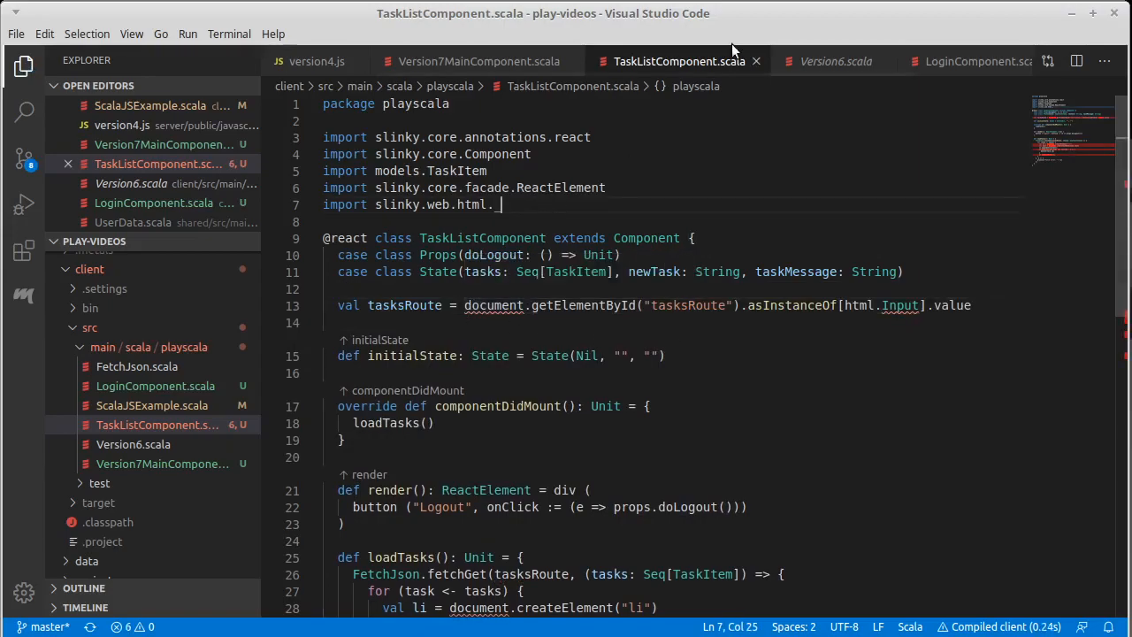
Copy LoginComponent's org.scalajs.dom document and html imports into TaskListComponent's import list.
{"action": "left_click", "coordinate": [478, 60]}
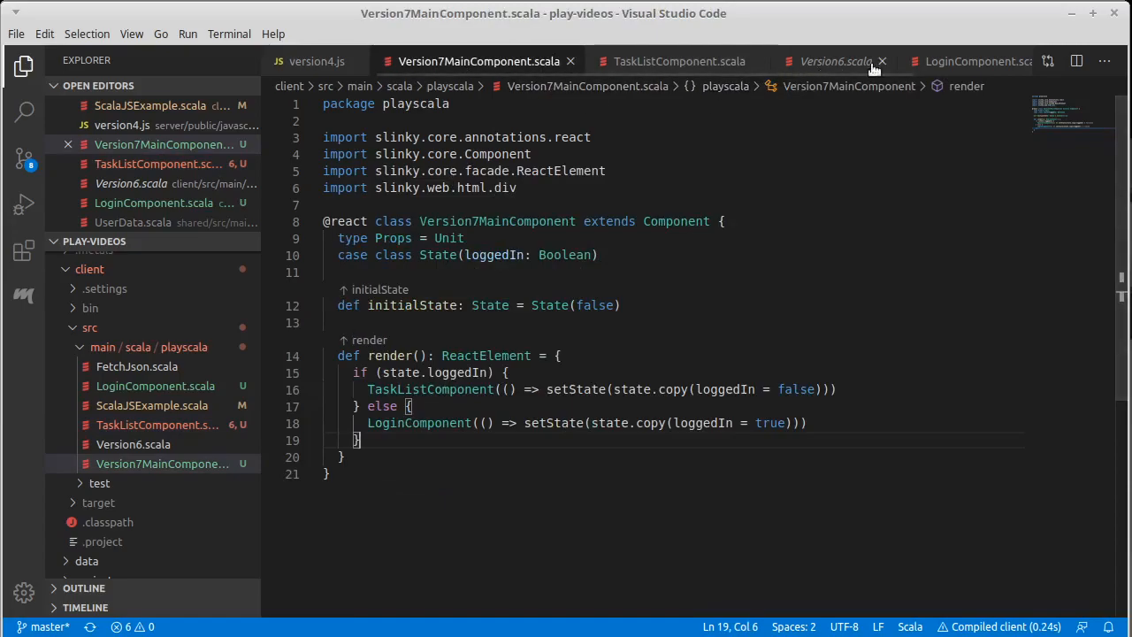
{"action": "left_click", "coordinate": [973, 60]}
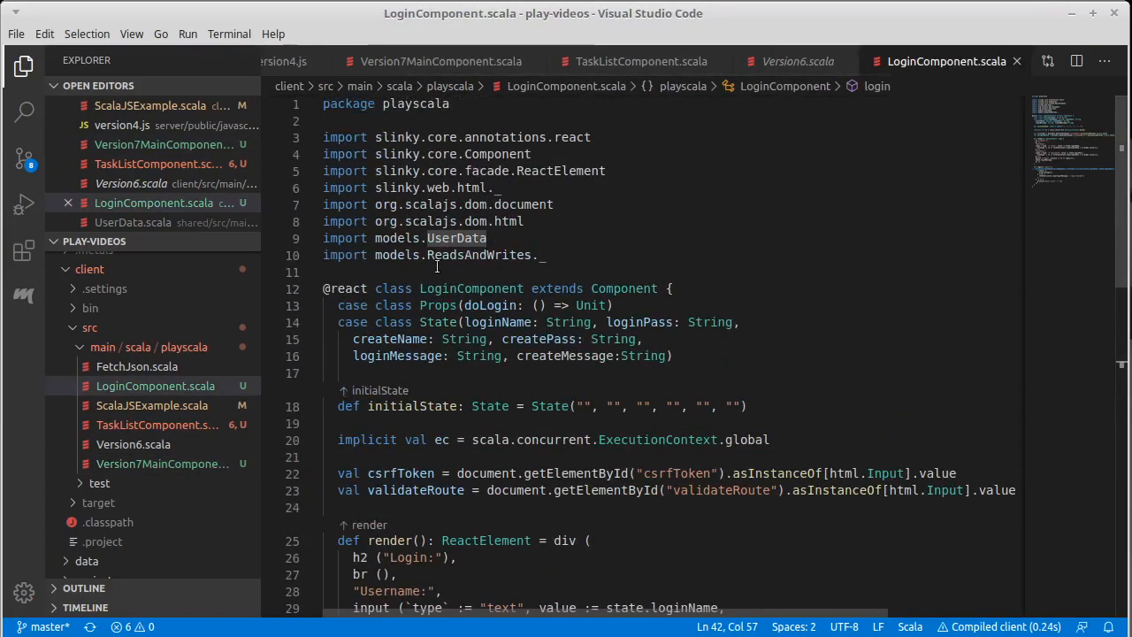
{"action": "left_click", "coordinate": [412, 205]}
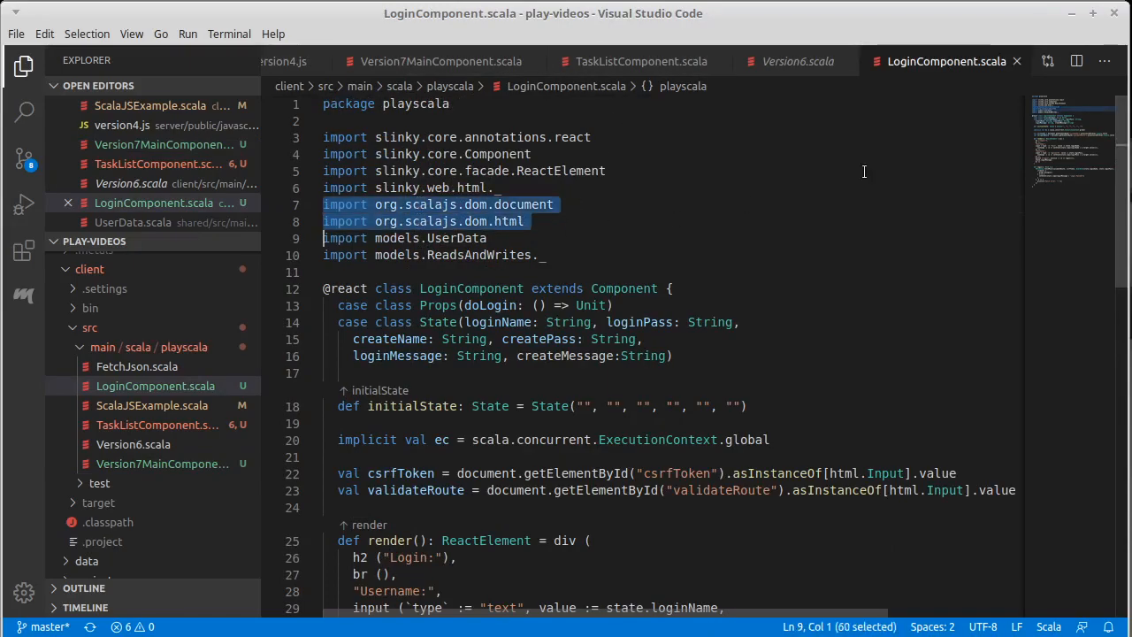
{"action": "left_click", "coordinate": [641, 60]}
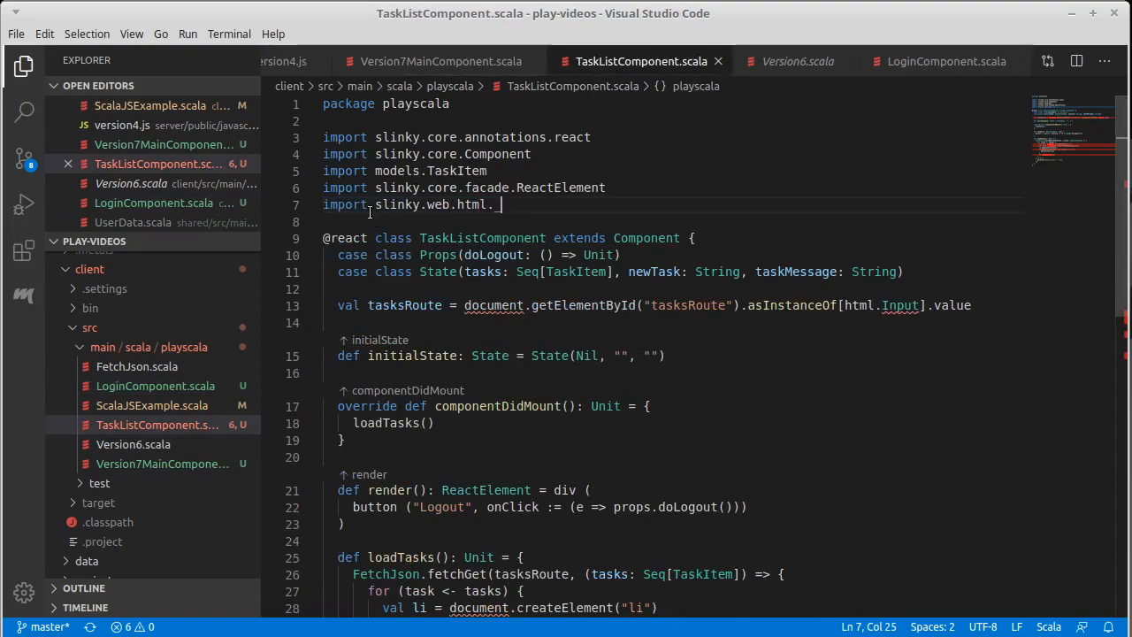
{"action": "key", "text": "Return"}
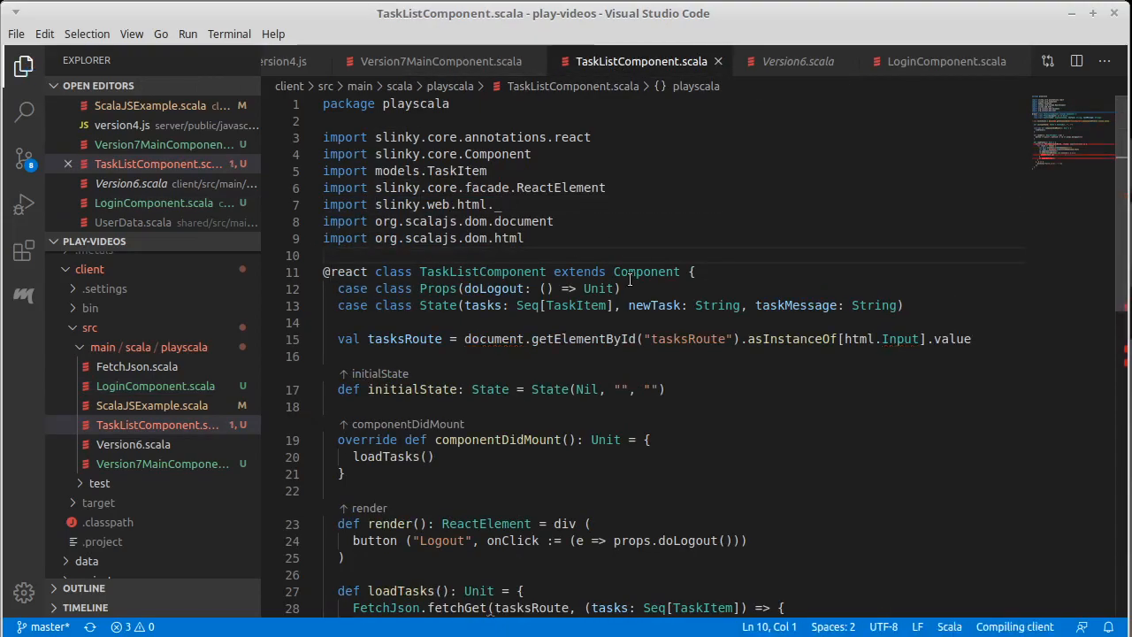
{"action": "scroll", "scroll_direction": "down", "scroll_amount": 3}
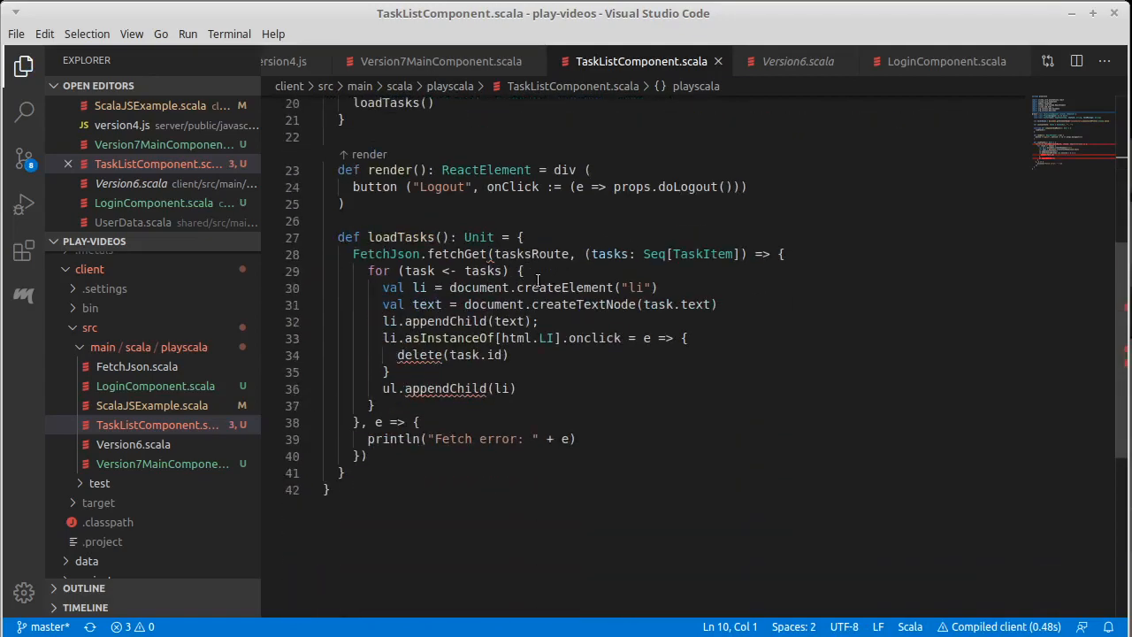
{"action": "scroll", "scroll_direction": "up", "scroll_amount": 3}
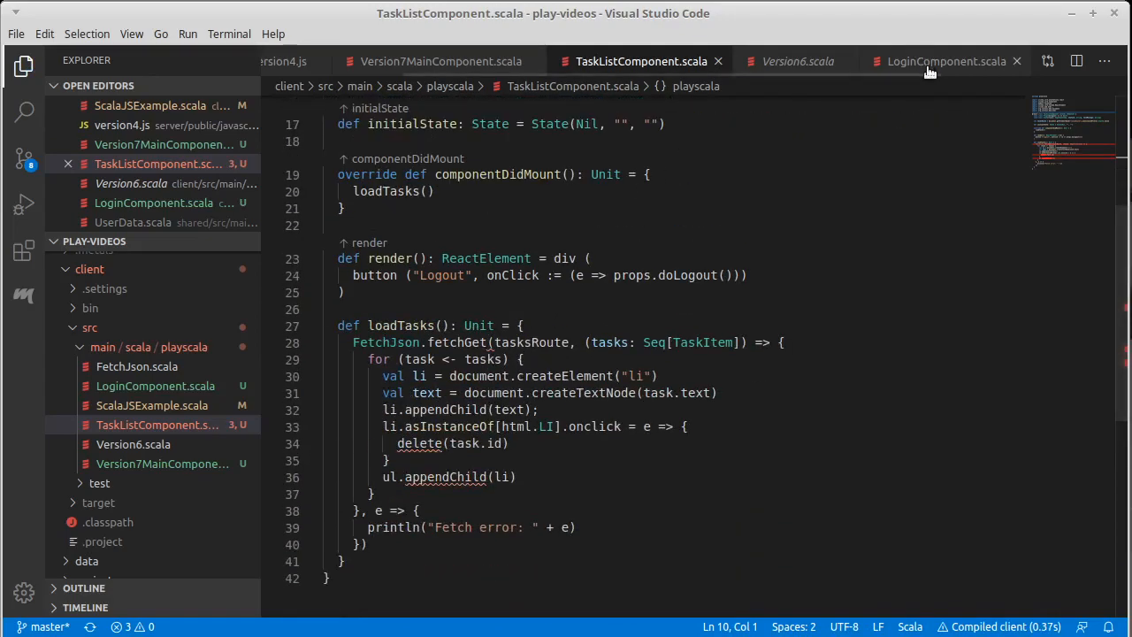
{"action": "left_click", "coordinate": [947, 60]}
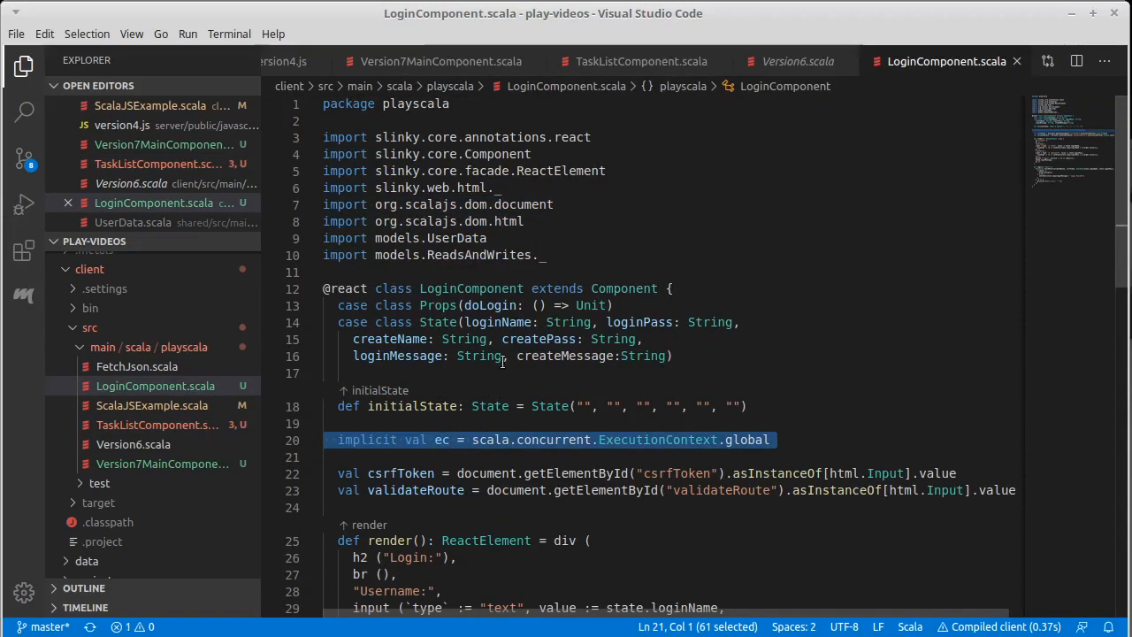
Declare implicit val ec = scala.concurrent.ExecutionContext.global under tasksRoute in TaskListComponent.
{"action": "left_click", "coordinate": [640, 60]}
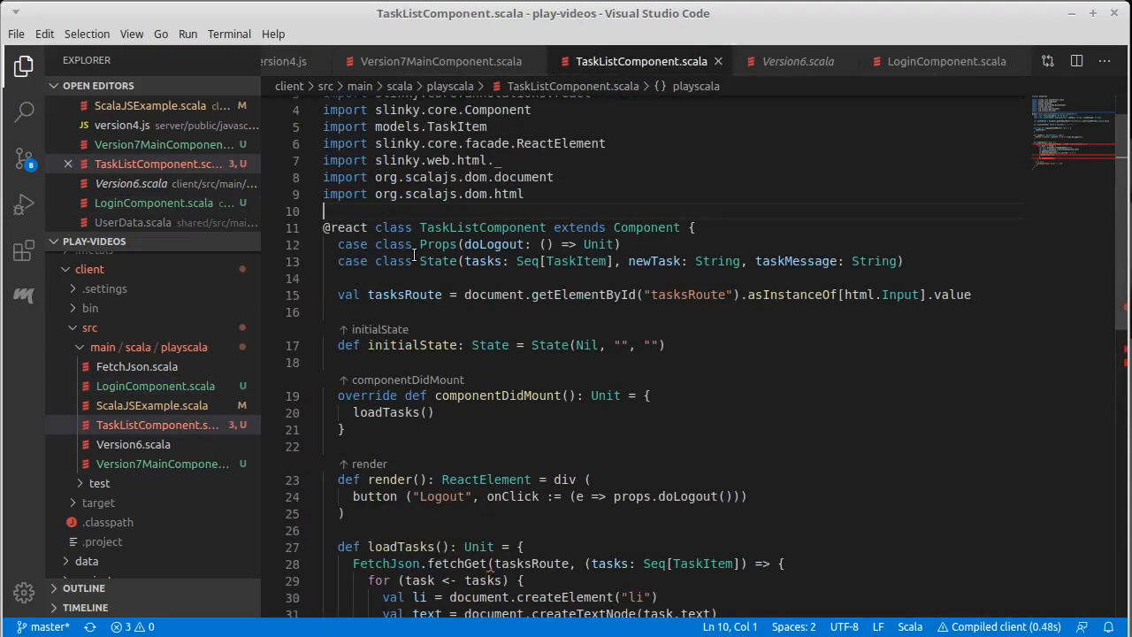
{"action": "type", "text": "implicit val ec = scala.concurrent.ExecutionContext.global"}
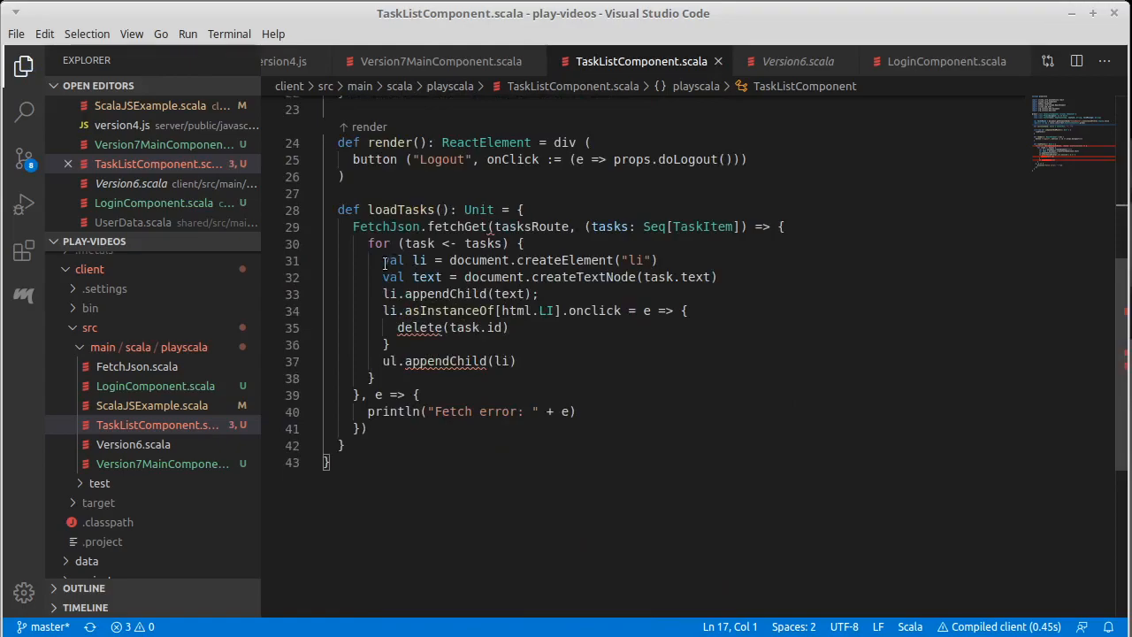
Replace the li-building loop in fetchGet with setState(state.copy(tasks = tasks)).
{"action": "left_click_drag", "start_coordinate": [368, 244], "coordinate": [381, 379]}
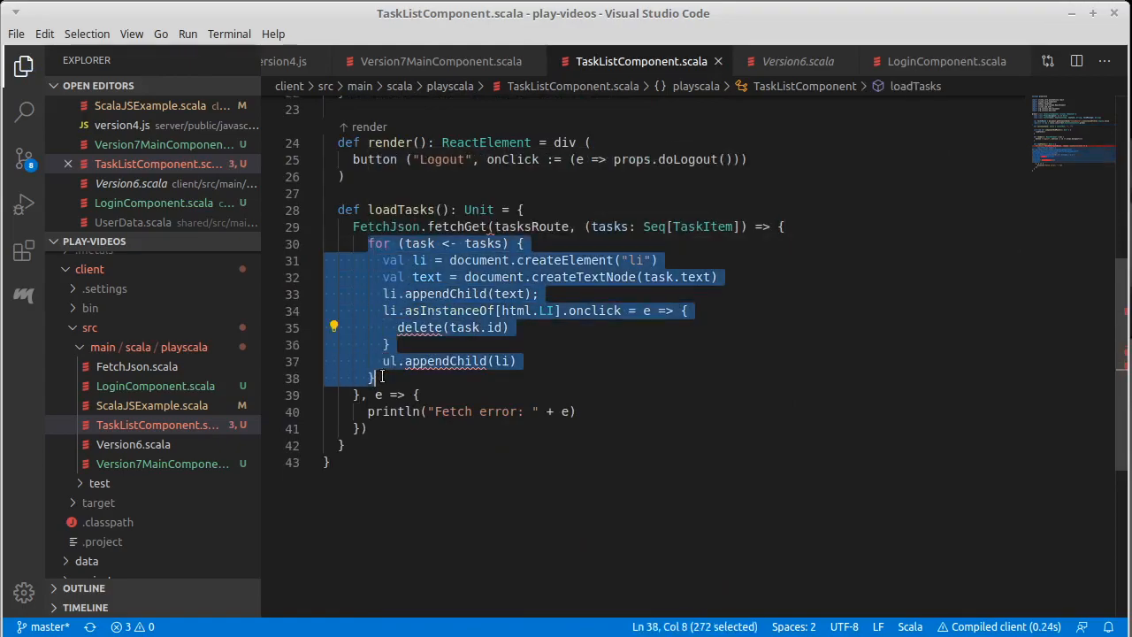
{"action": "key", "text": "Delete"}
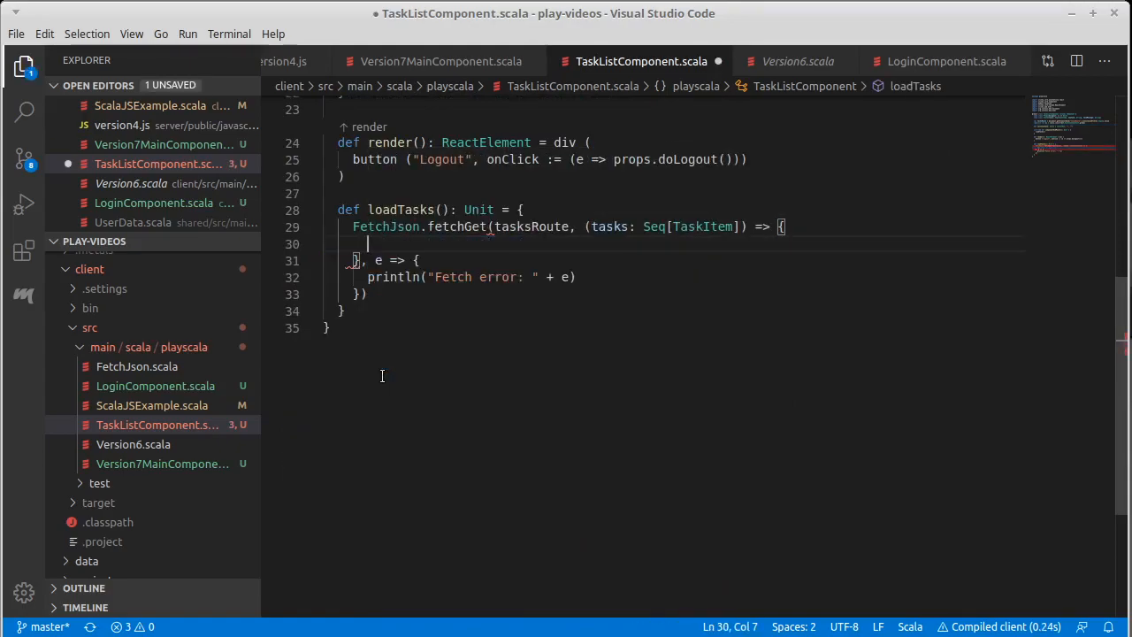
{"action": "type", "text": "setState(state.copy("}
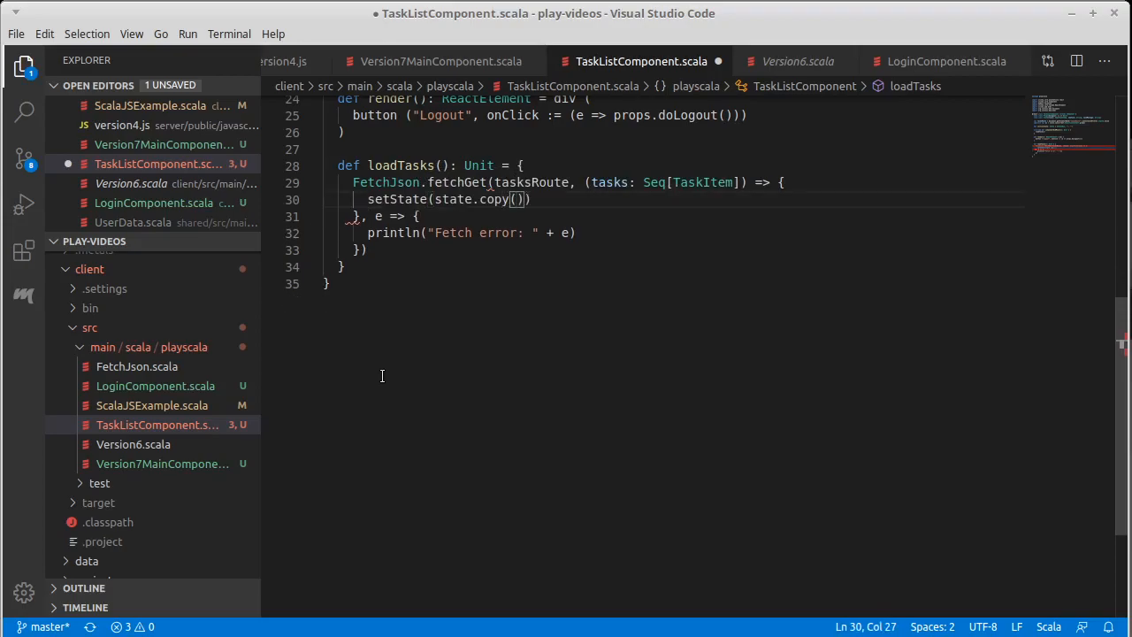
{"action": "type", "text": "tasks ="}
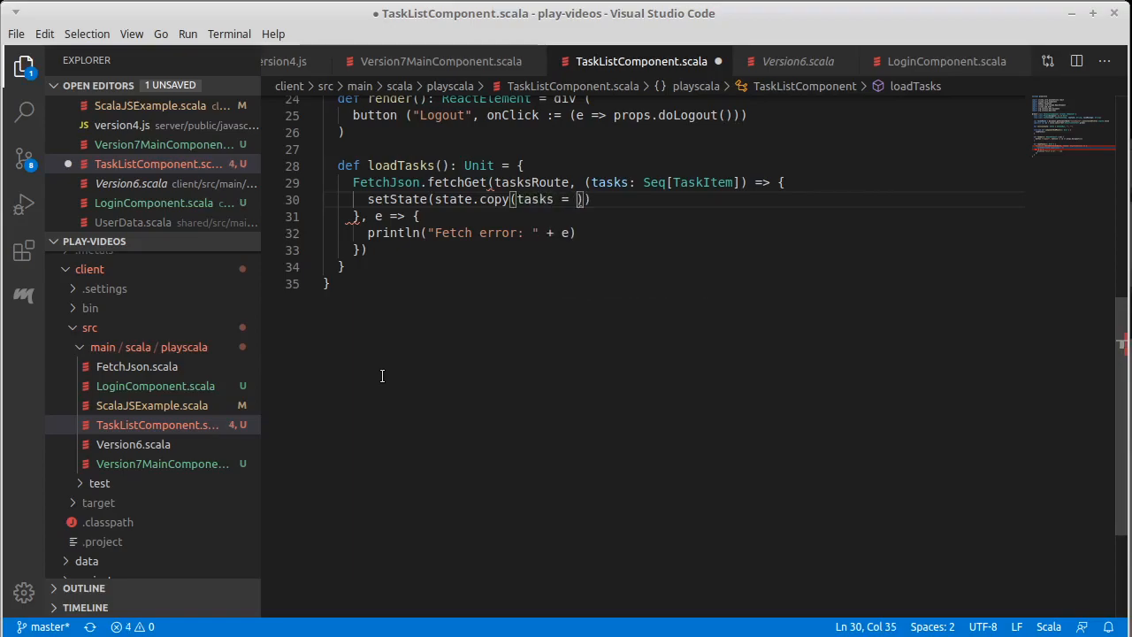
{"action": "type", "text": "tasks"}
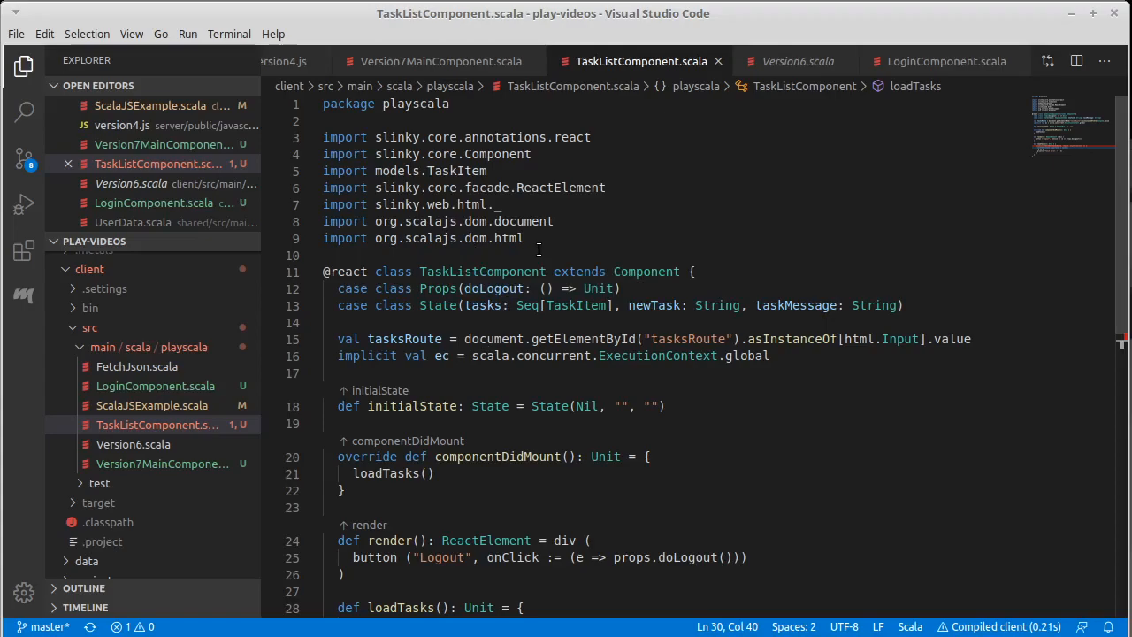
{"action": "mouse_move", "coordinate": [947, 60]}
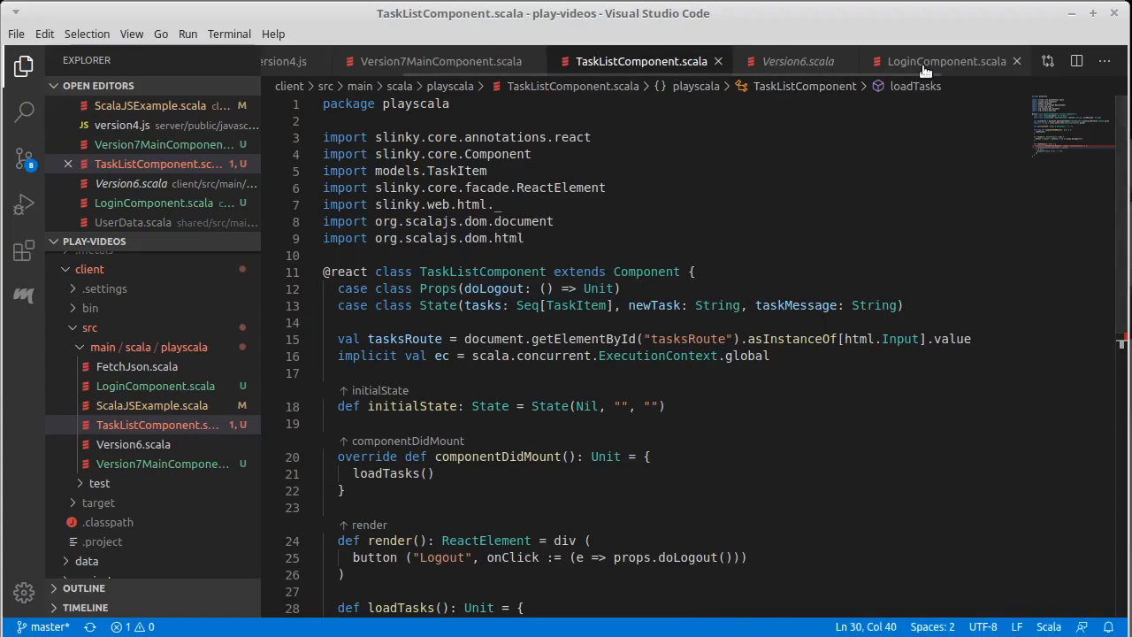
Add import models.ReadsAndWrites._ to TaskListComponent, taken from LoginComponent, and save.
{"action": "left_click", "coordinate": [947, 60]}
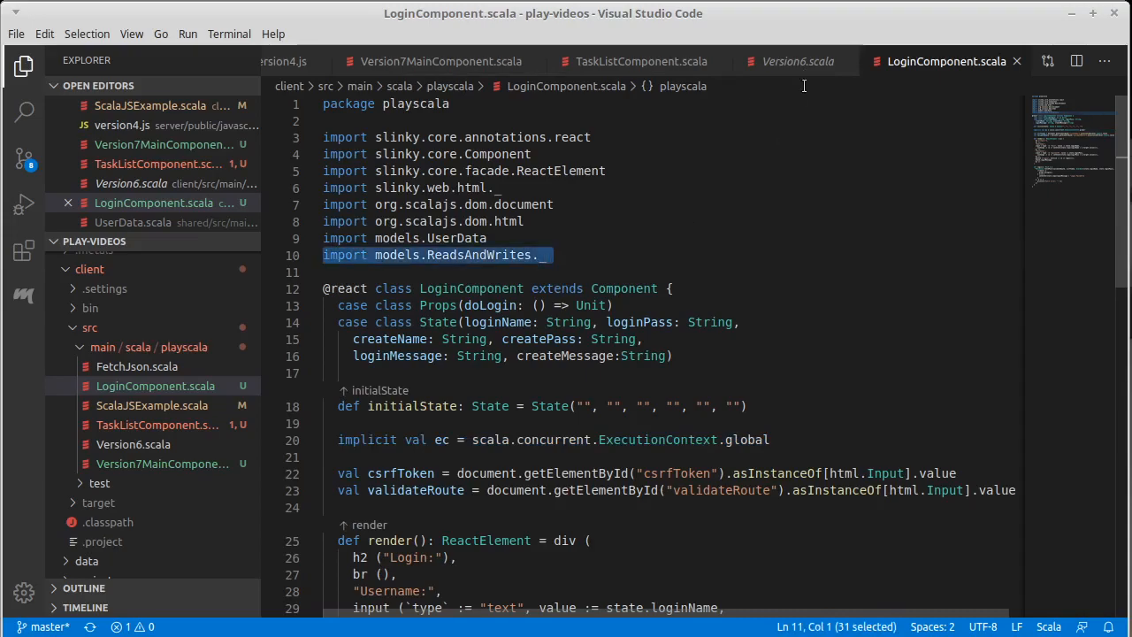
{"action": "left_click", "coordinate": [641, 60]}
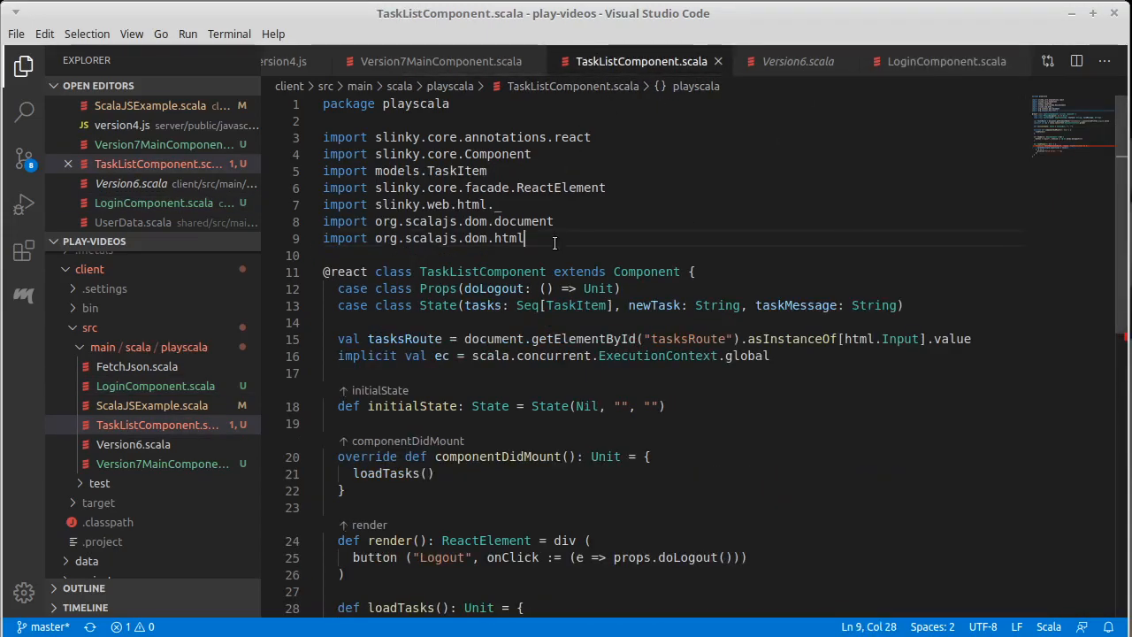
{"action": "key", "text": "Enter"}
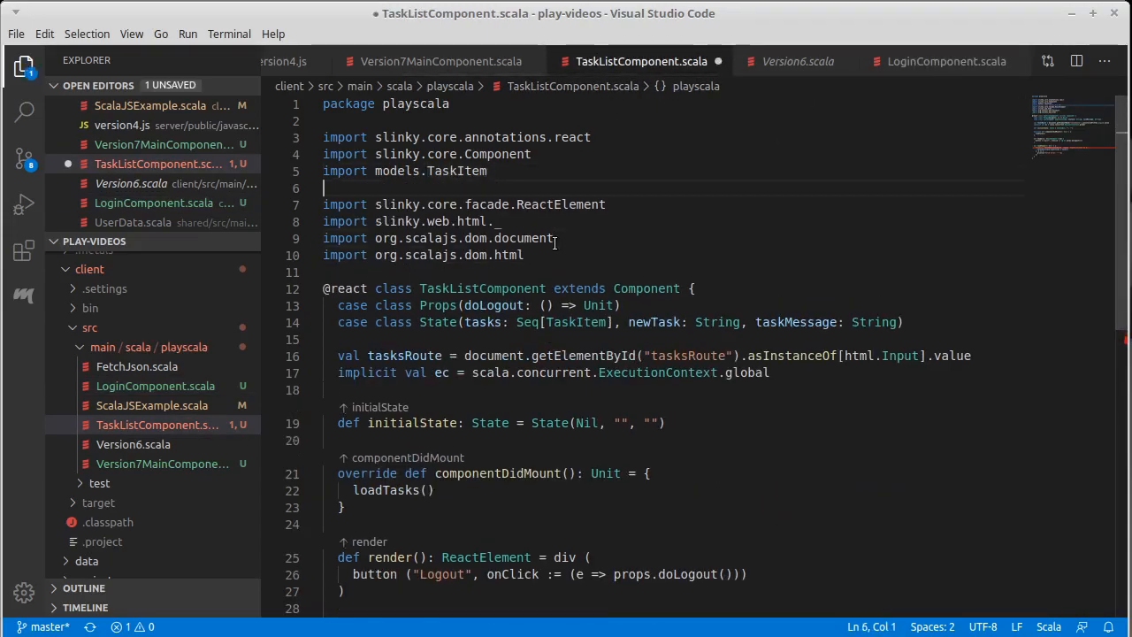
{"action": "type", "text": "import models.ReadsAndWrites._"}
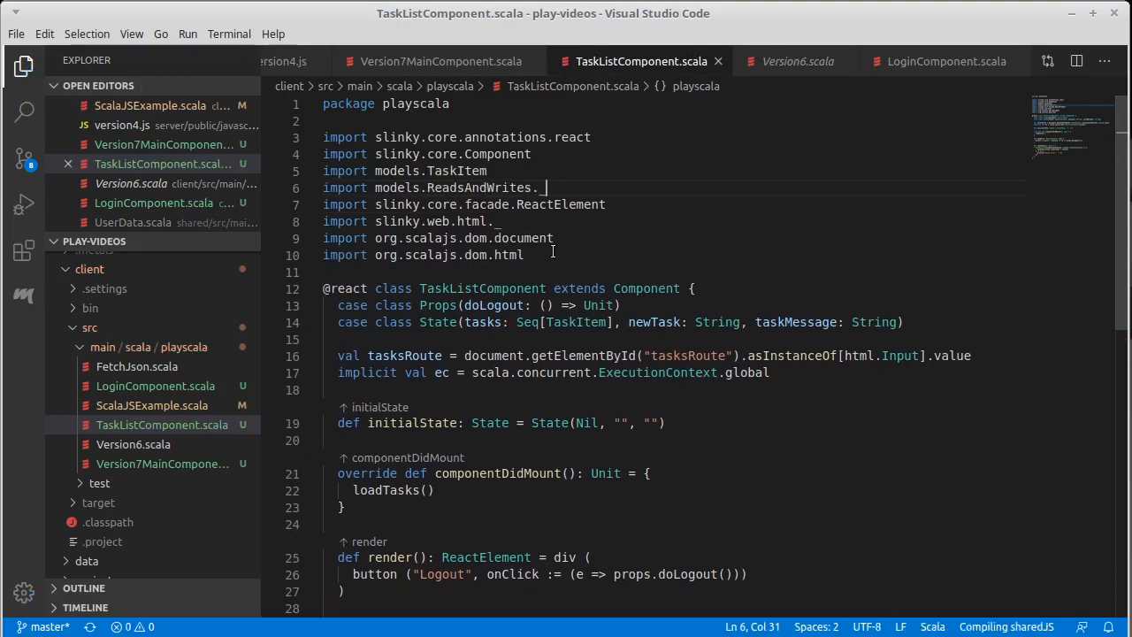
{"action": "scroll", "scroll_direction": "down", "scroll_amount": 3}
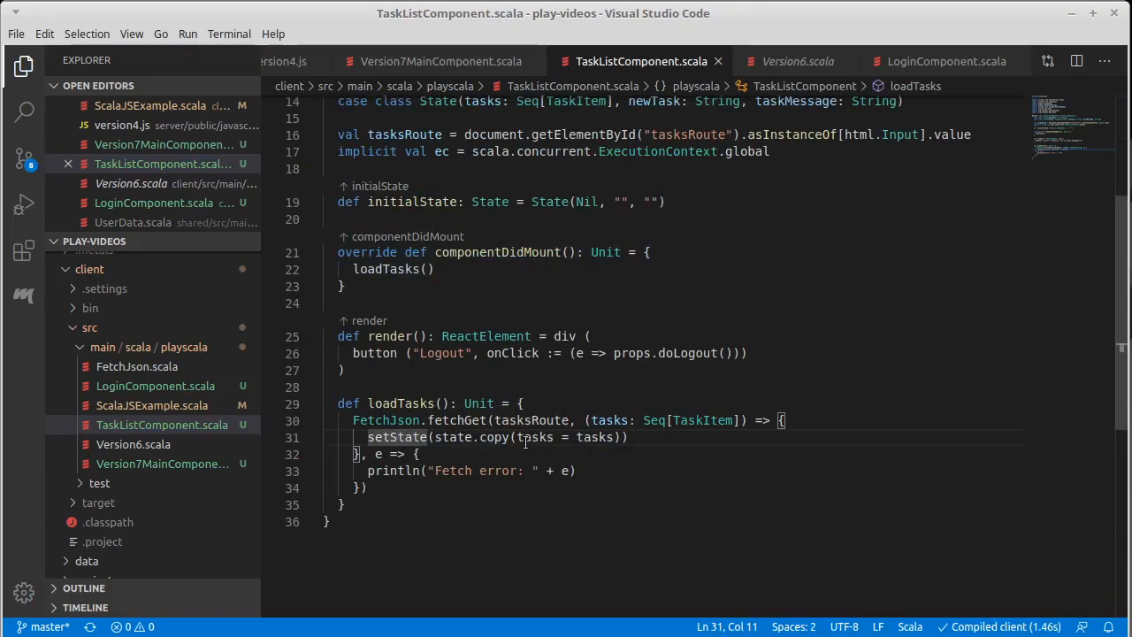
Add a ul block inside render's div, before the Logout button, beginning state.tasks.map().
{"action": "scroll", "scroll_direction": "up", "scroll_amount": 3}
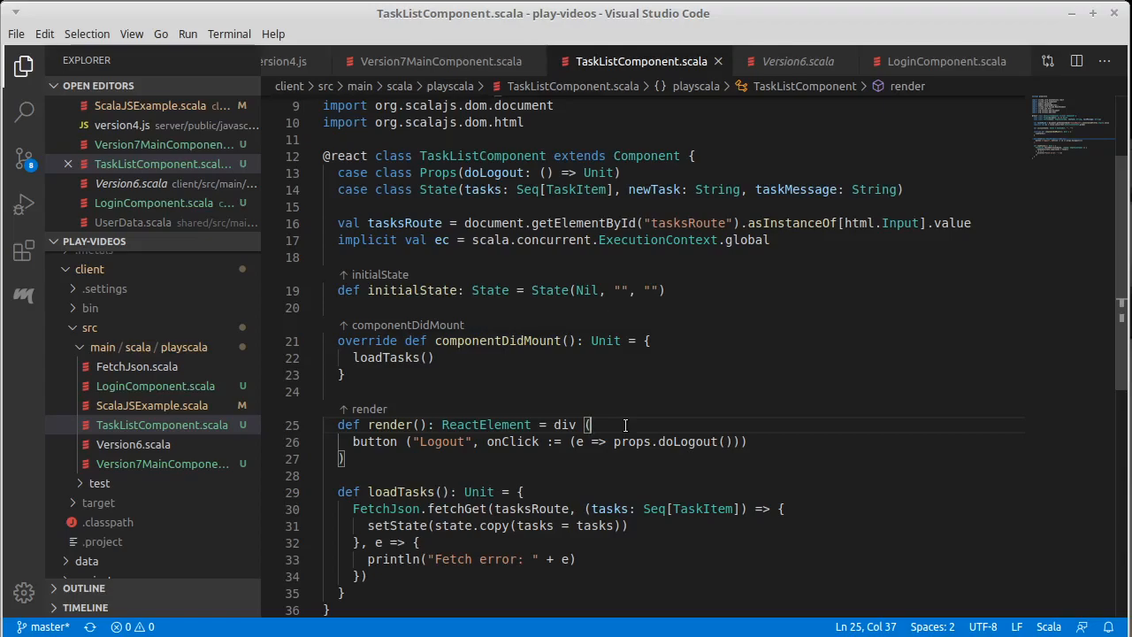
{"action": "key", "text": "Enter"}
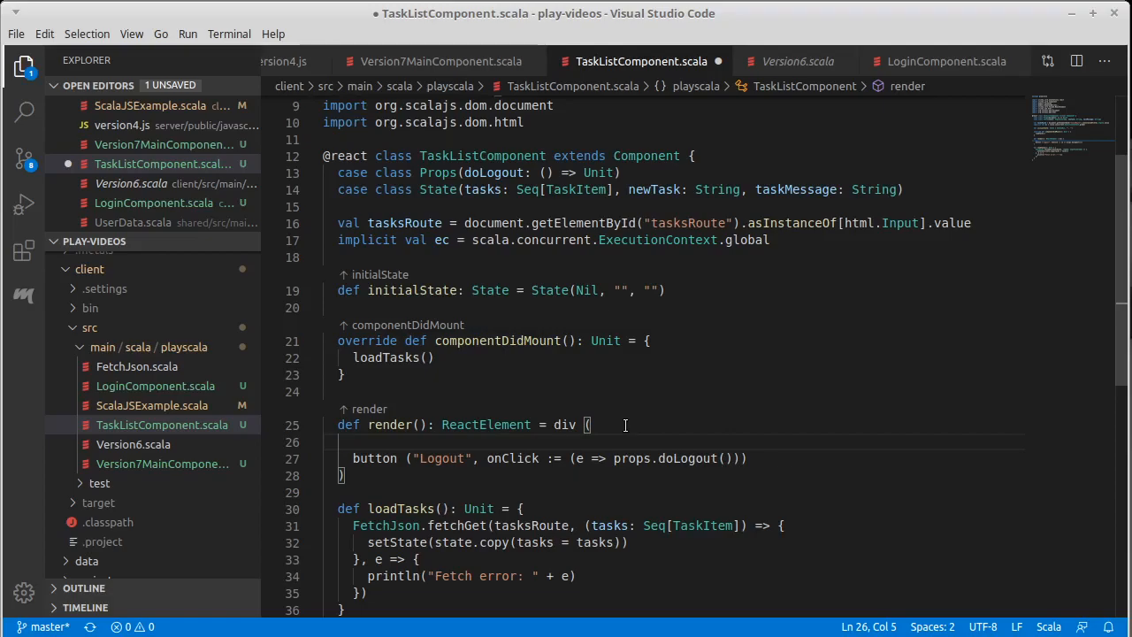
{"action": "type", "text": "ul ("}
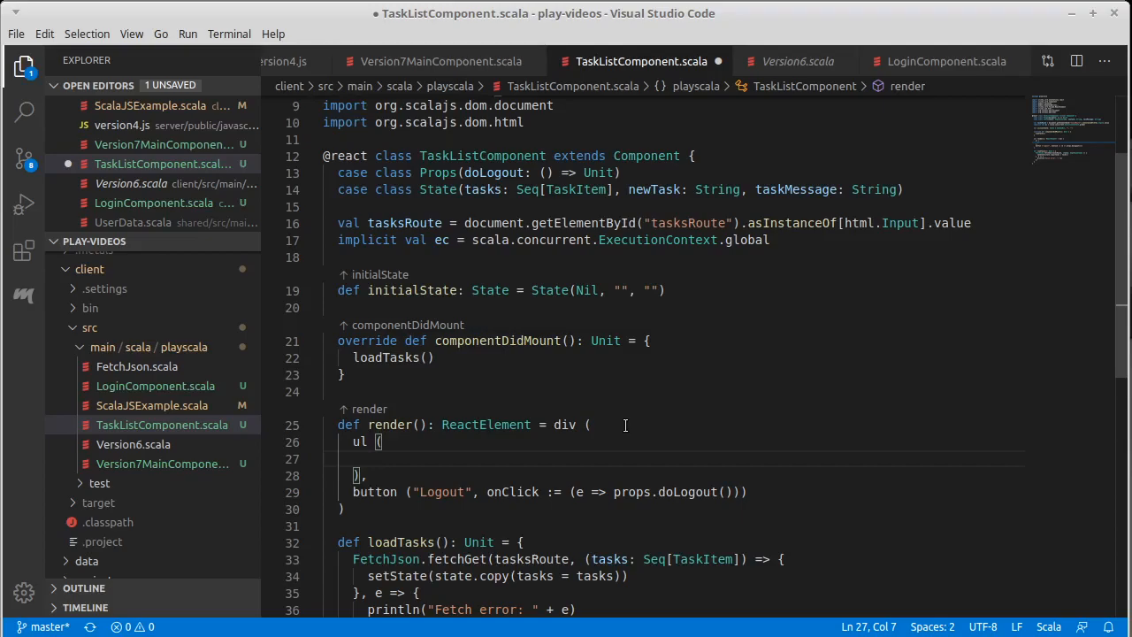
{"action": "type", "text": "st"}
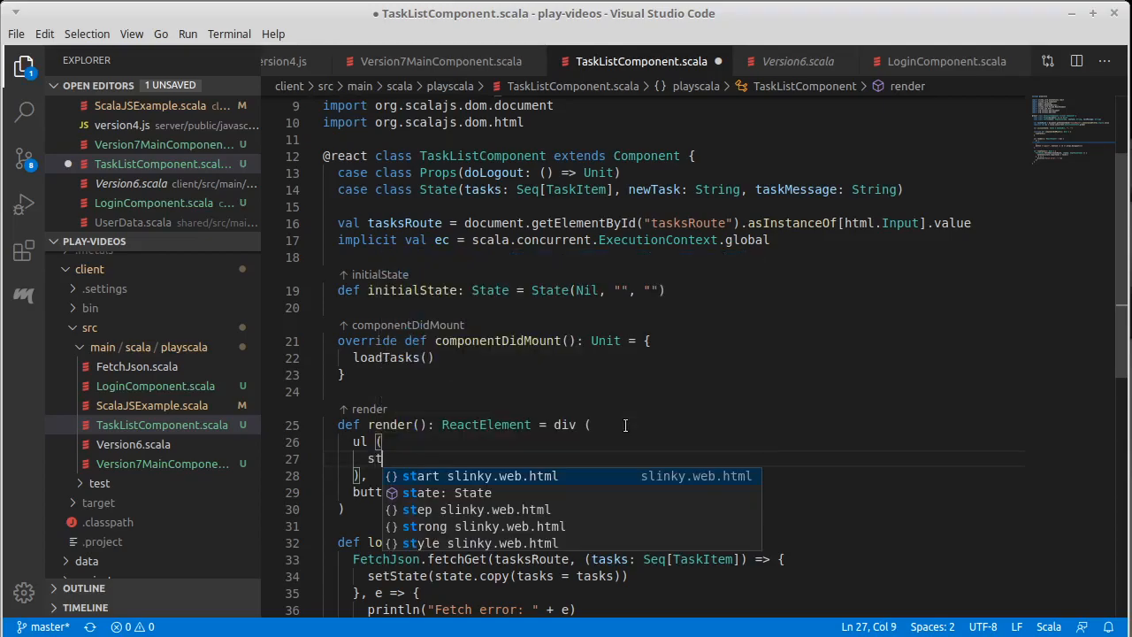
{"action": "type", "text": "ate.tasks.map("}
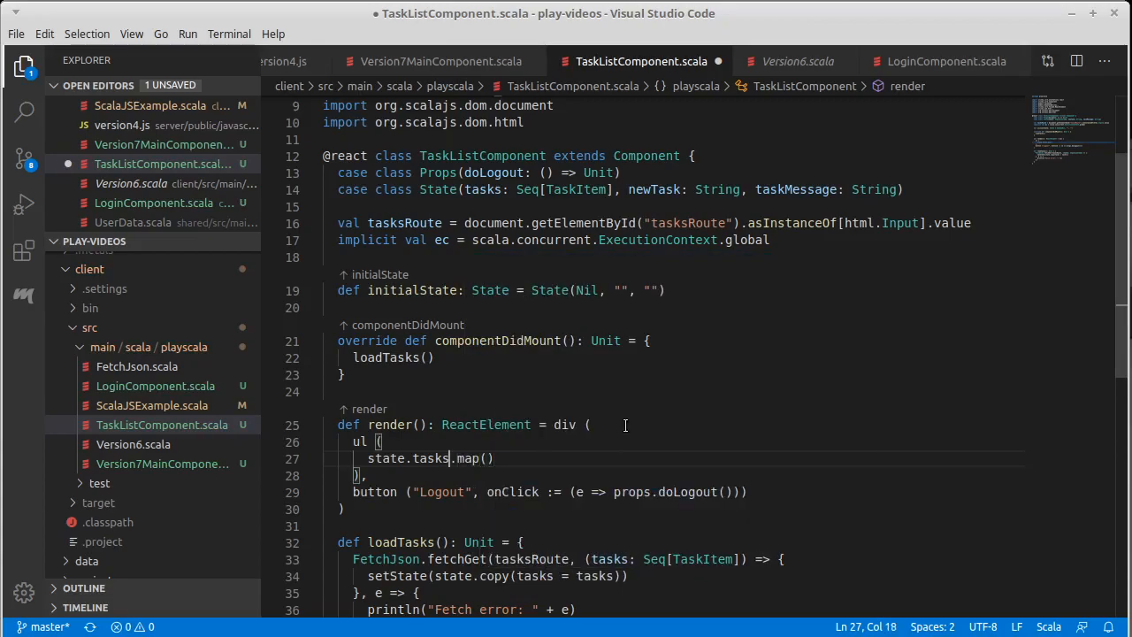
Change the ul body to state.tasks.zipWithIndex.map { case (taskItem, i) => ... }.
{"action": "type", "text": "zipWithIndex."}
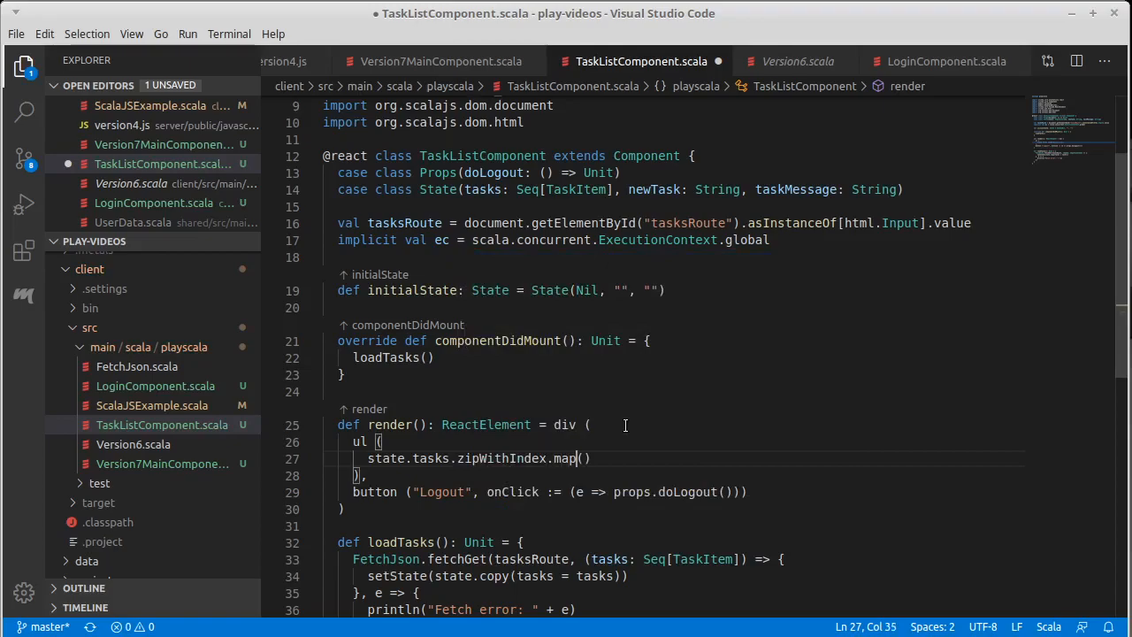
{"action": "type", "text": "{}"}
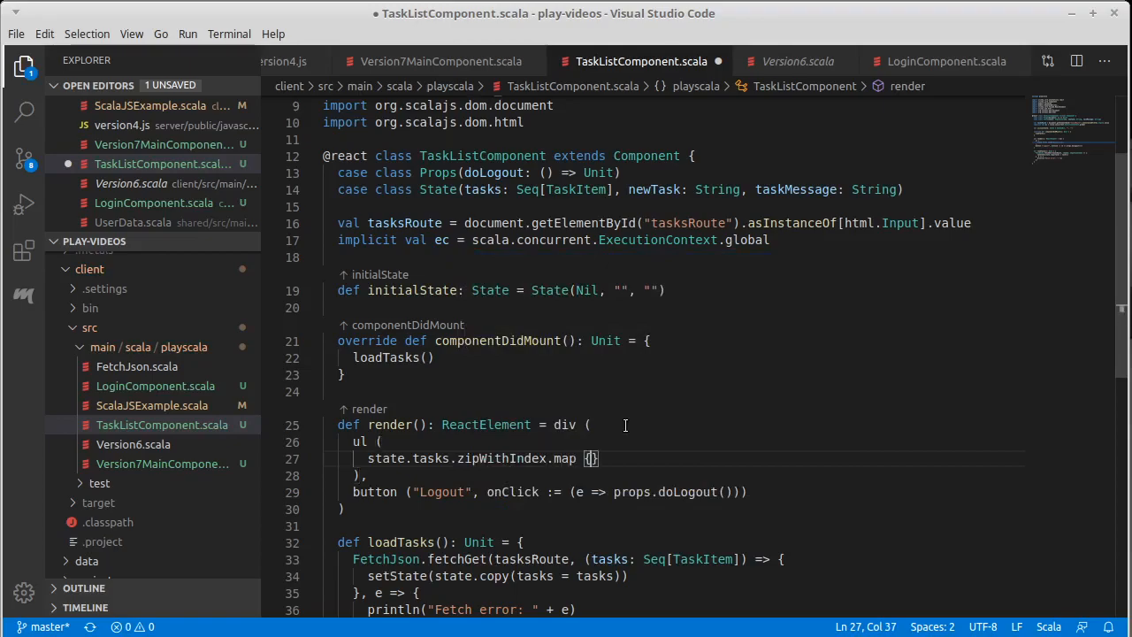
{"action": "type", "text": "case"}
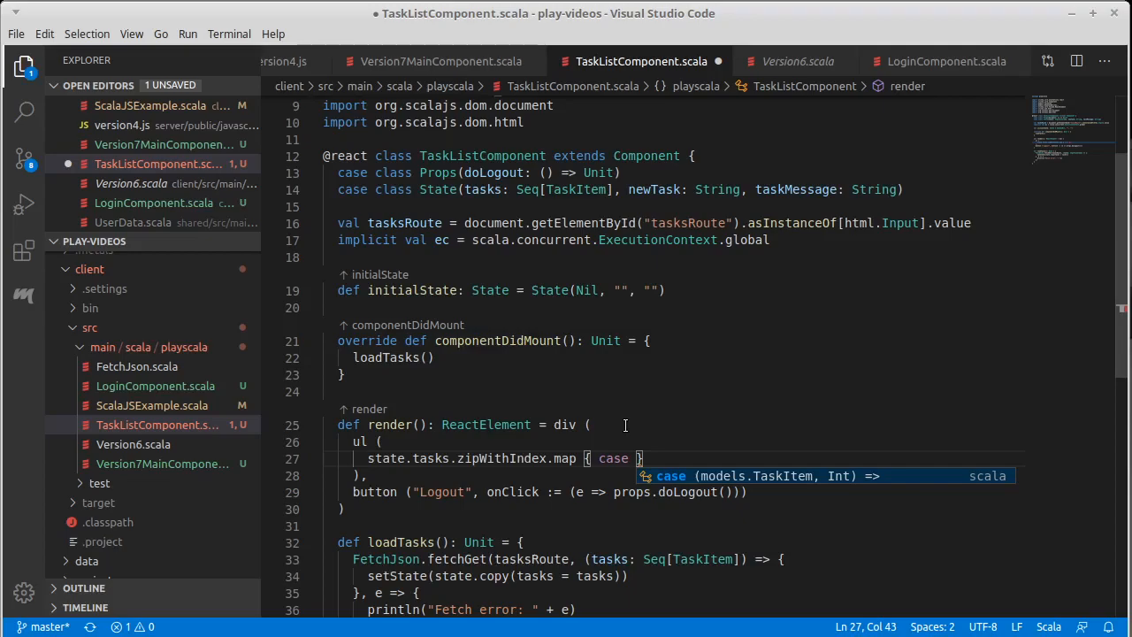
{"action": "type", "text": "("}
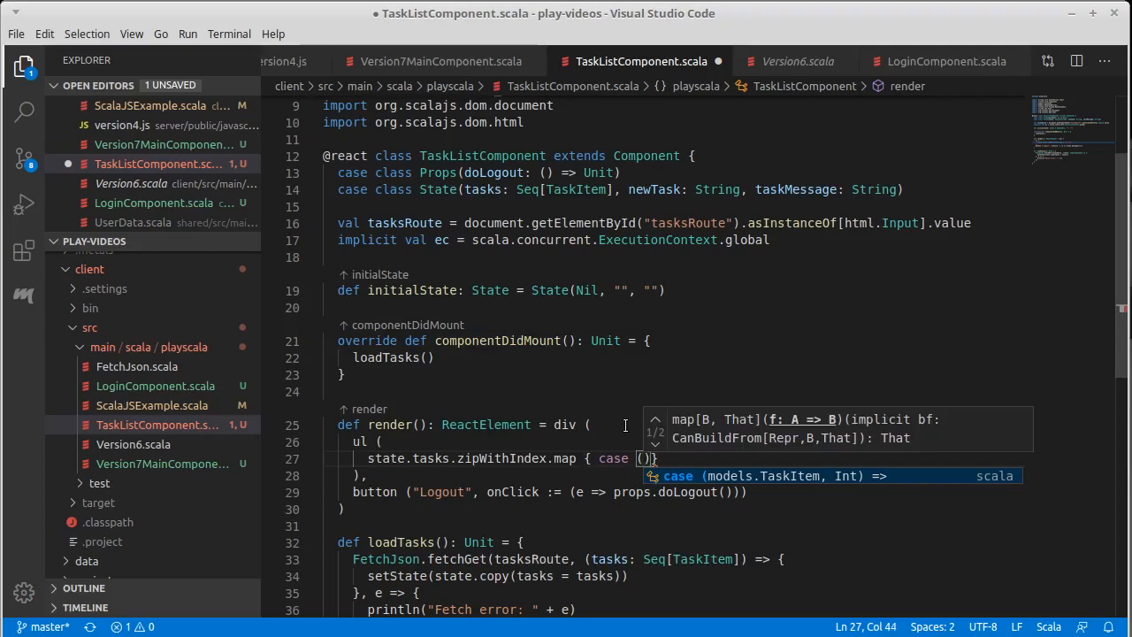
{"action": "type", "text": "taskItem, i"}
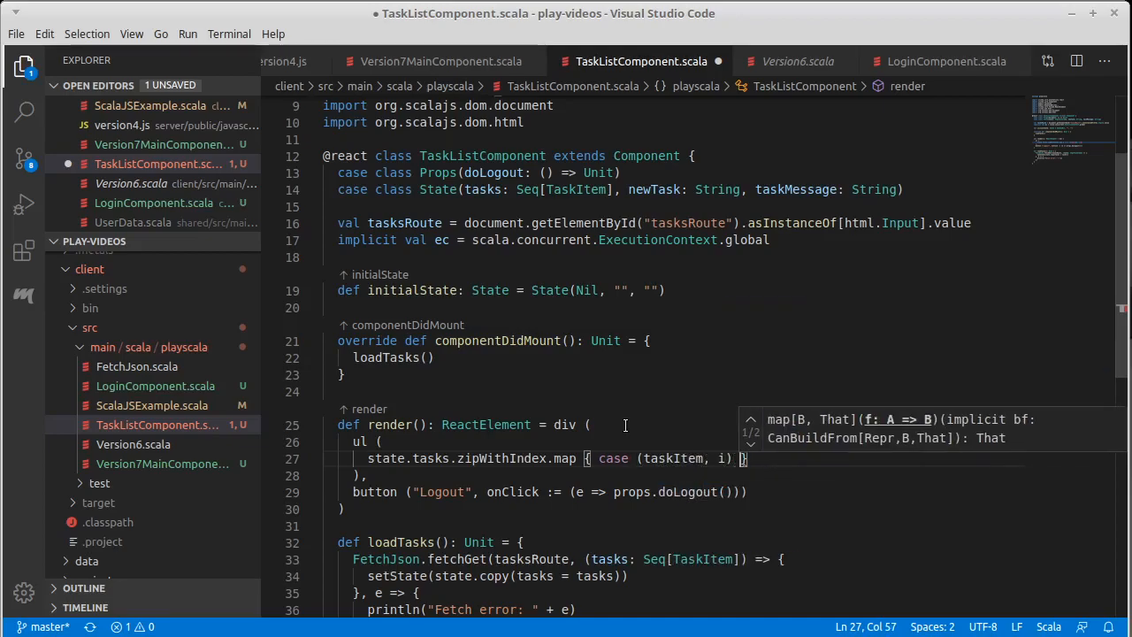
{"action": "type", "text": "=>"}
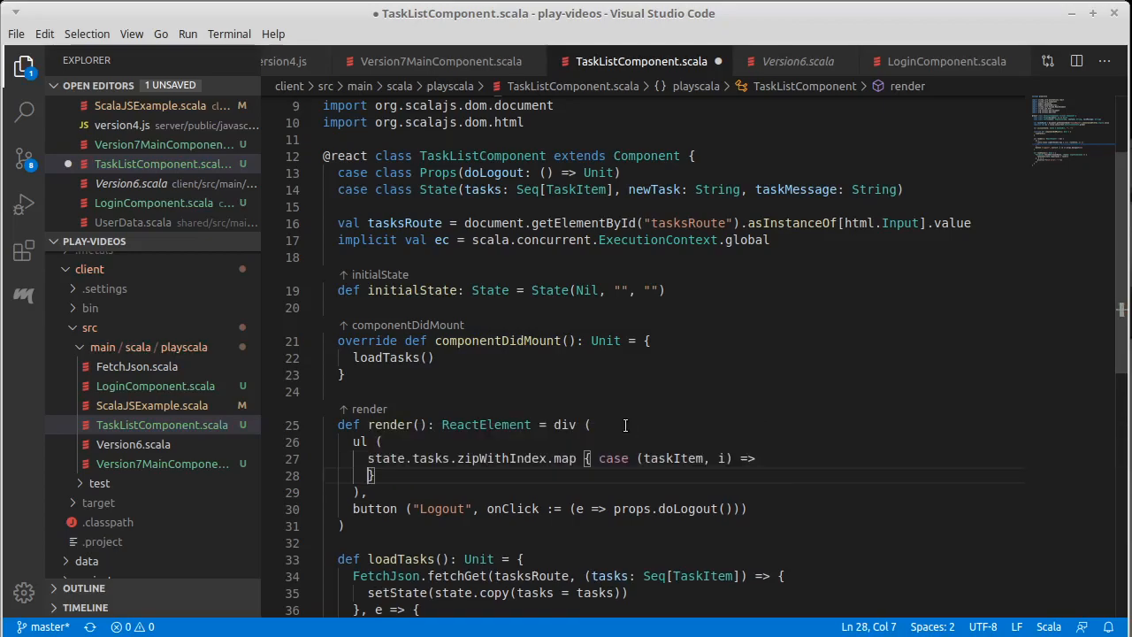
Emit li (key := i.toString, taskItem.text) for each task and save the file.
{"action": "type", "text": "li (key :="}
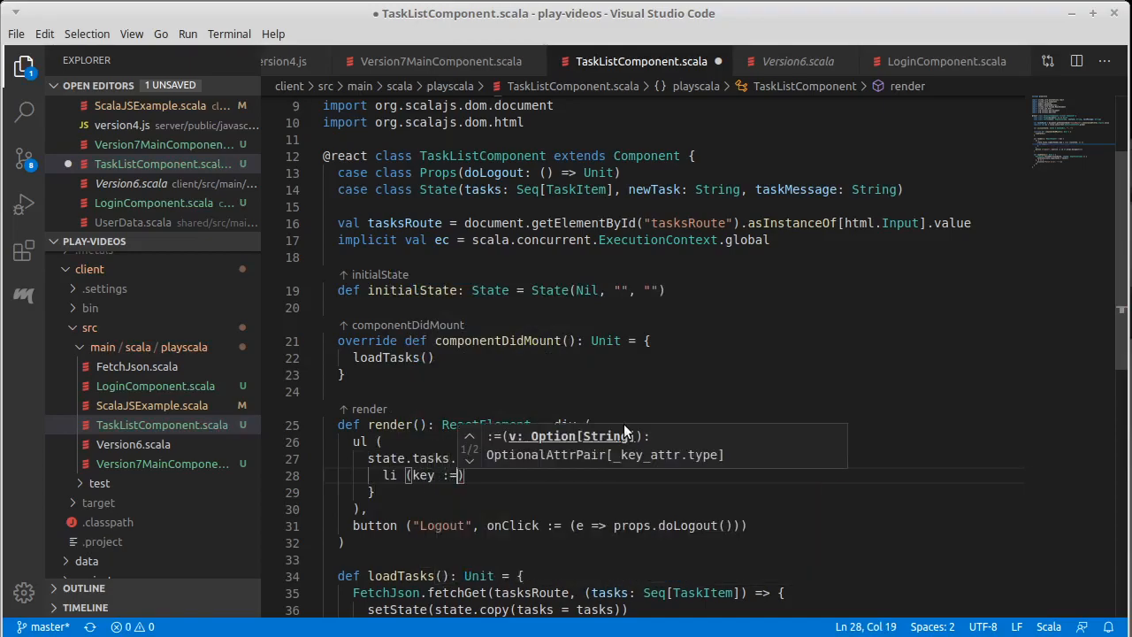
{"action": "type", "text": "z"}
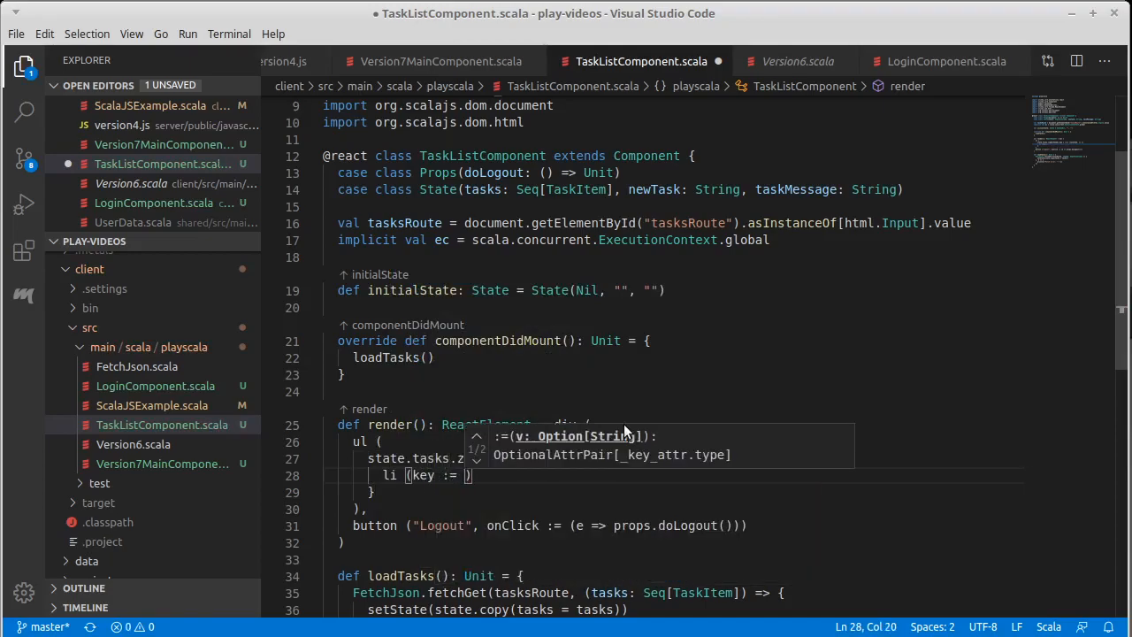
{"action": "type", "text": "i."}
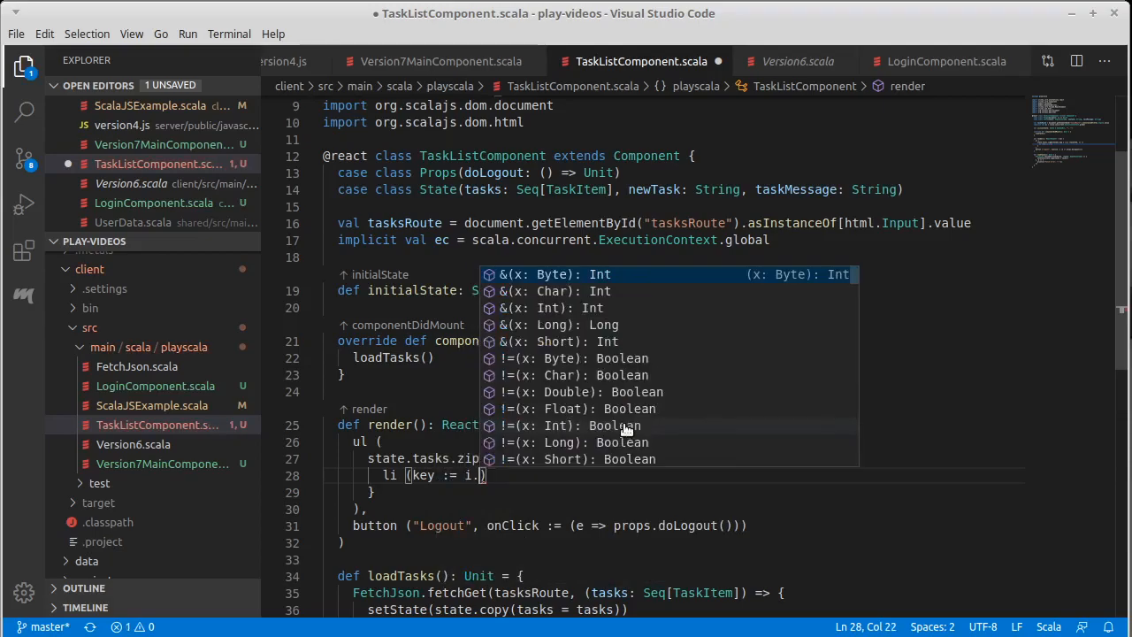
{"action": "type", "text": "toString"}
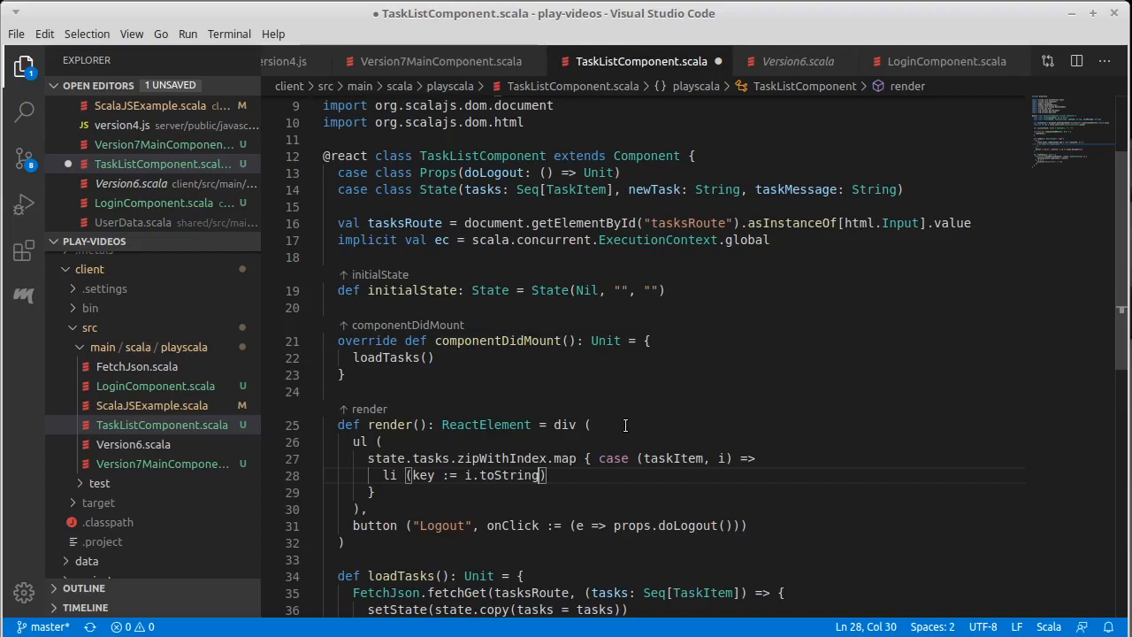
{"action": "type", "text": "\","}
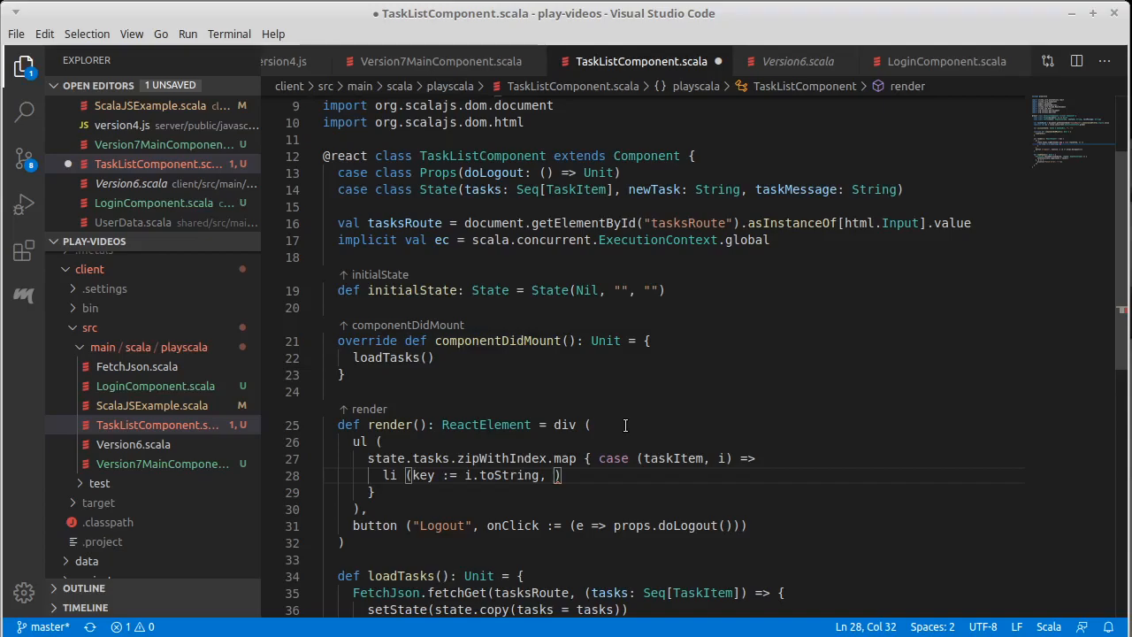
{"action": "type", "text": "taskItem"}
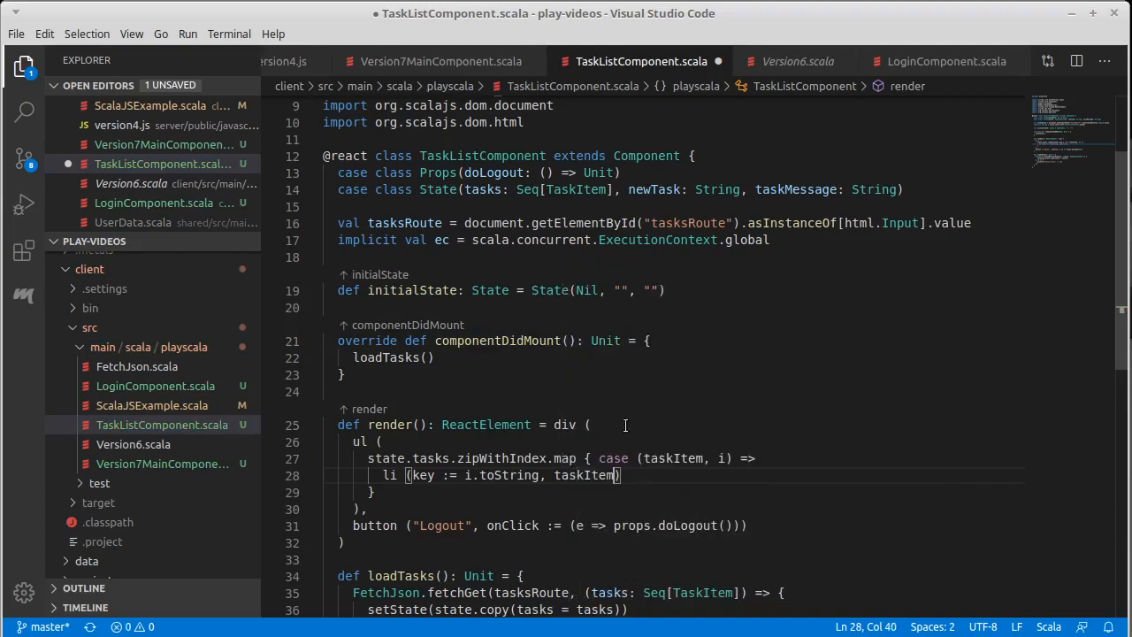
{"action": "type", "text": ".text"}
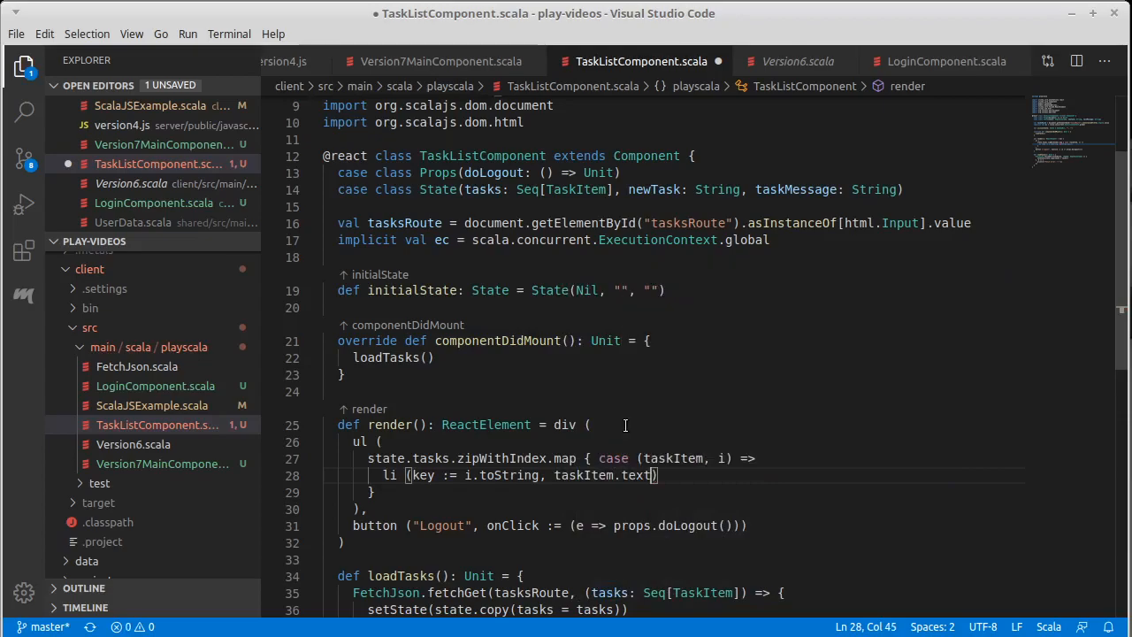
{"action": "key", "text": "ctrl+s"}
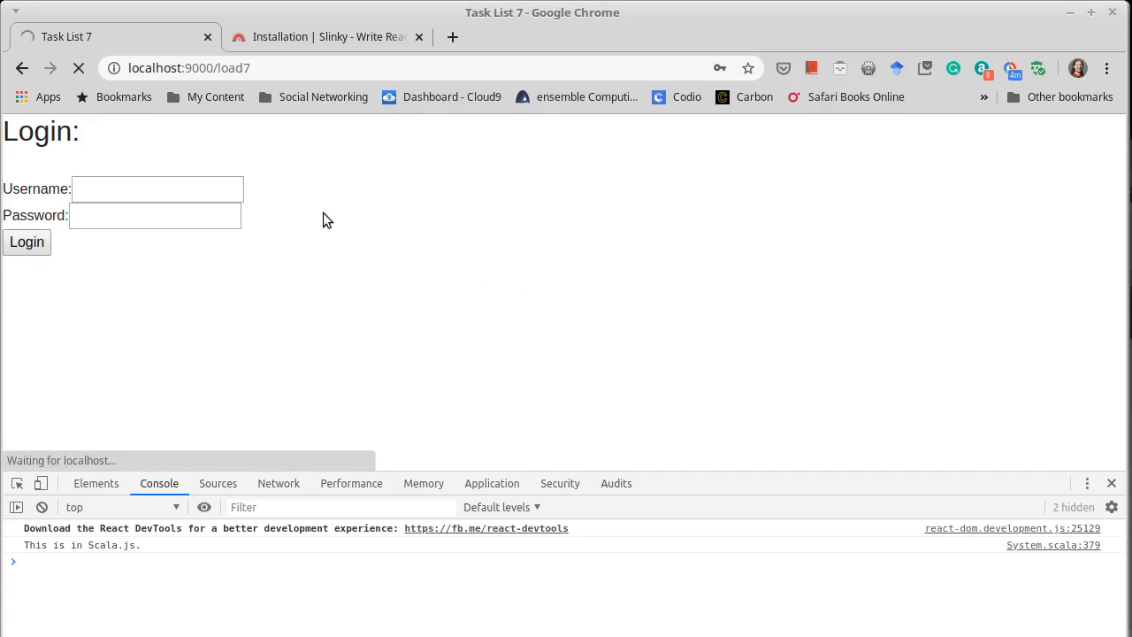
Log in at localhost:9000/load7 to see the task 'Scala.js to the rescue' listed, then log out.
{"action": "left_click", "coordinate": [156, 187]}
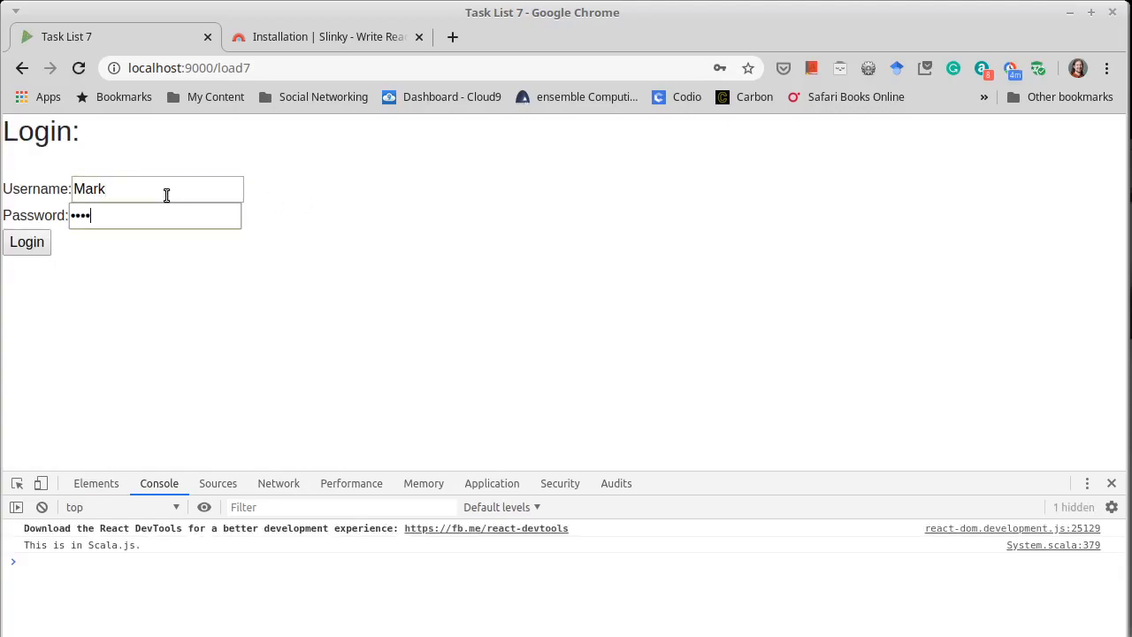
{"action": "left_click", "coordinate": [26, 240]}
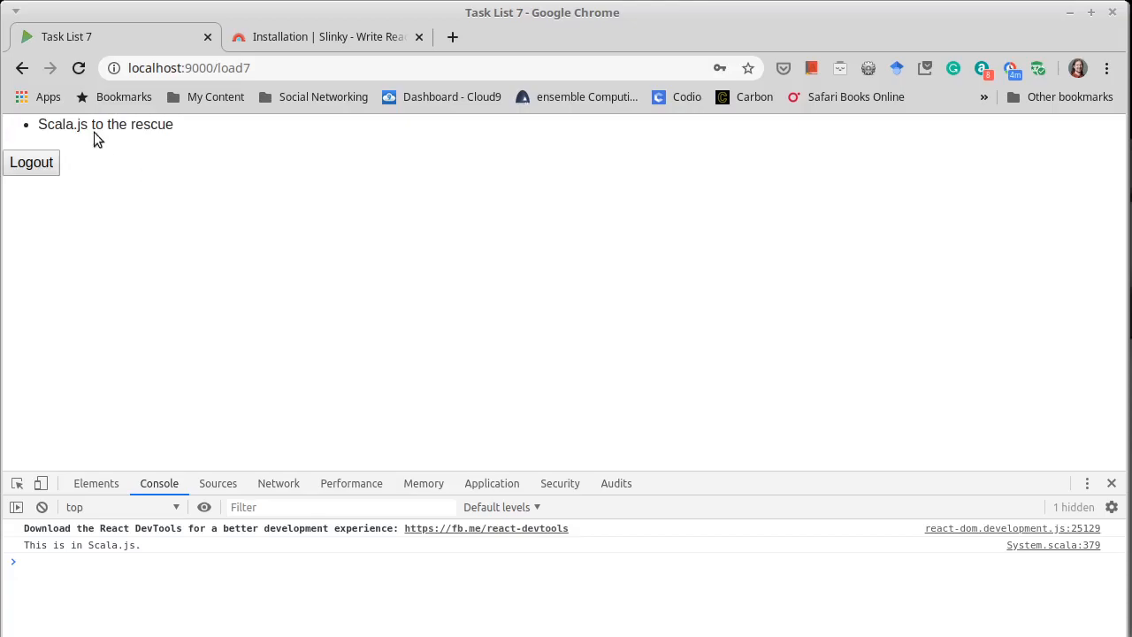
{"action": "mouse_move", "coordinate": [181, 156]}
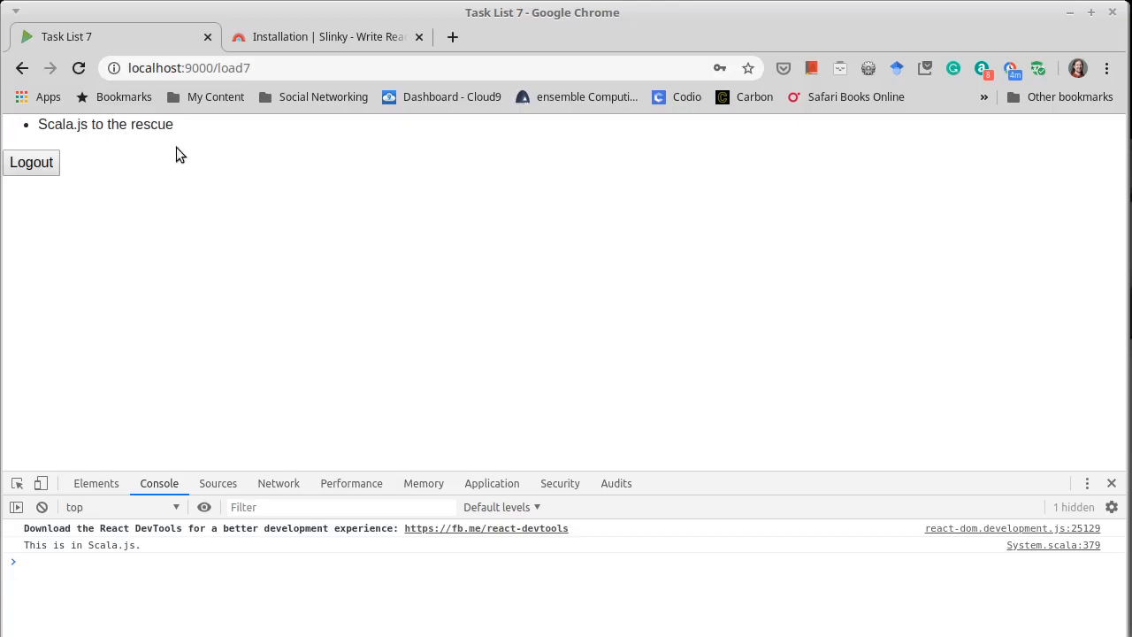
{"action": "mouse_move", "coordinate": [155, 149]}
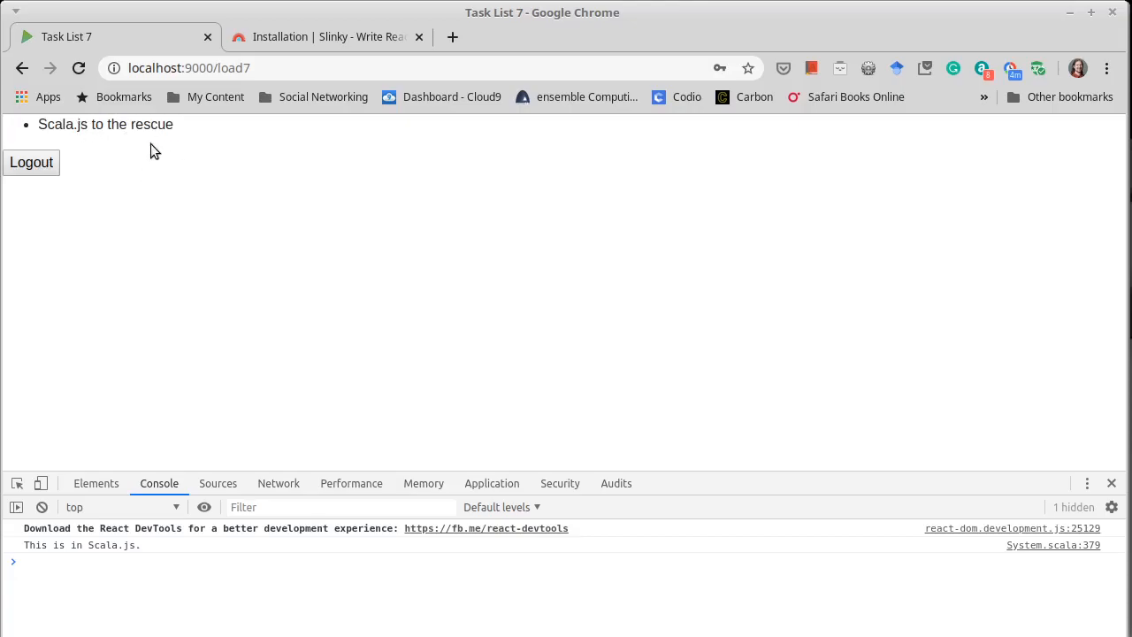
{"action": "mouse_move", "coordinate": [32, 162]}
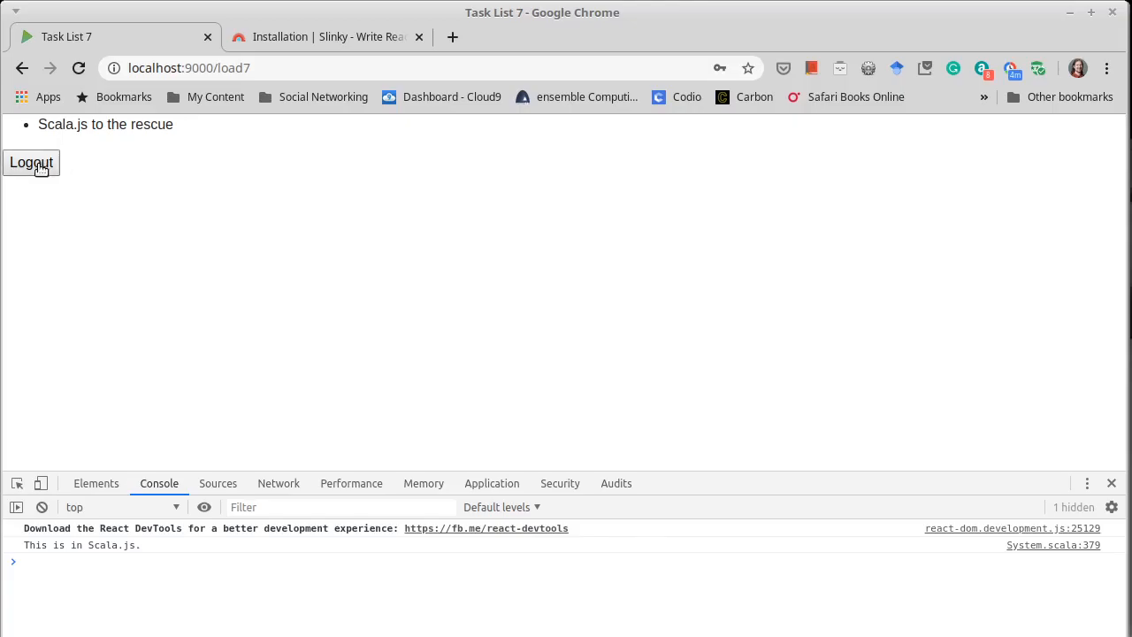
{"action": "left_click", "coordinate": [32, 162]}
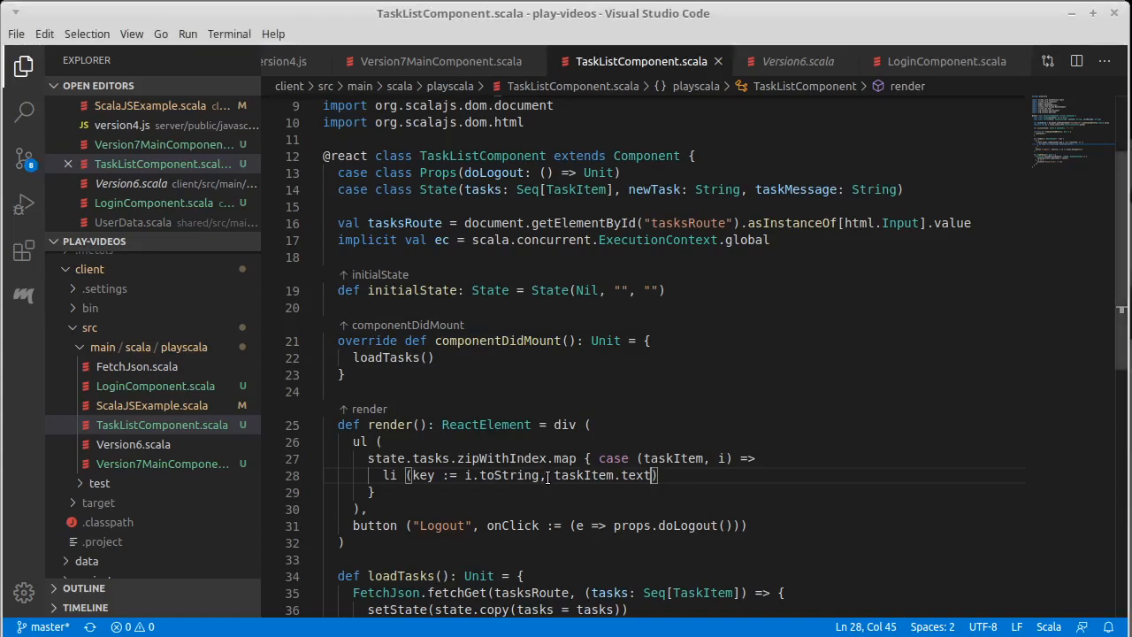
{"action": "mouse_move", "coordinate": [729, 430]}
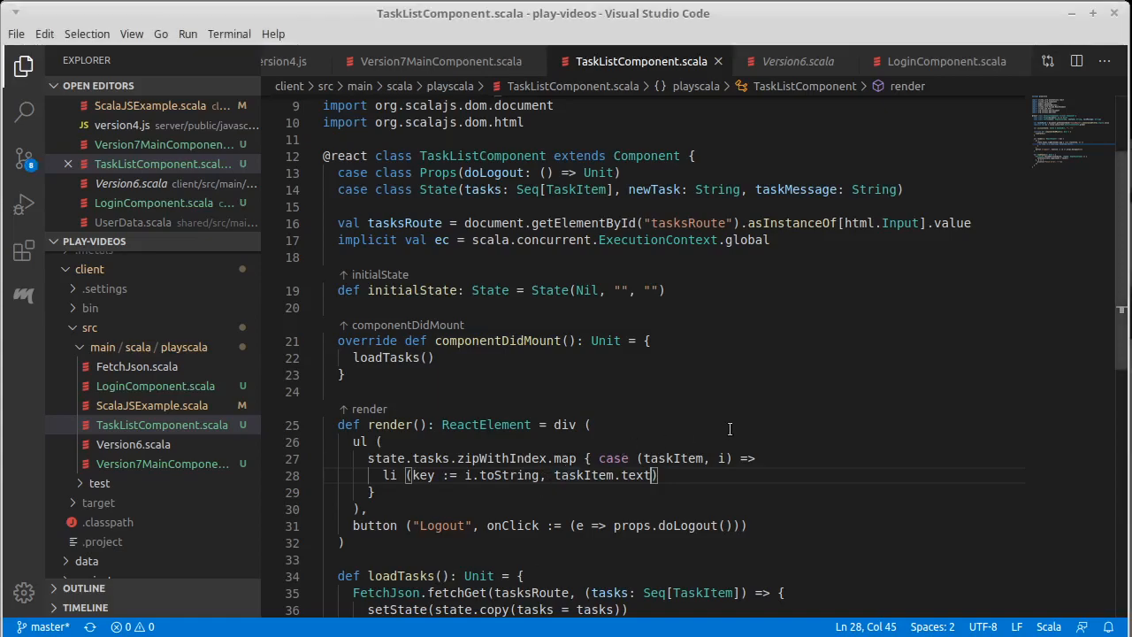